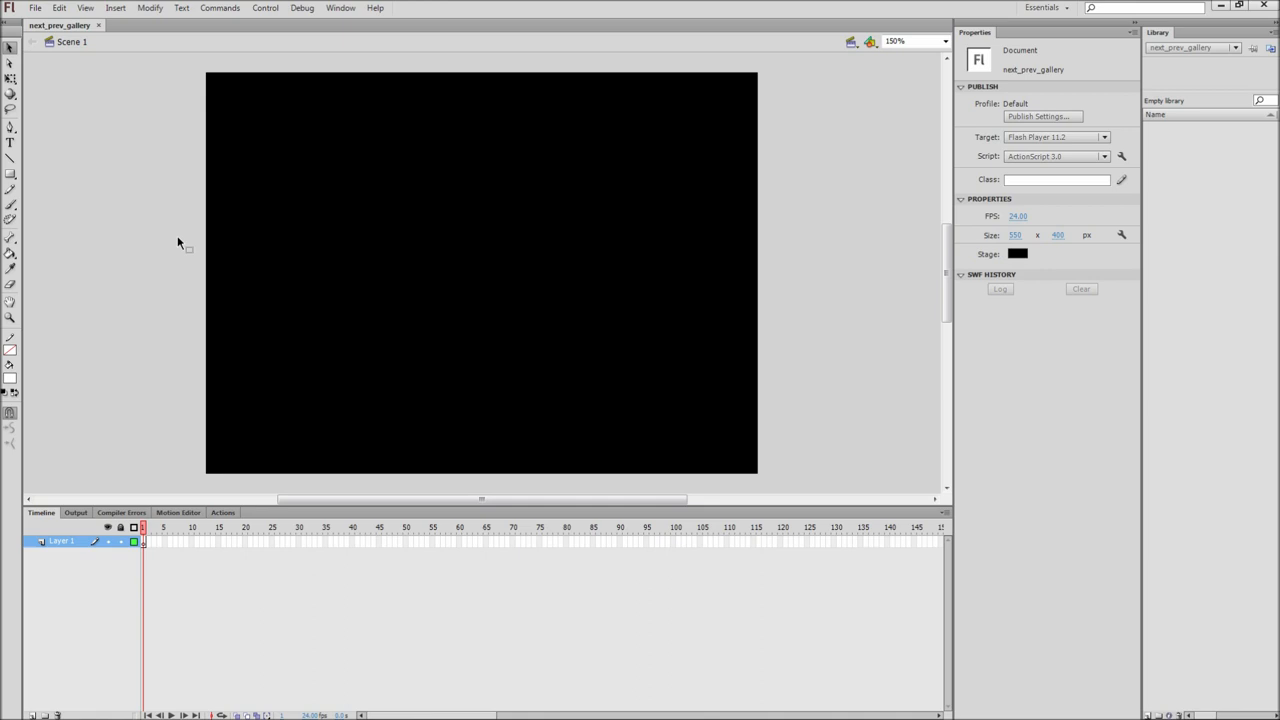
mouse_move(45, 70)
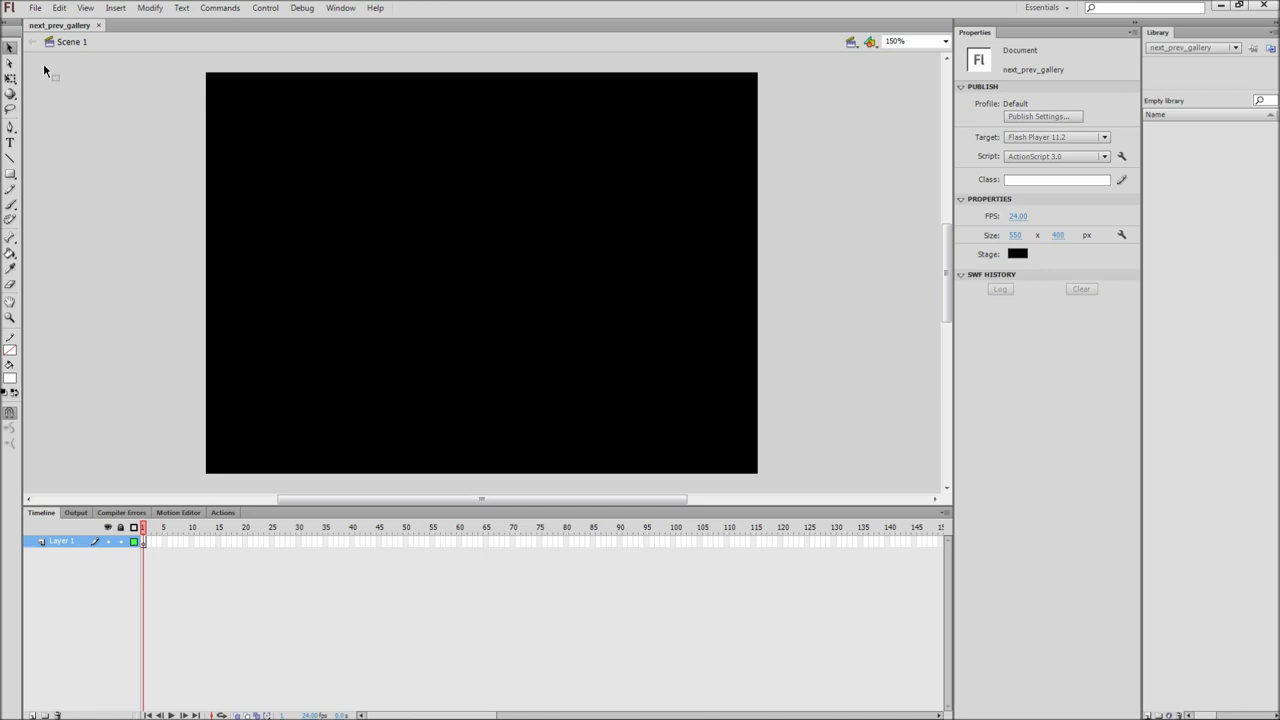
Import the four dreamstimefree JPG photos into the library with File > Import to Library
left_click(35, 8)
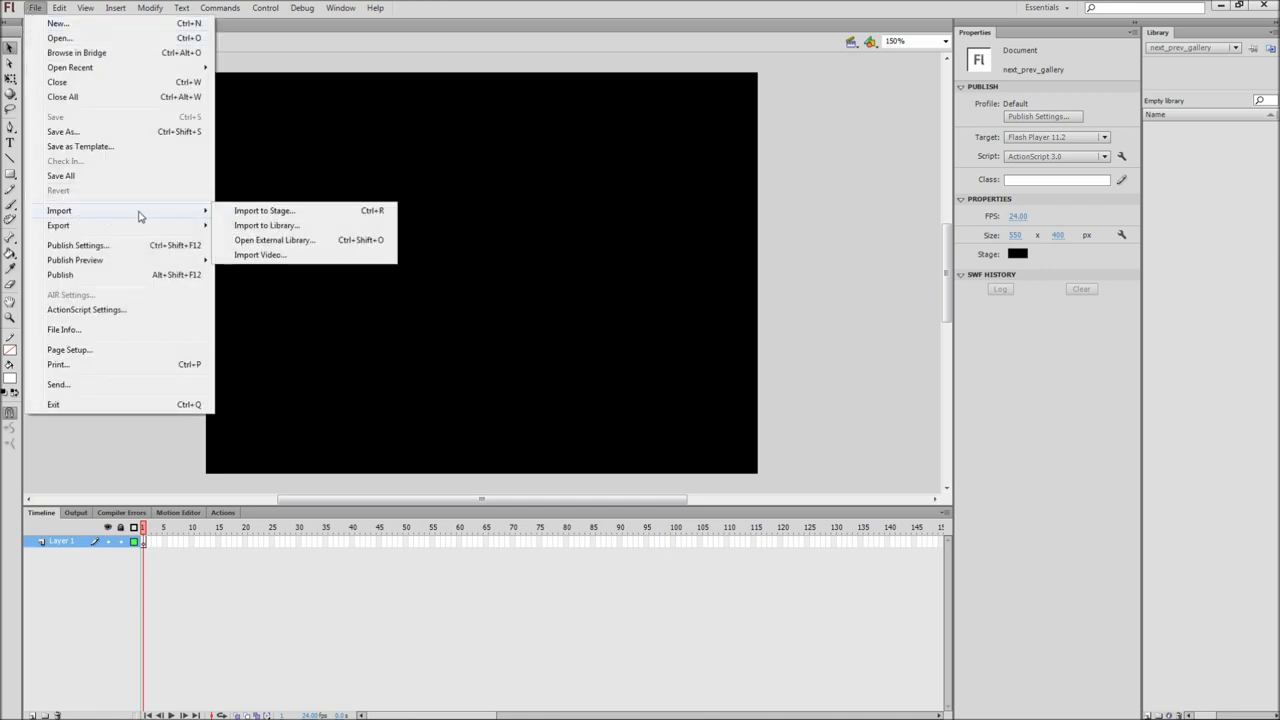
left_click(267, 225)
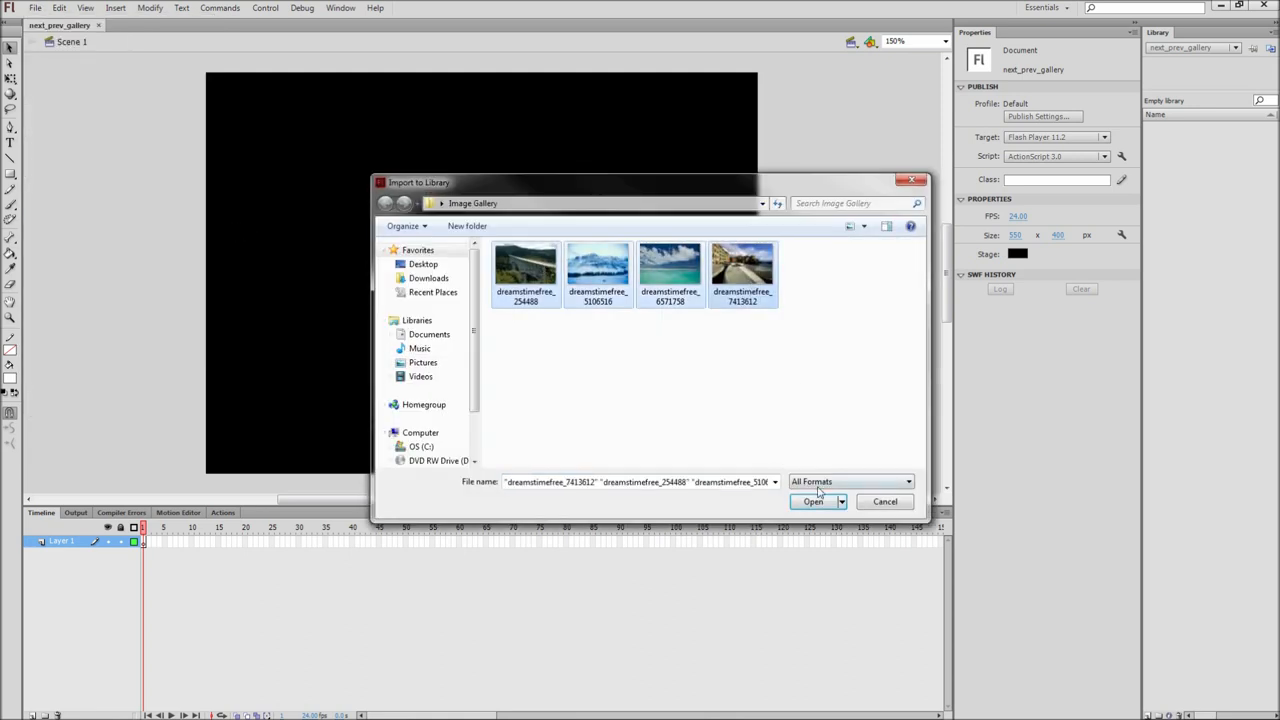
left_click(812, 501)
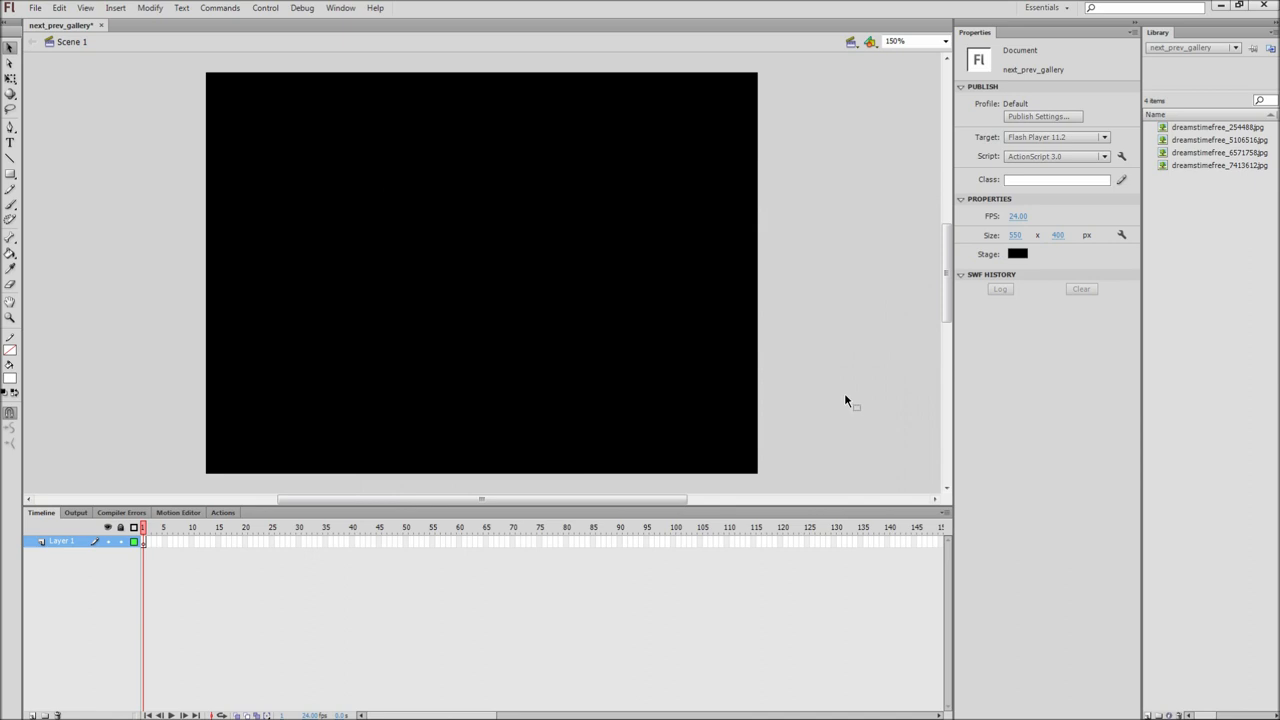
mouse_move(175, 656)
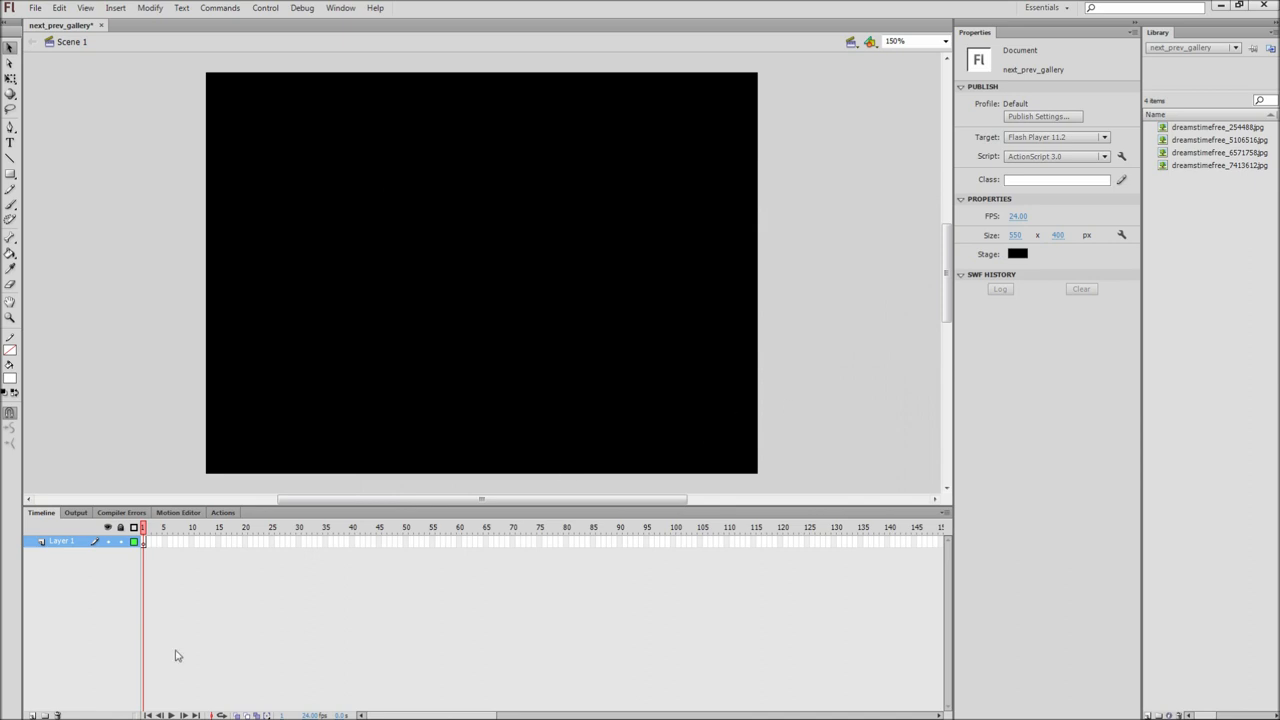
Add new timeline layers and name them as, buttons, images and border
left_click(33, 715)
type("as")
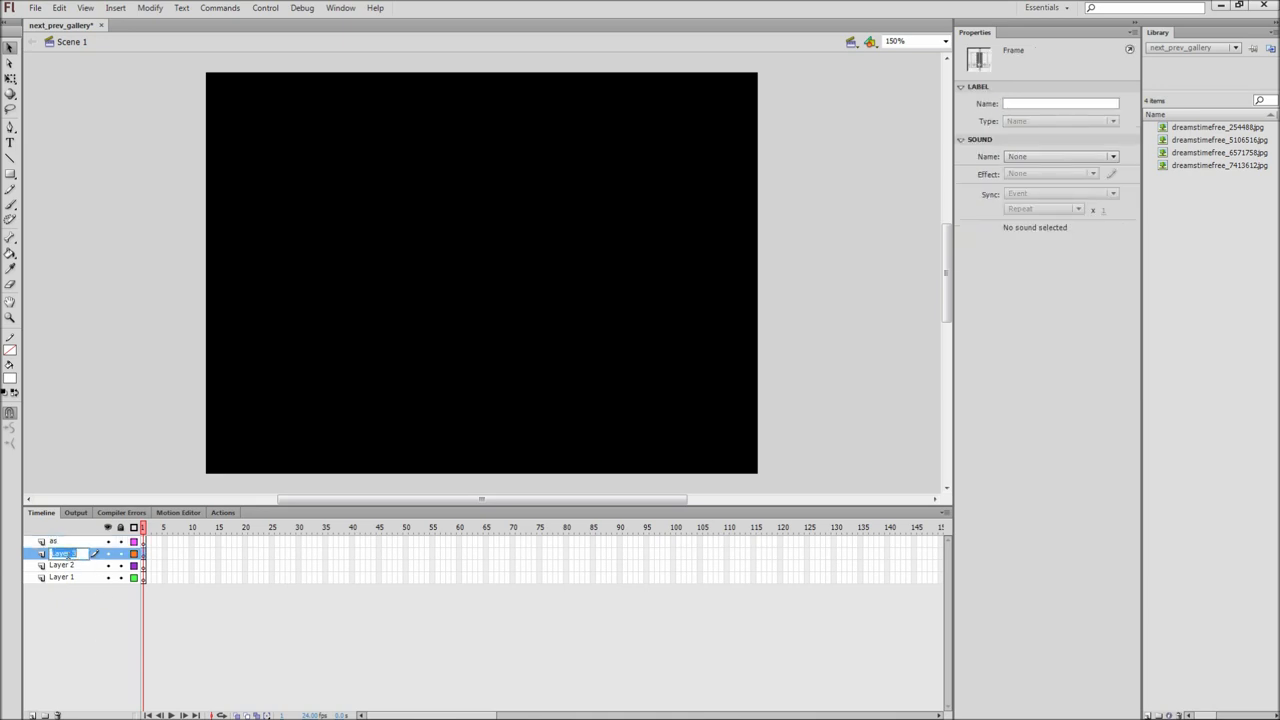
type("buttons")
left_click(73, 577)
type("border")
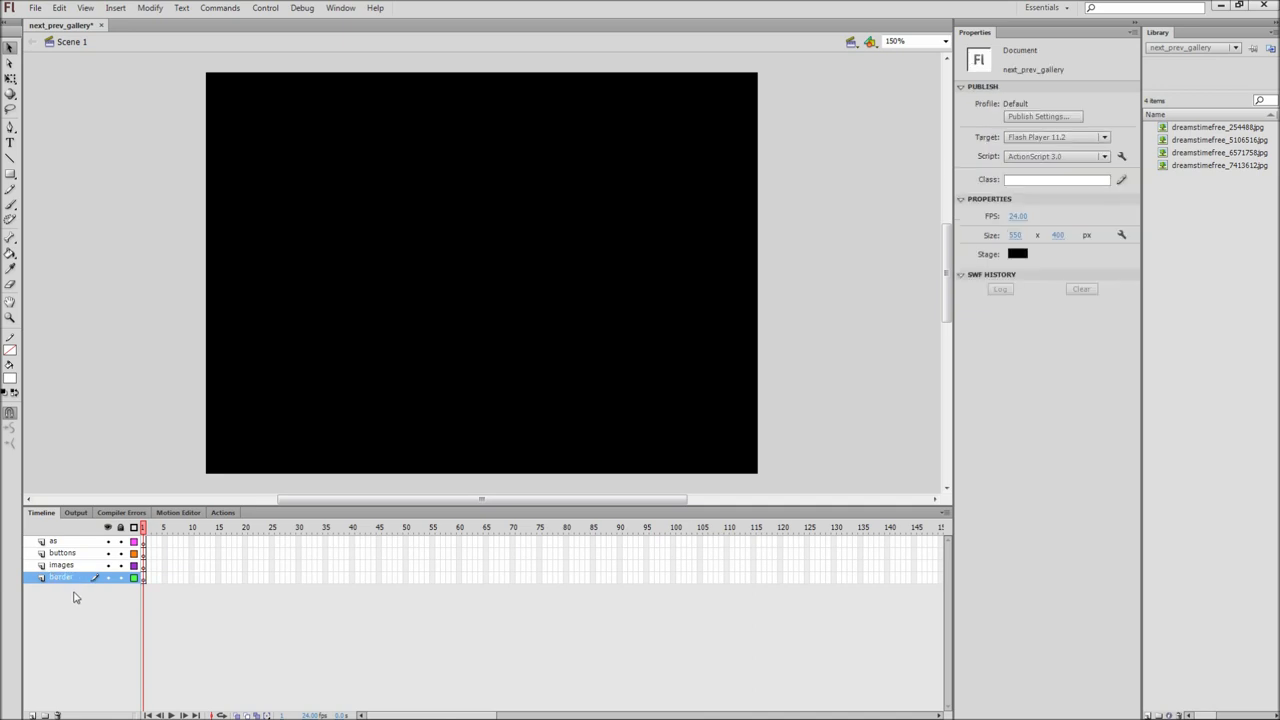
mouse_move(82, 592)
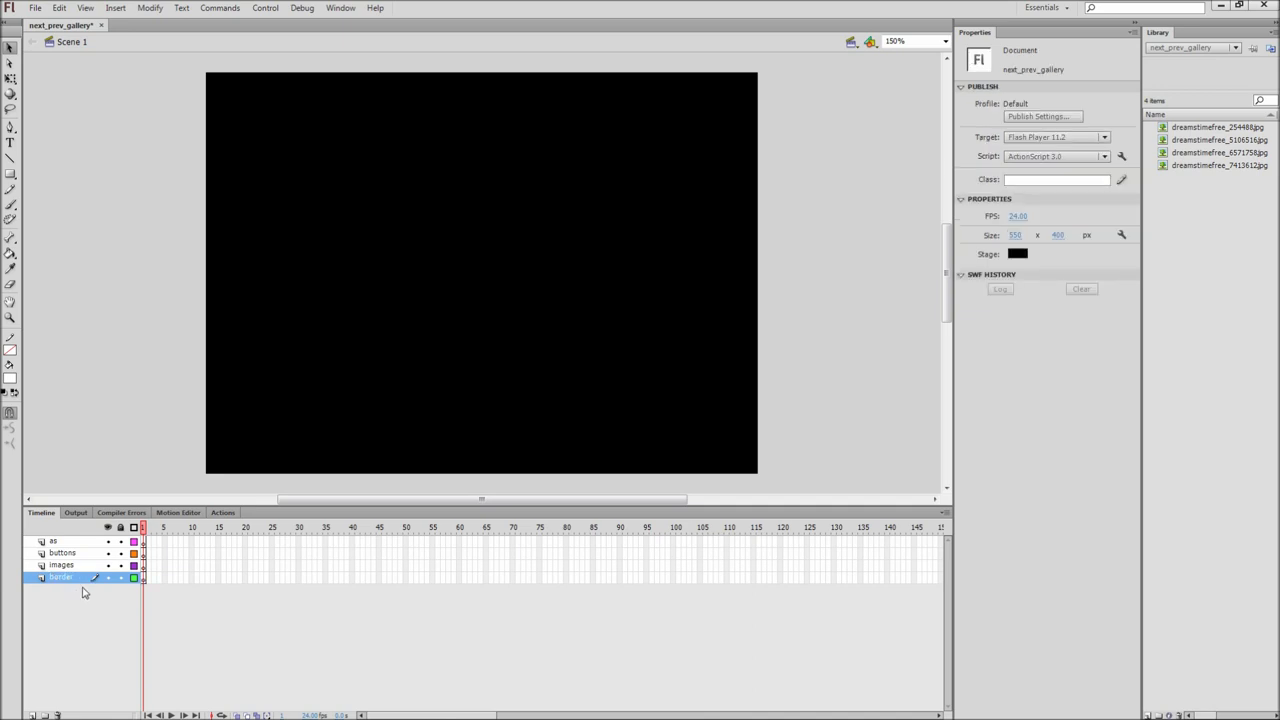
Place the harbour photo on frame 1 of the images layer, centred with Align to stage
left_click(61, 564)
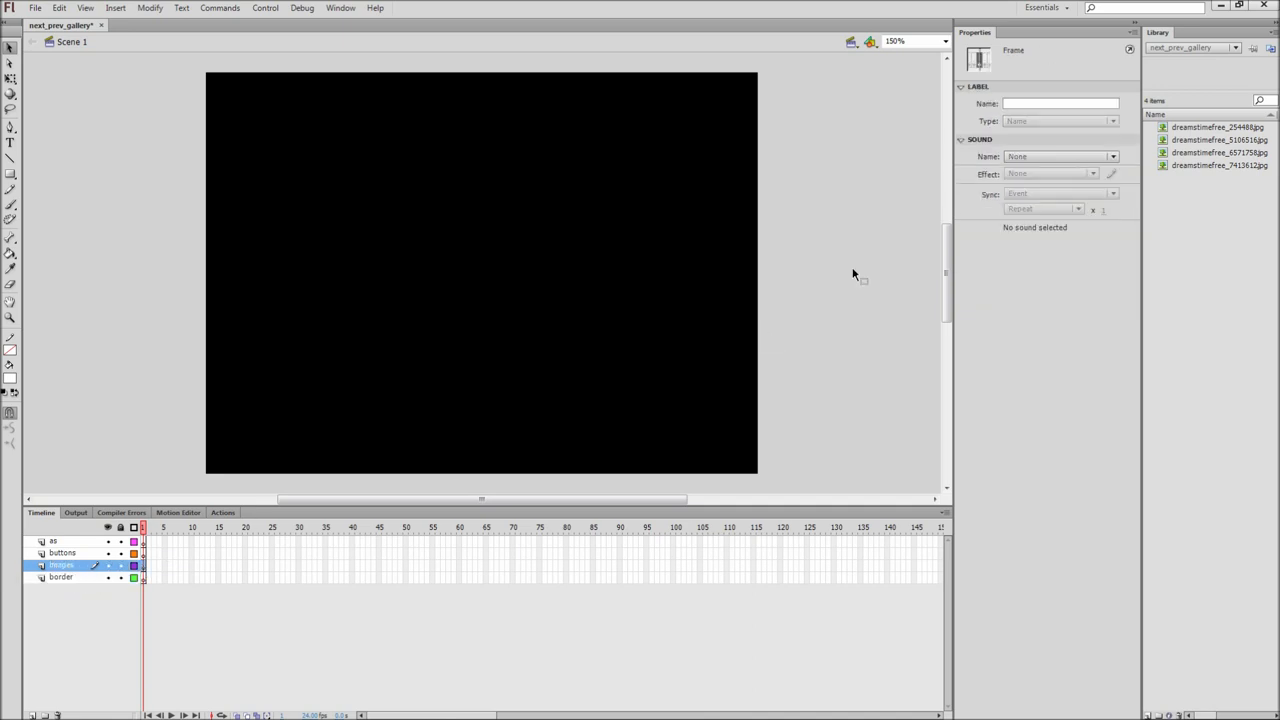
left_click(495, 265)
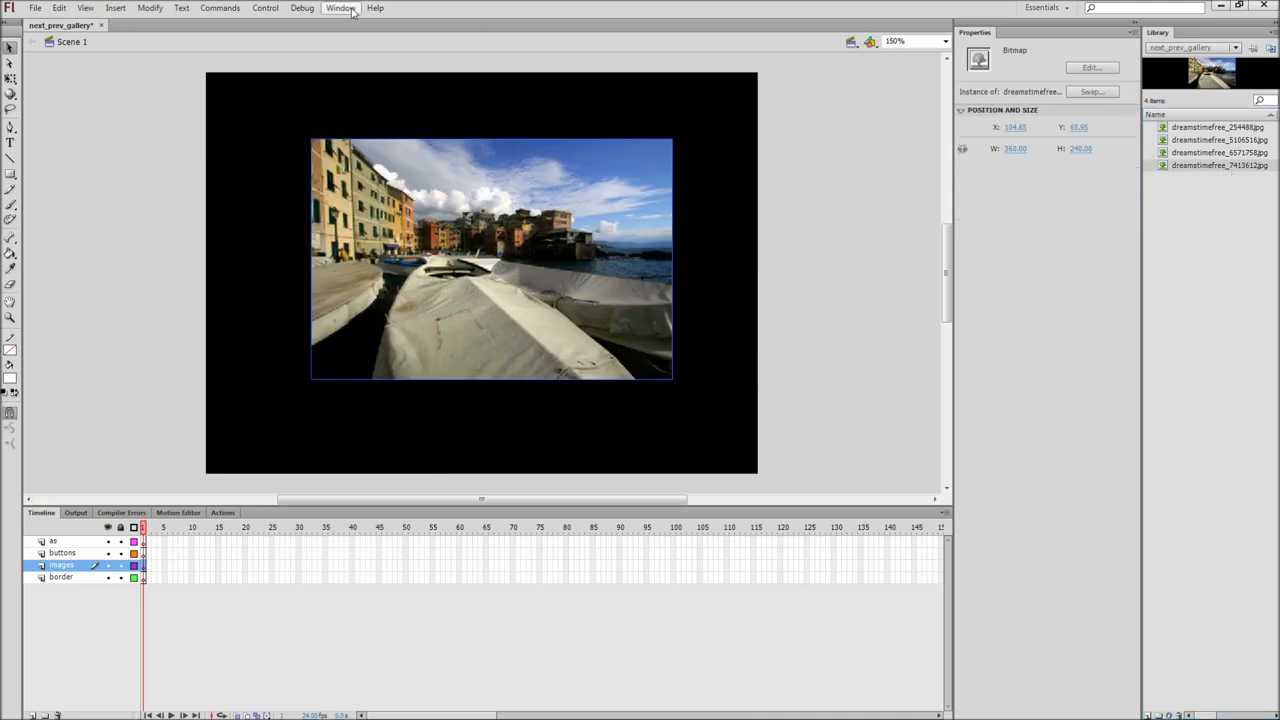
left_click(340, 8)
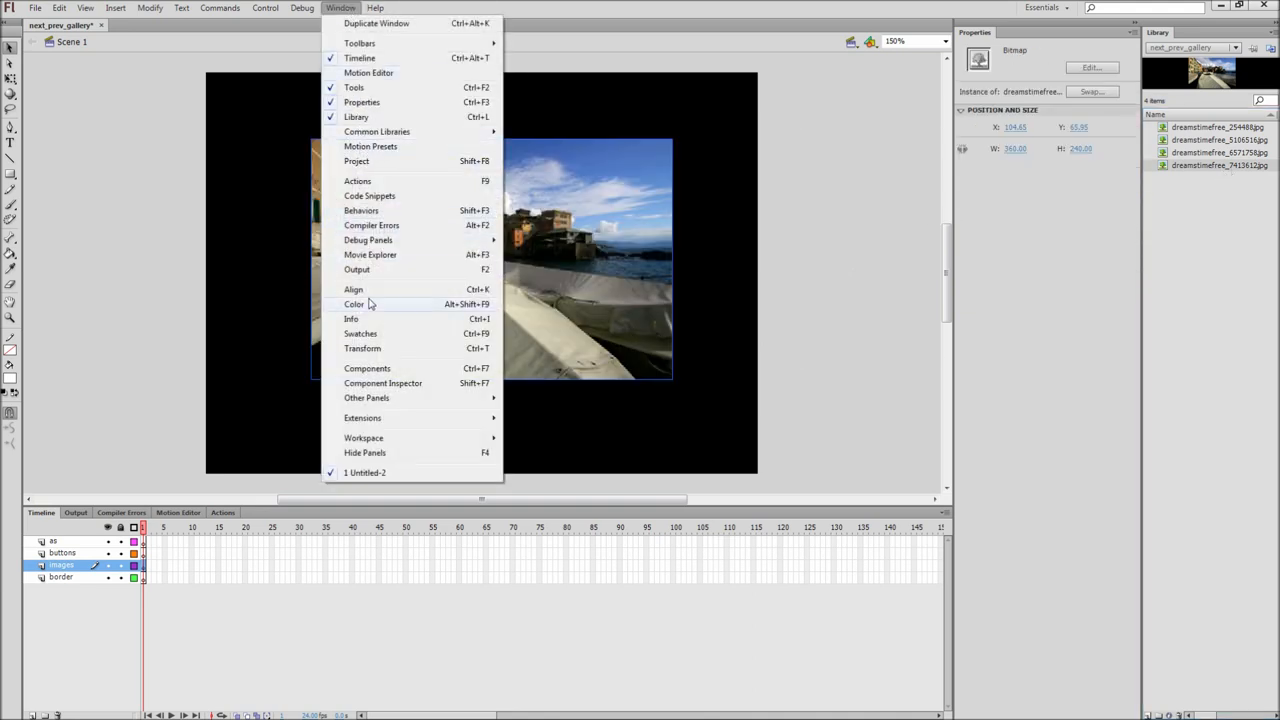
left_click(353, 288)
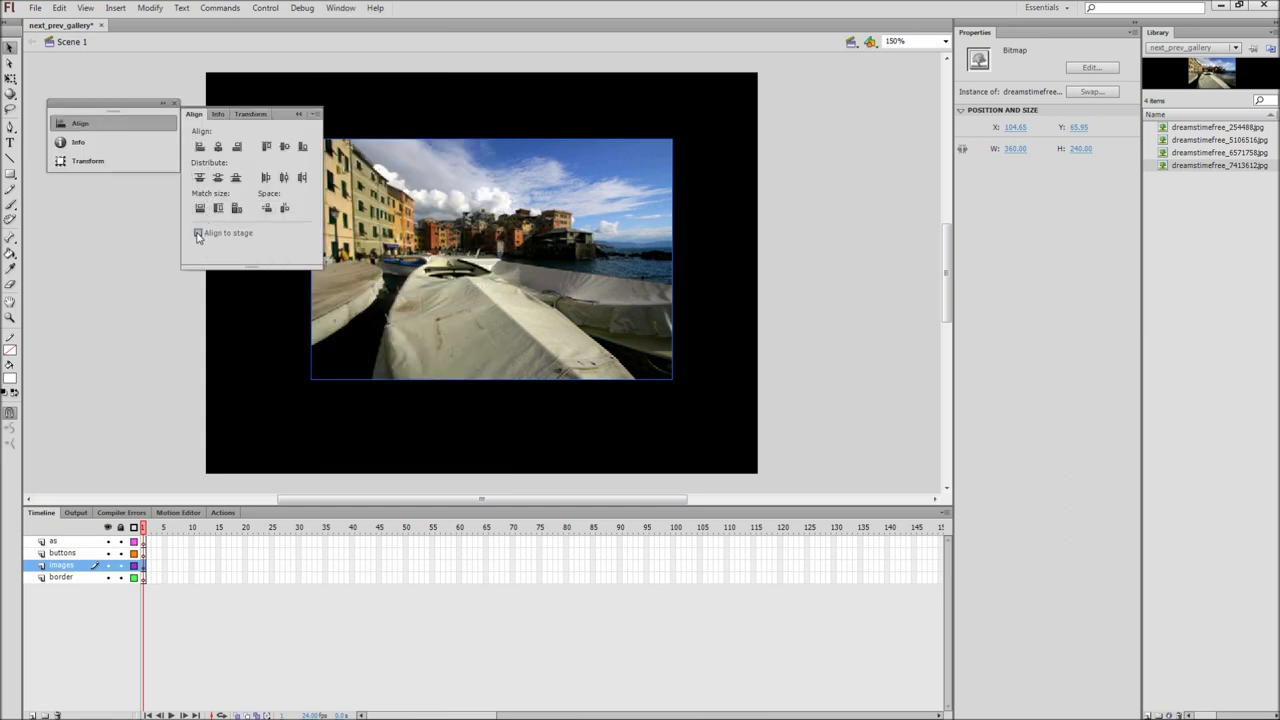
left_click(218, 147)
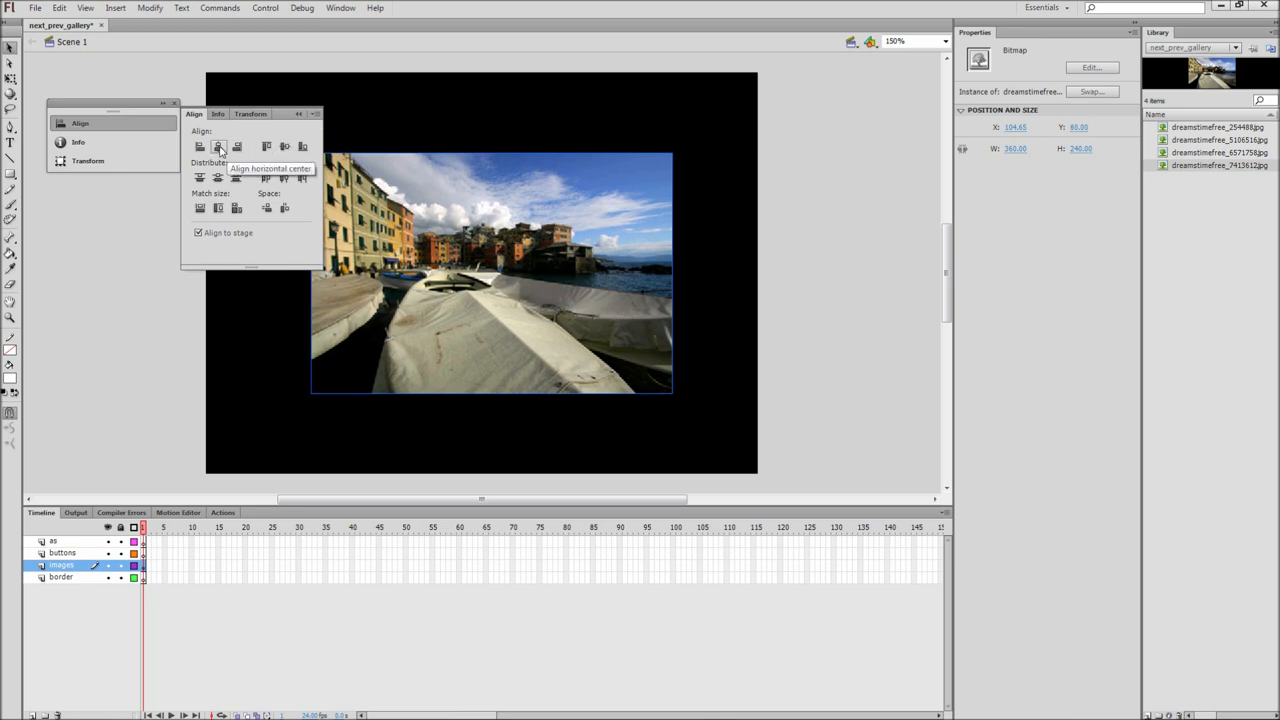
left_click(218, 146)
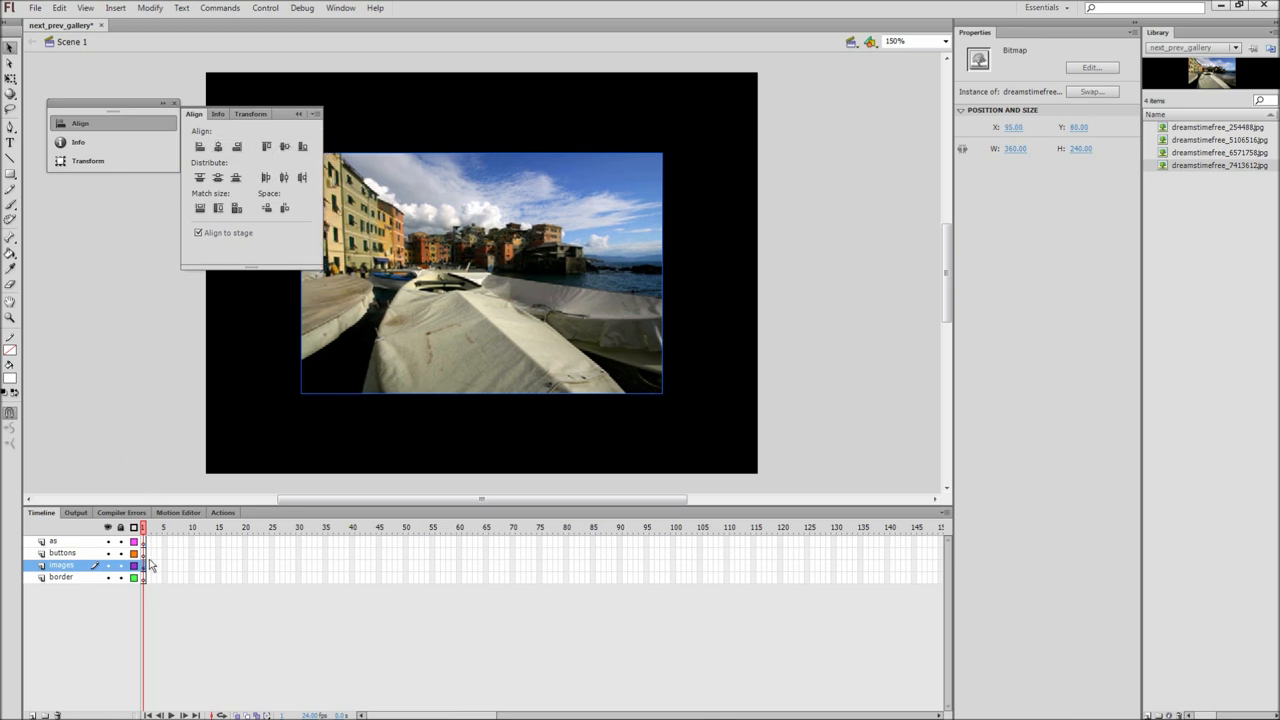
Add blank keyframes holding the tropical sea and snowy mountain photos, then check each frame
right_click(148, 565)
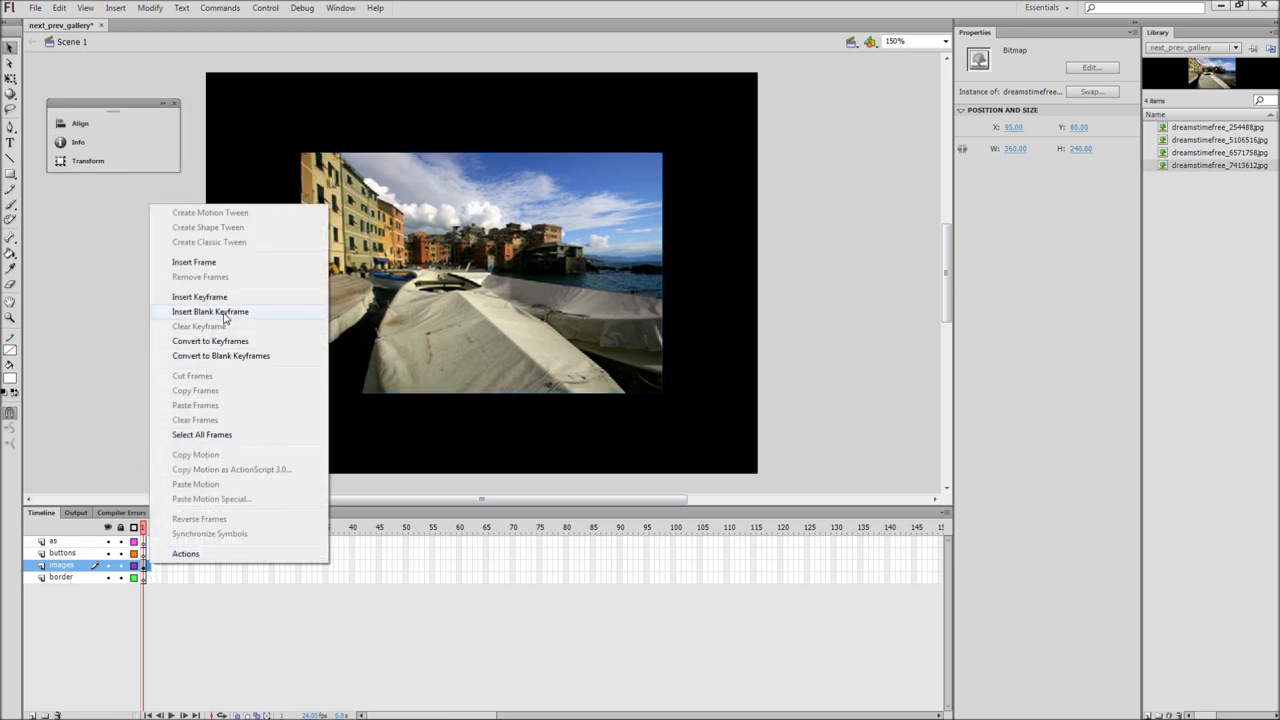
left_click(210, 311)
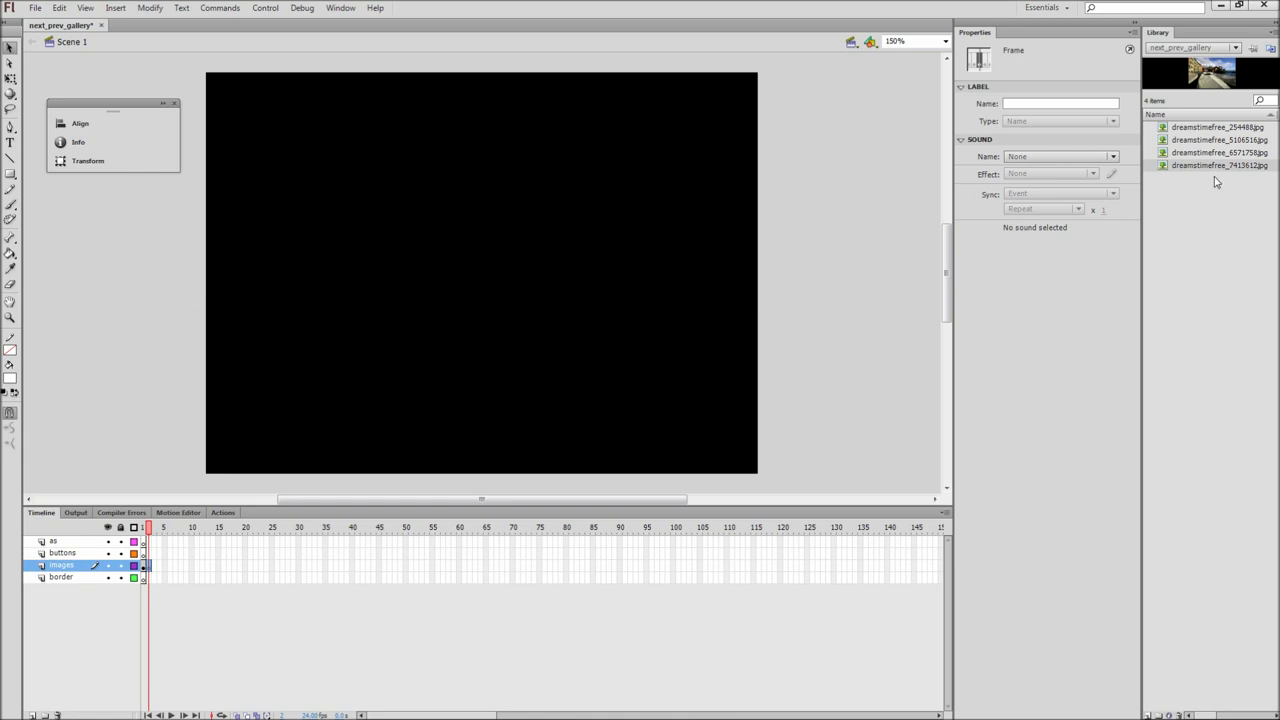
left_click(490, 265)
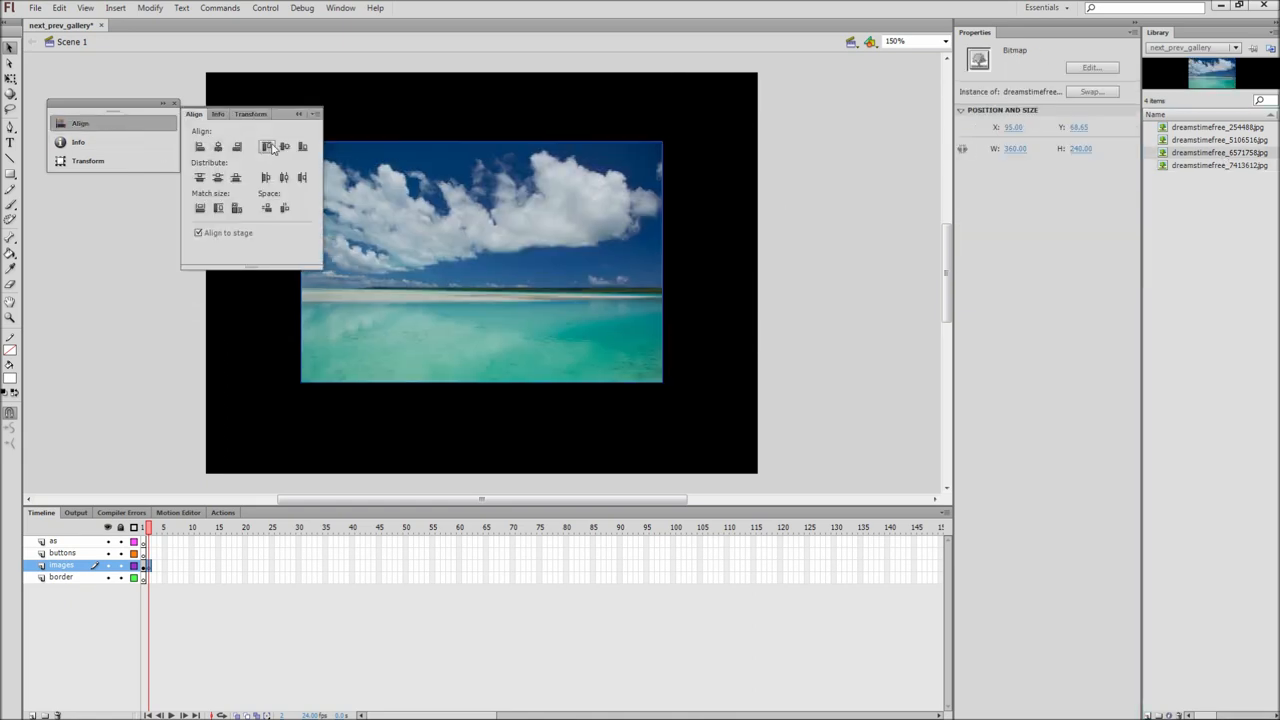
right_click(148, 565)
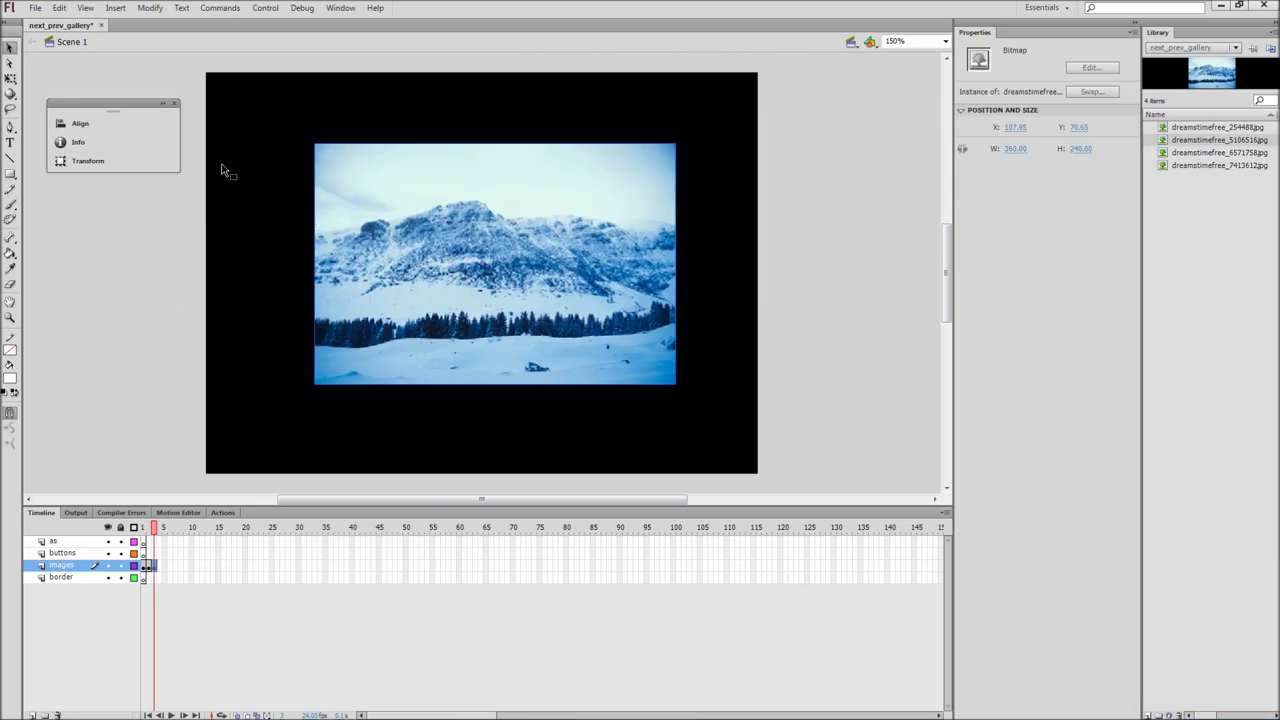
left_click(80, 123)
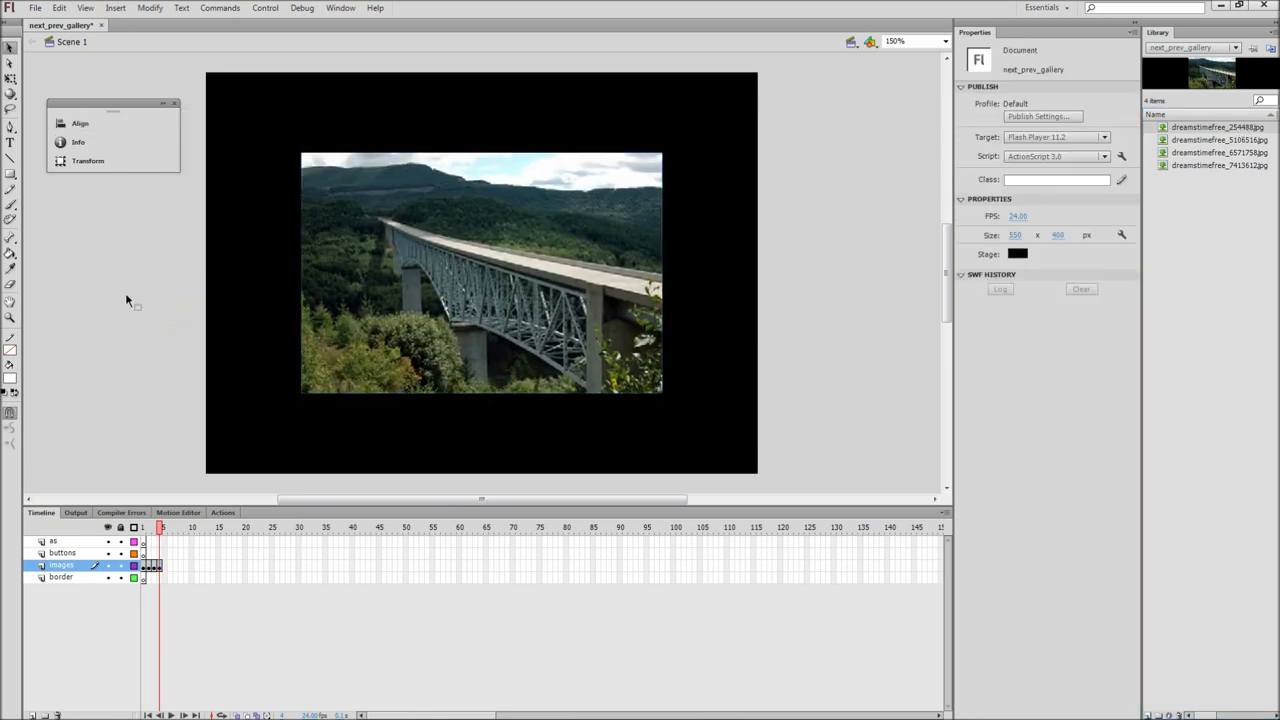
left_click(150, 527)
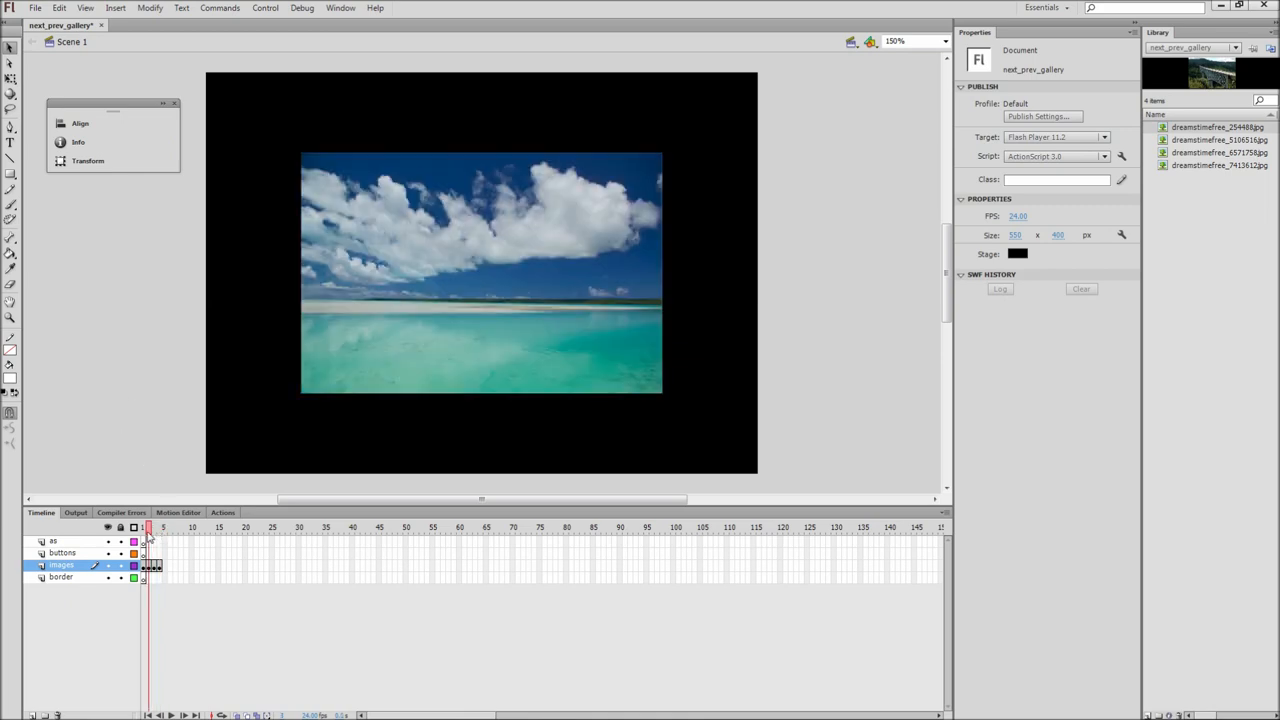
left_click(155, 527)
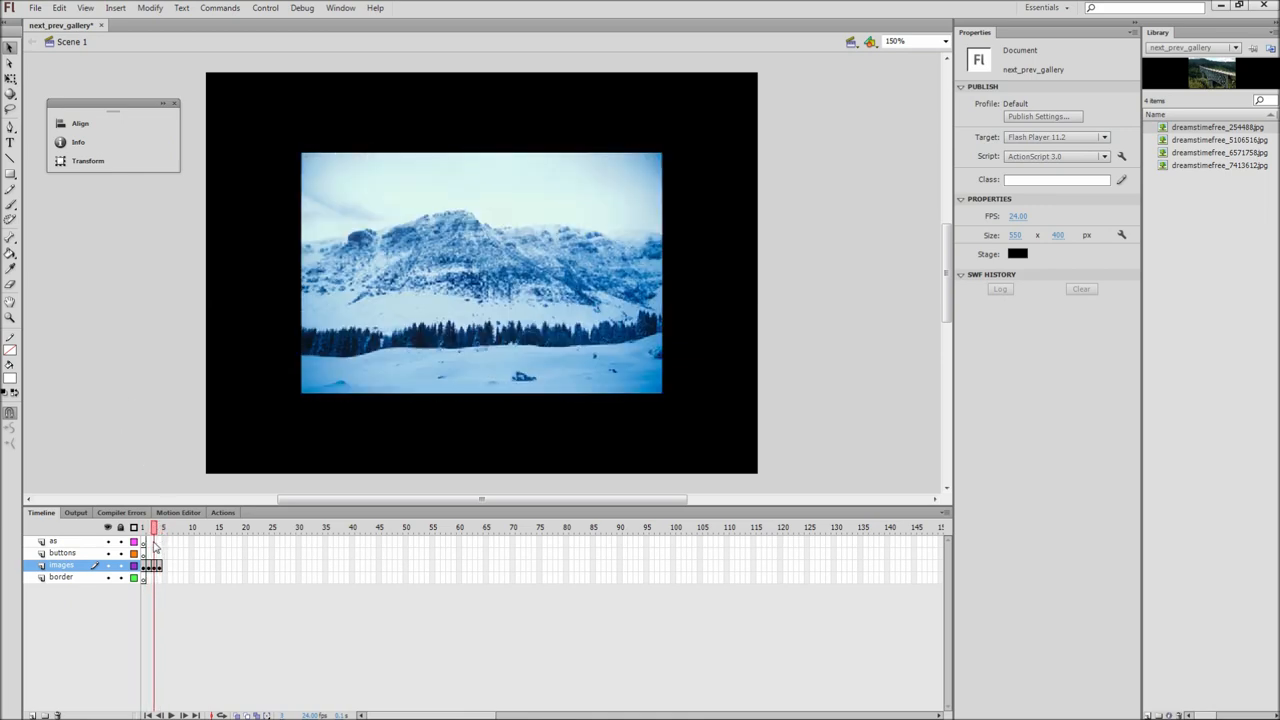
left_click(143, 527)
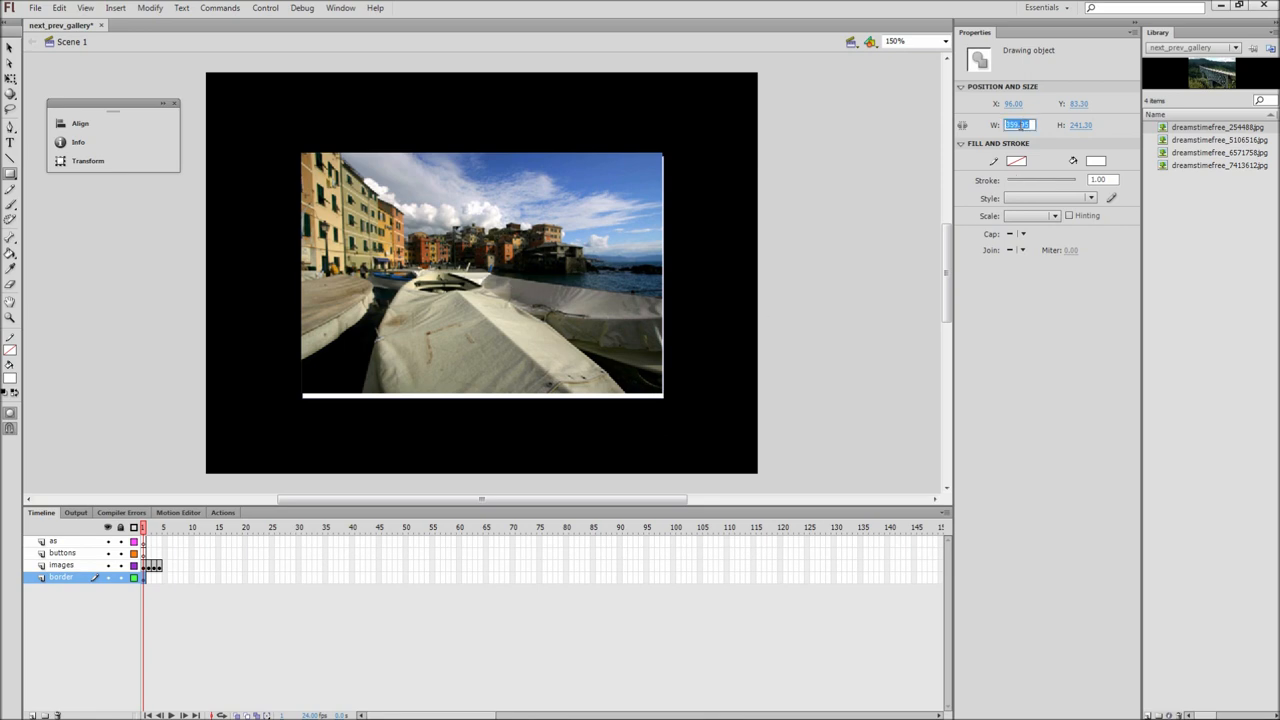
Size the white border rectangle to 360, centre it on the stage, and deselect it
type("360.00")
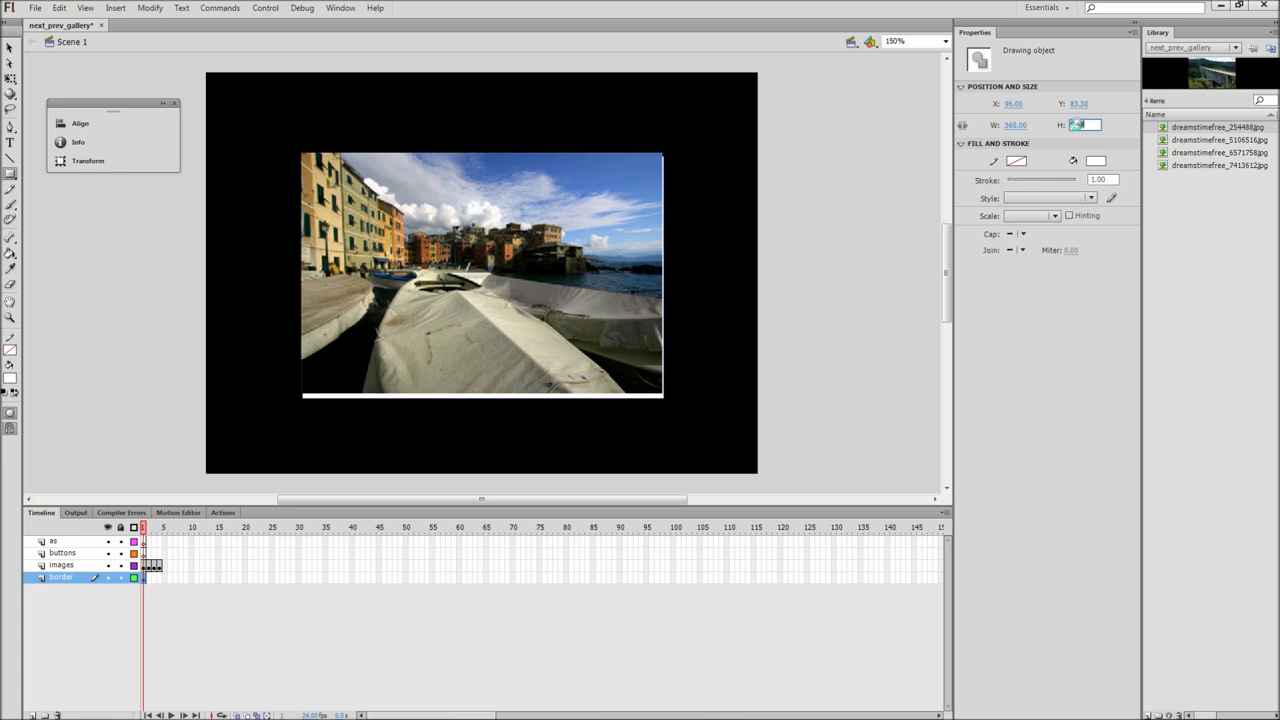
left_click(80, 122)
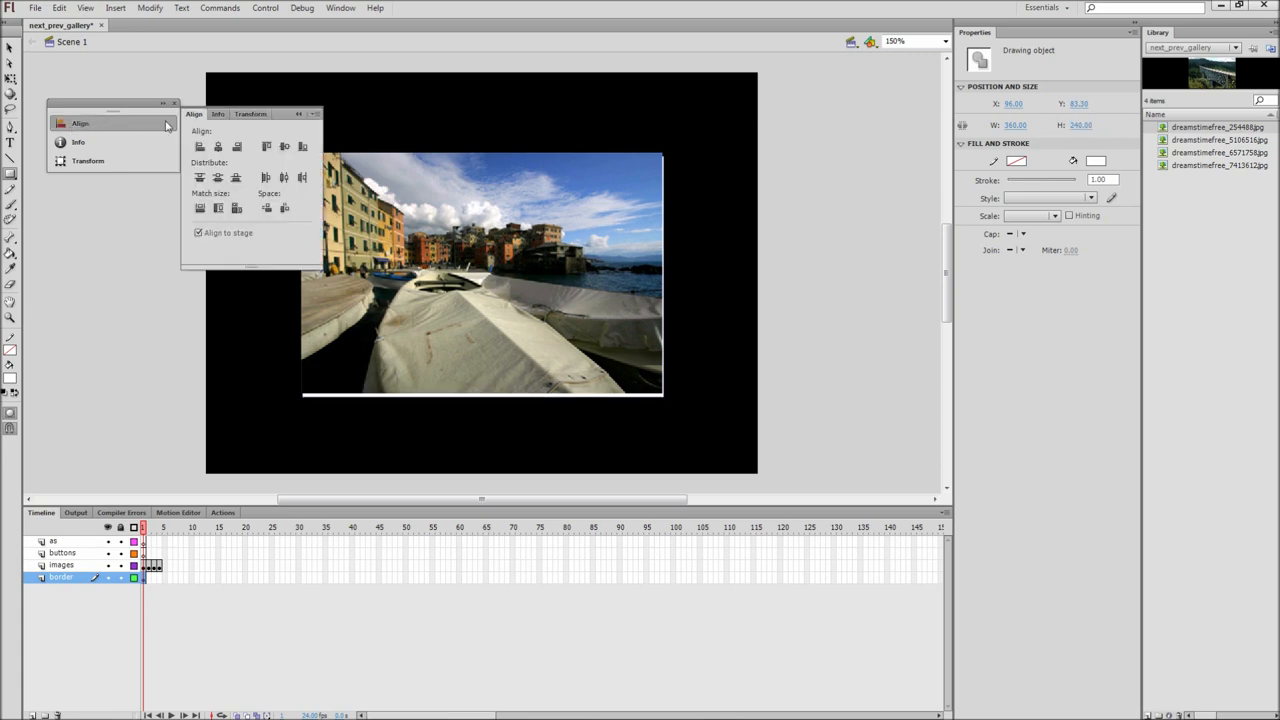
left_click(285, 147)
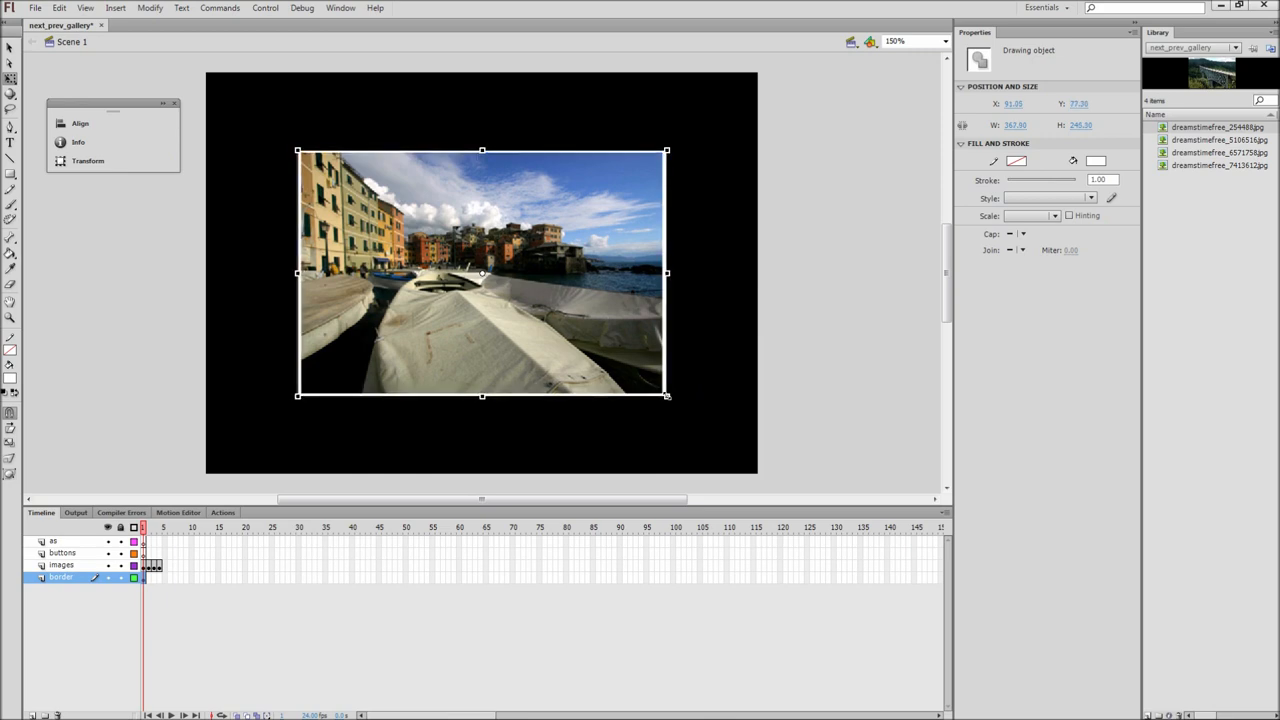
left_click(818, 338)
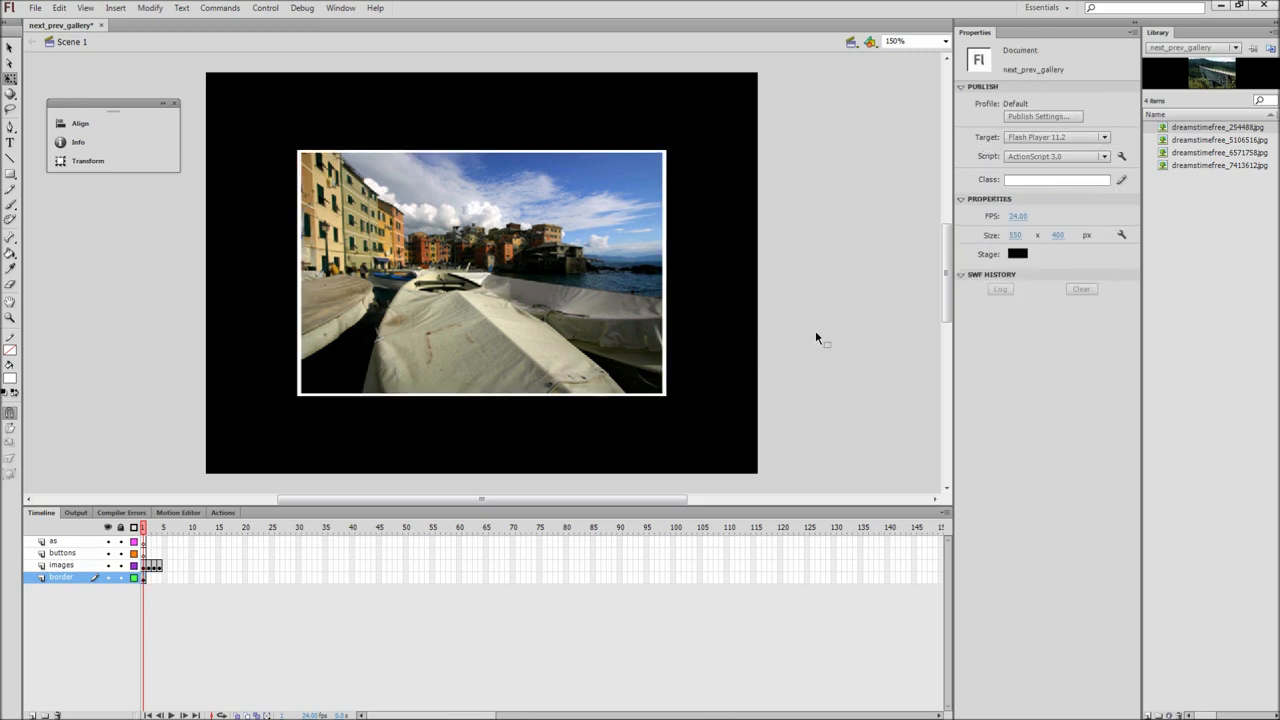
mouse_move(328, 565)
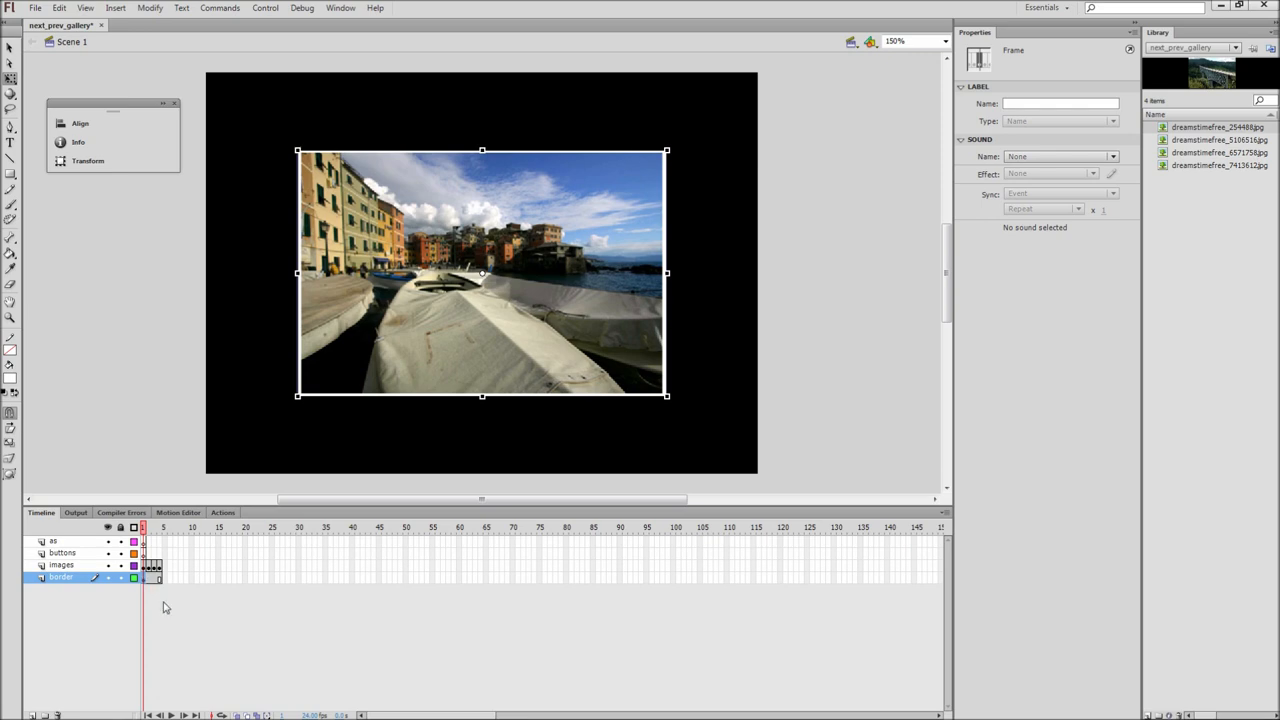
left_click(154, 527)
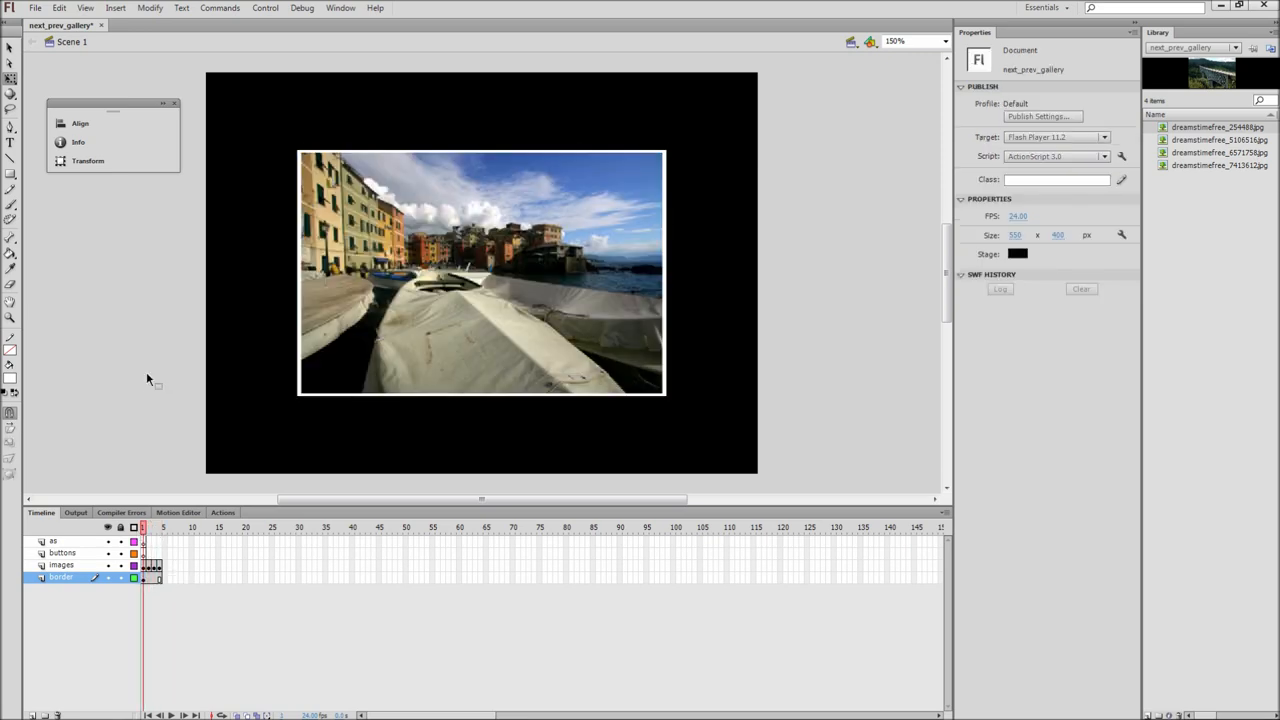
Type white Webdings triangle glyphs on the buttons layer and place them left and right of the photo
left_click(62, 552)
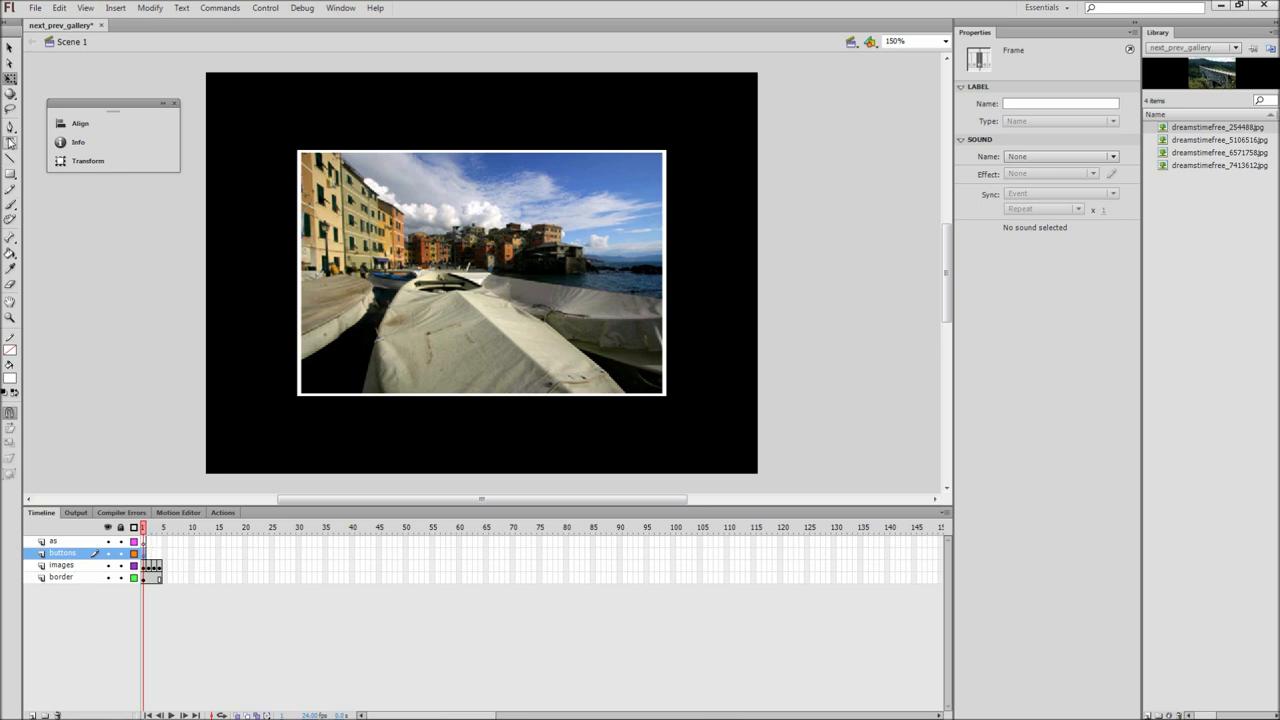
left_click(10, 143)
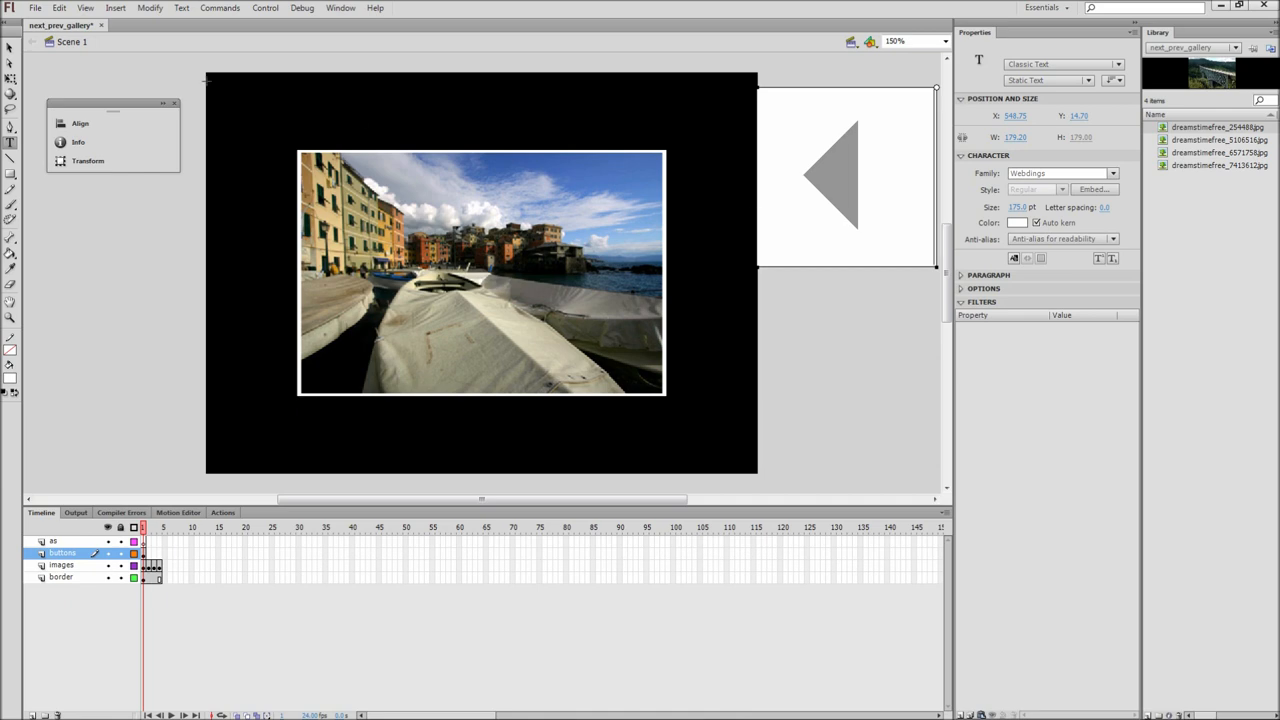
left_click(80, 122)
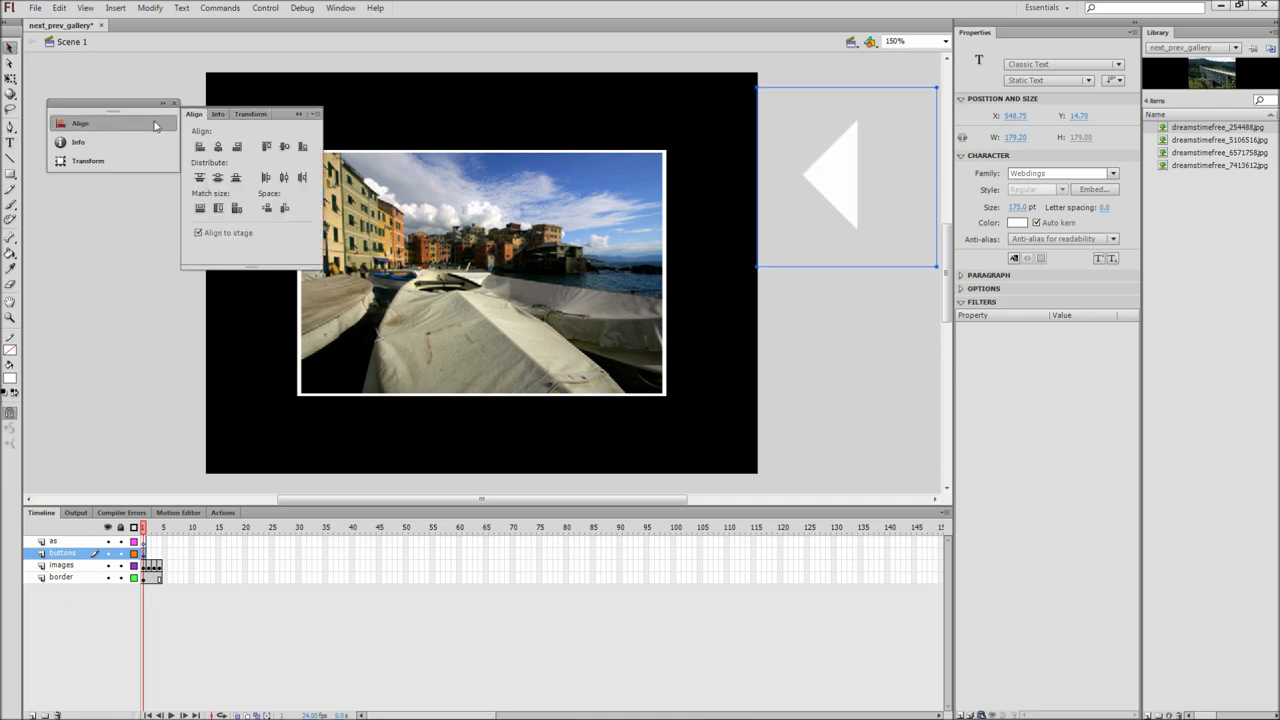
left_click_drag(845, 175, 845, 275)
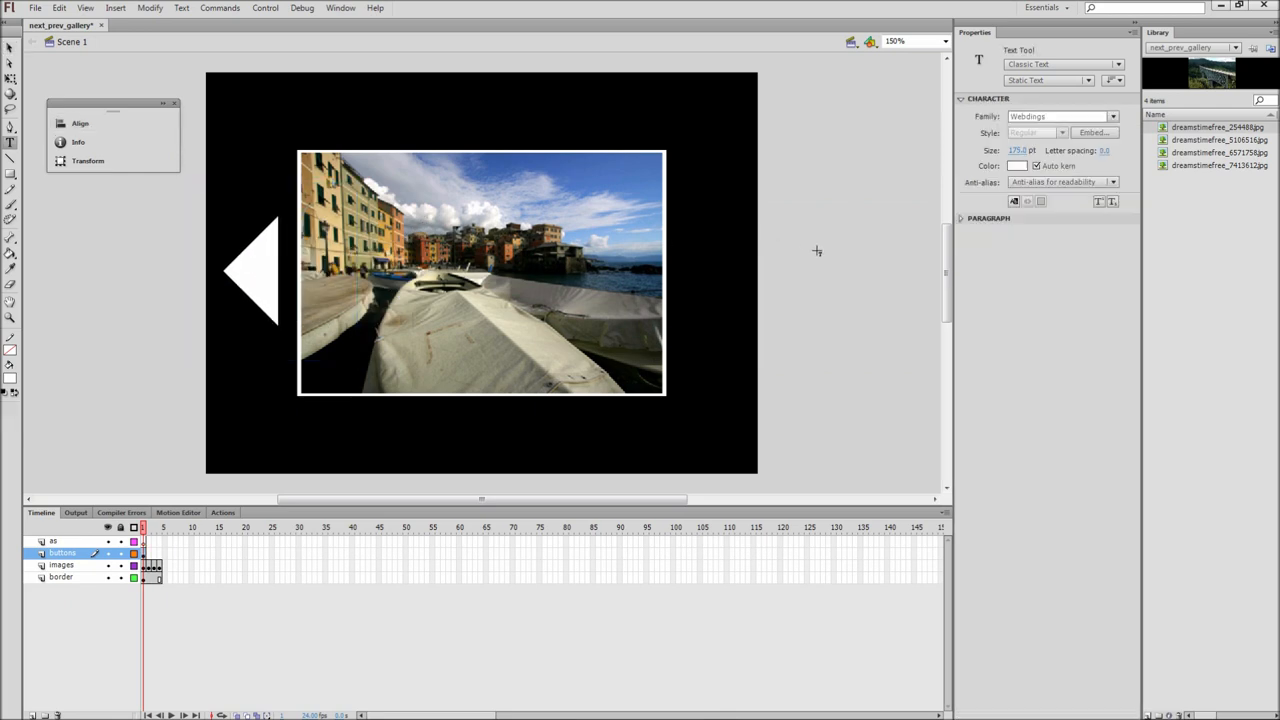
left_click(817, 197)
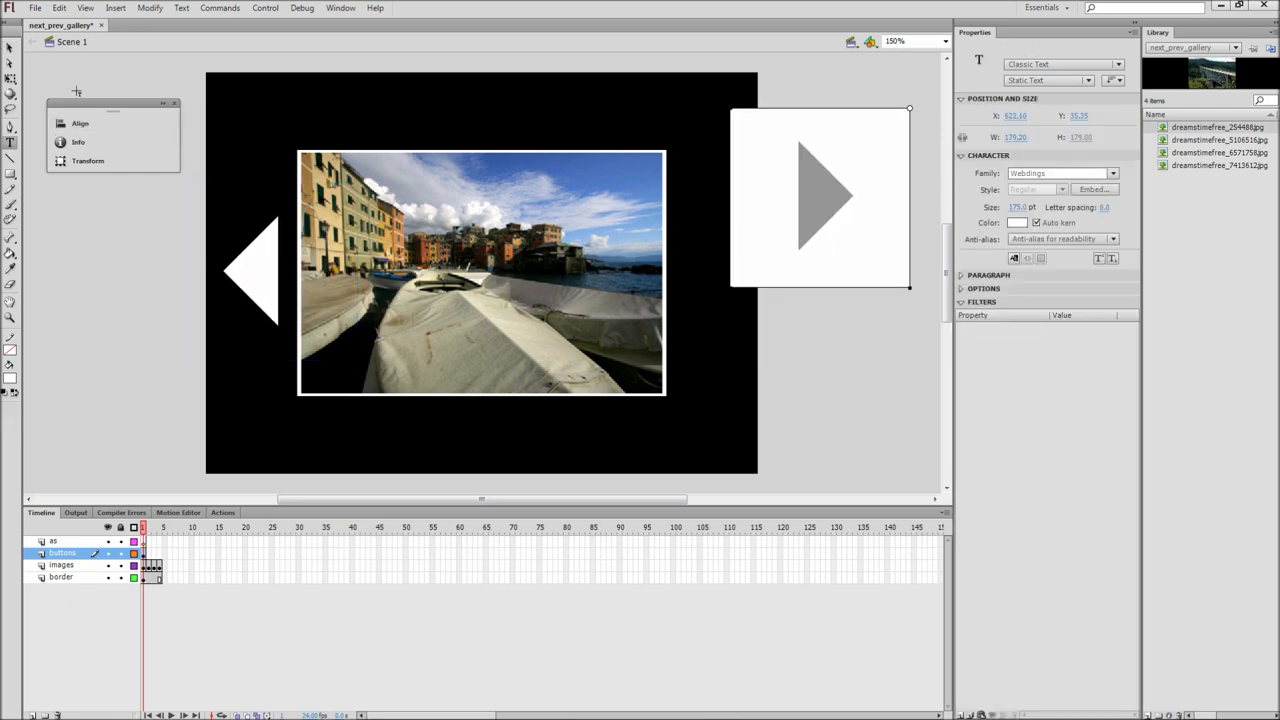
left_click(80, 123)
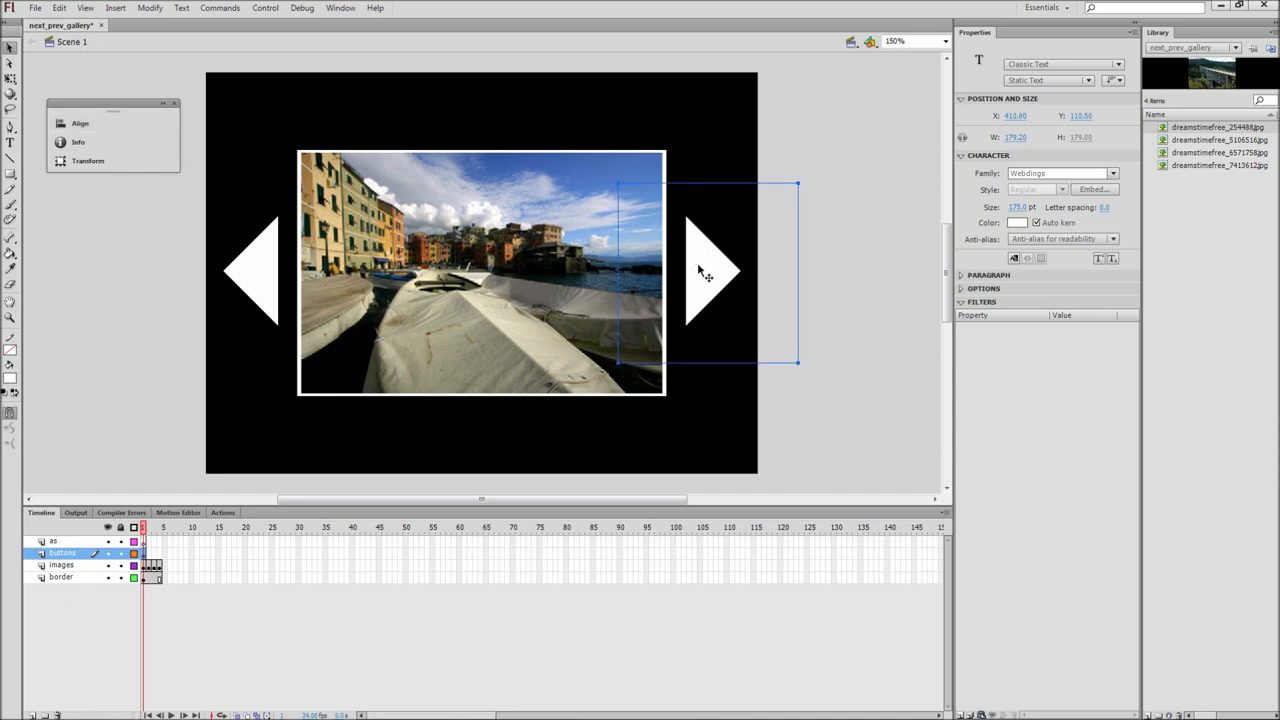
left_click(830, 260)
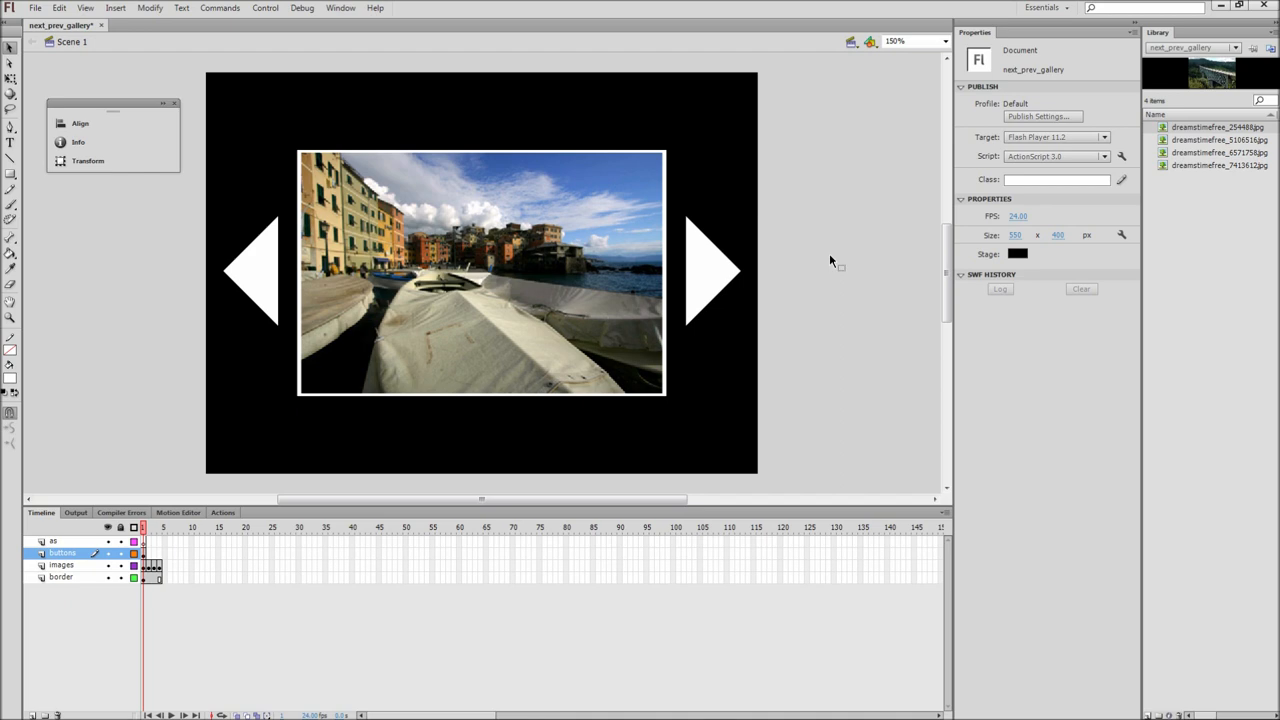
Convert the right triangle to button symbol btn1 and the left triangle to btn2
left_click(710, 270)
type("bt")
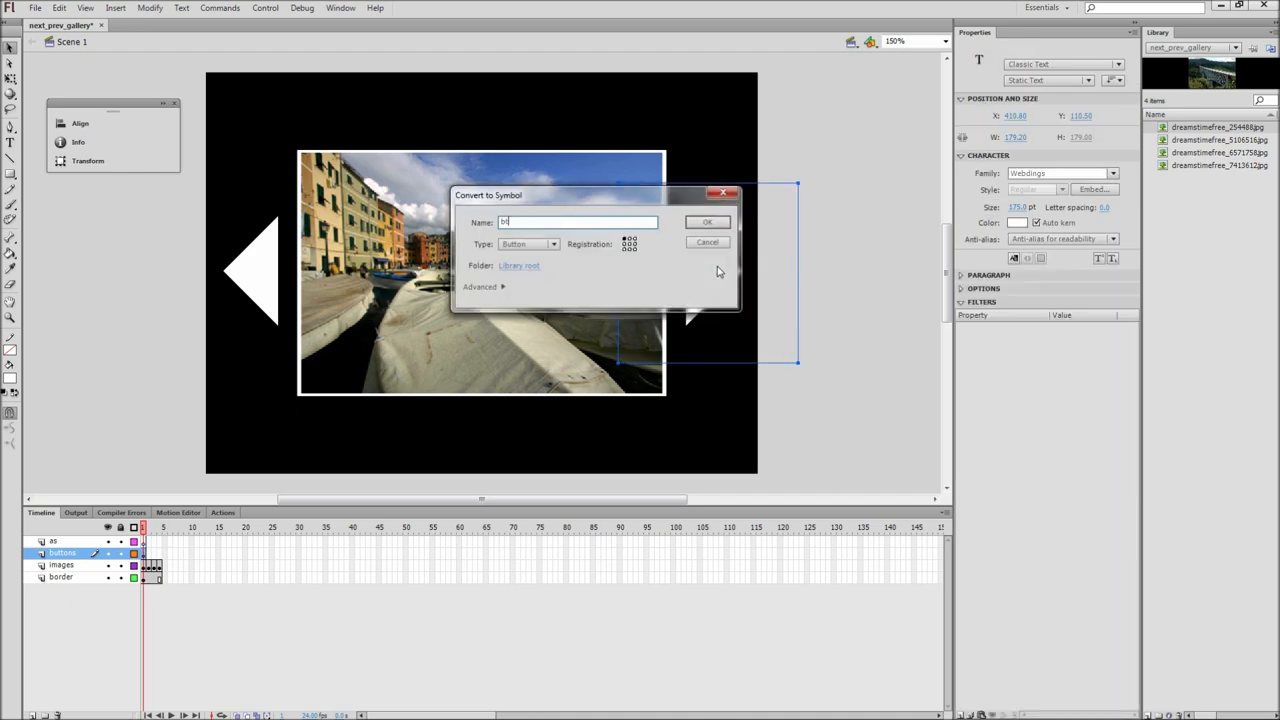
left_click(527, 244)
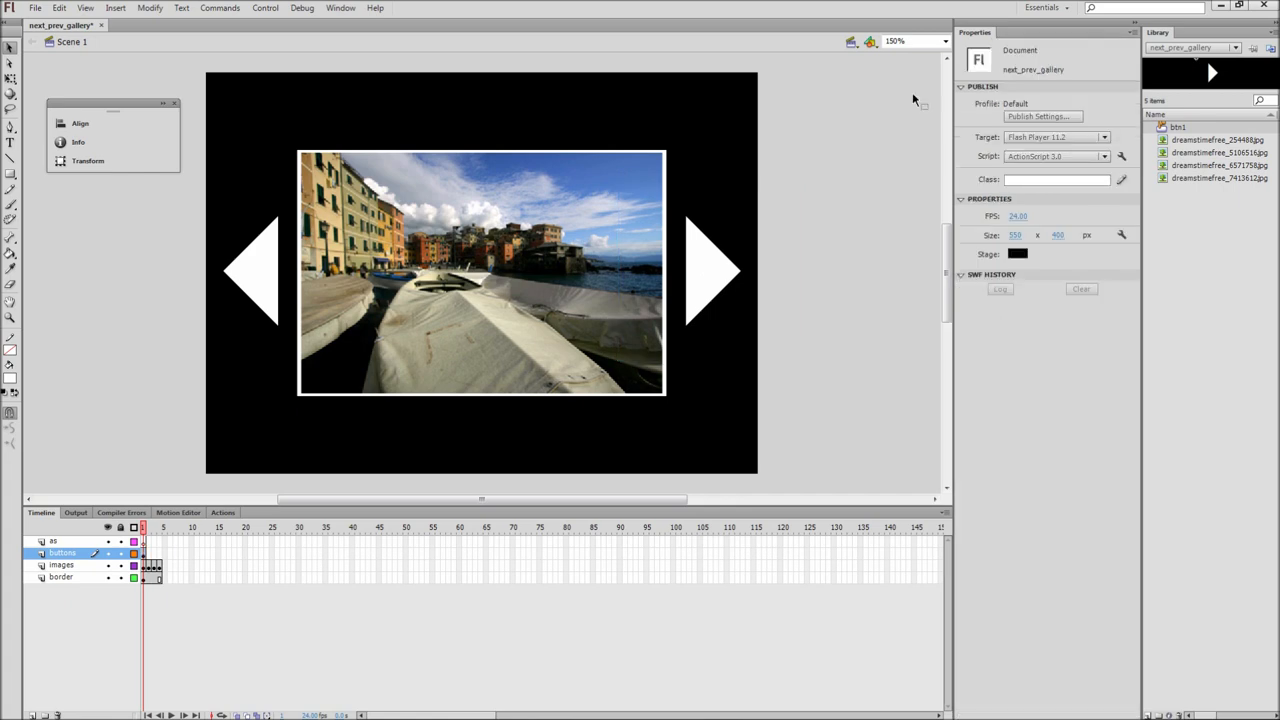
left_click(268, 270)
type("btn2")
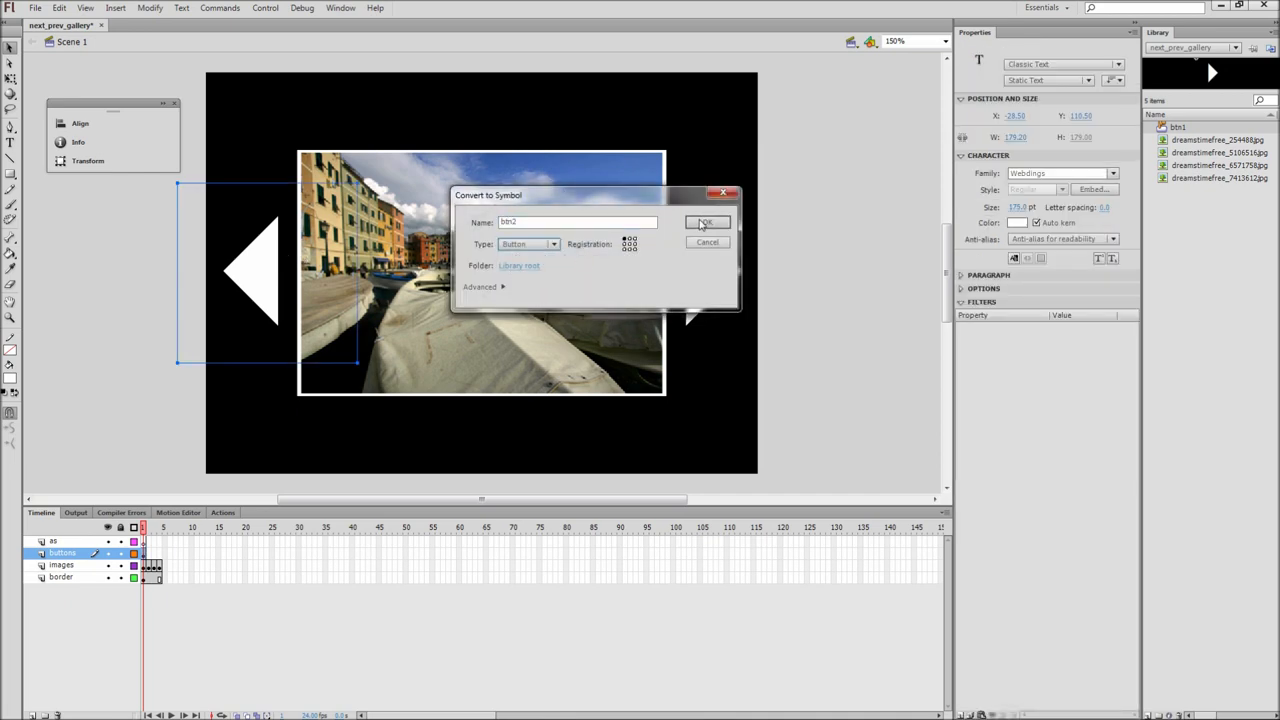
left_click(706, 222)
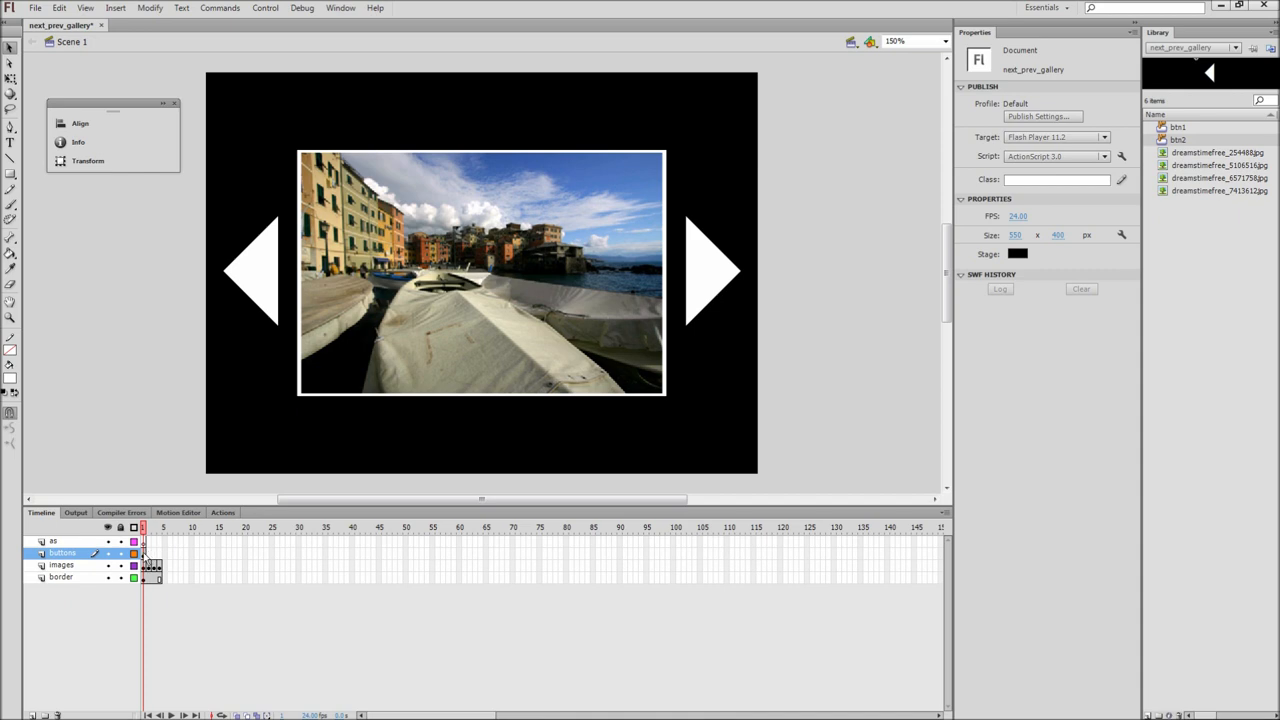
Extend the buttons layer through all photo frames, return to frame 1, and select the as layer
left_click(158, 553)
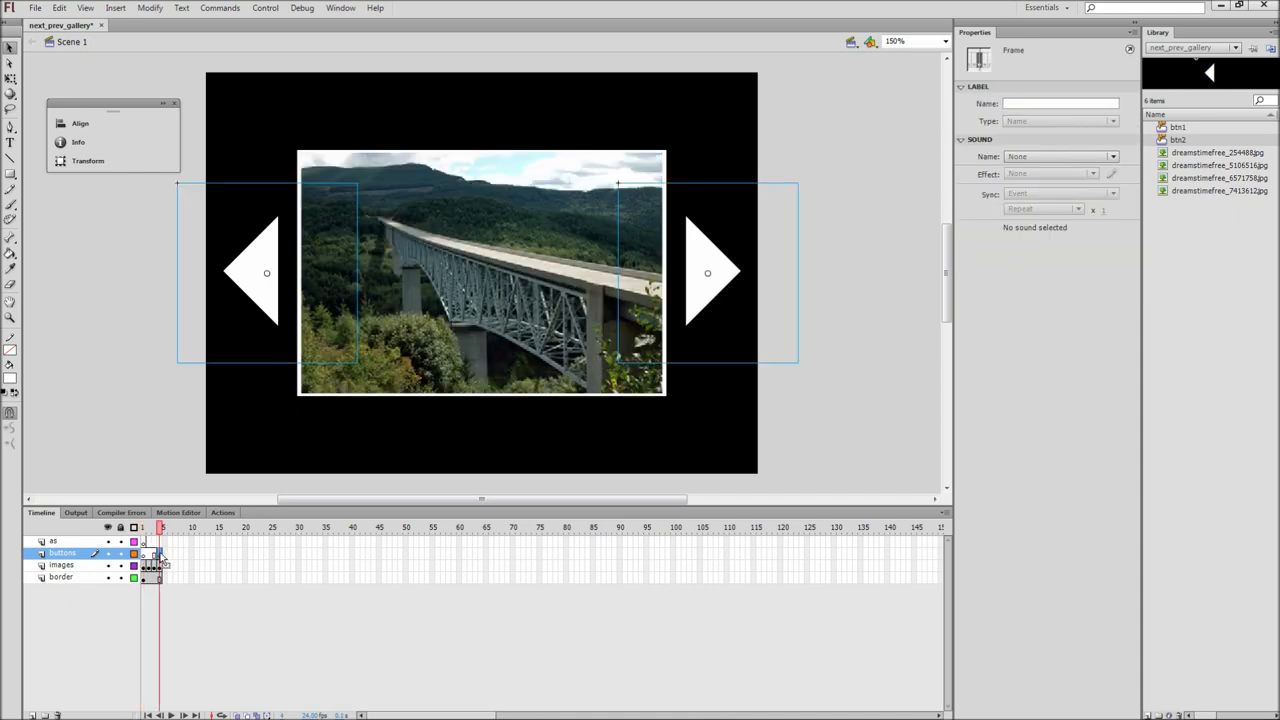
left_click(143, 527)
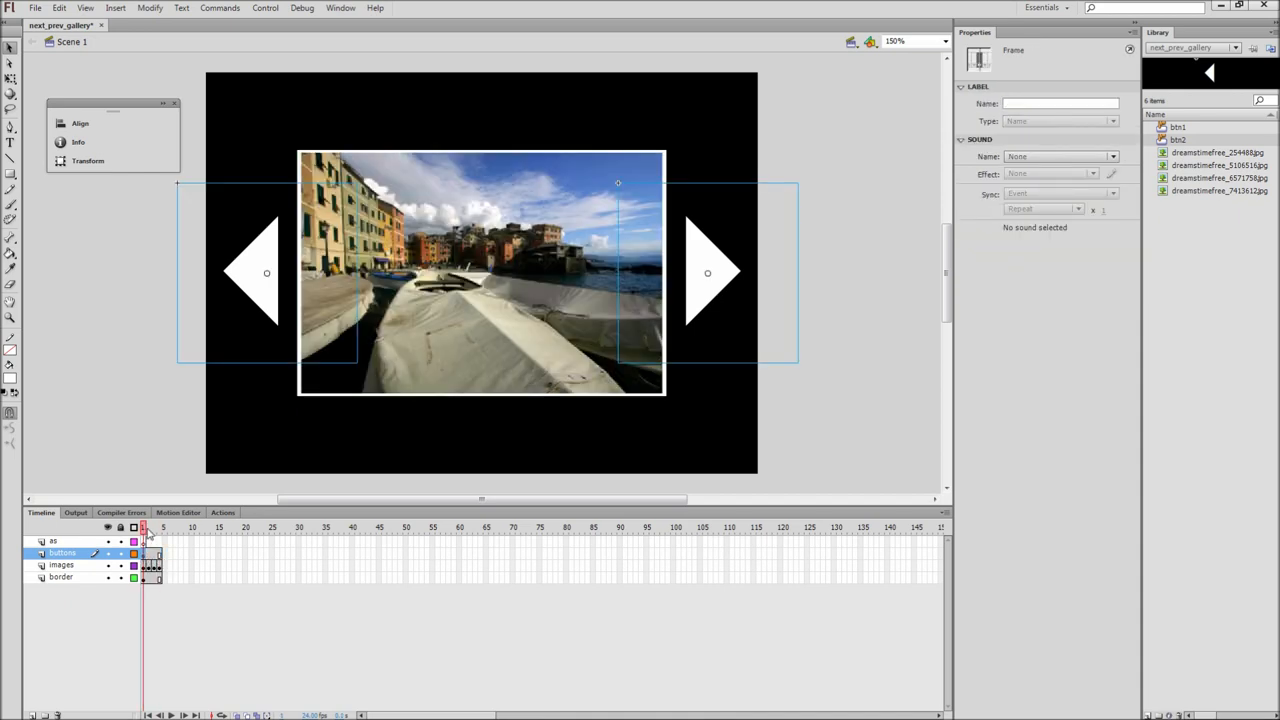
left_click(147, 367)
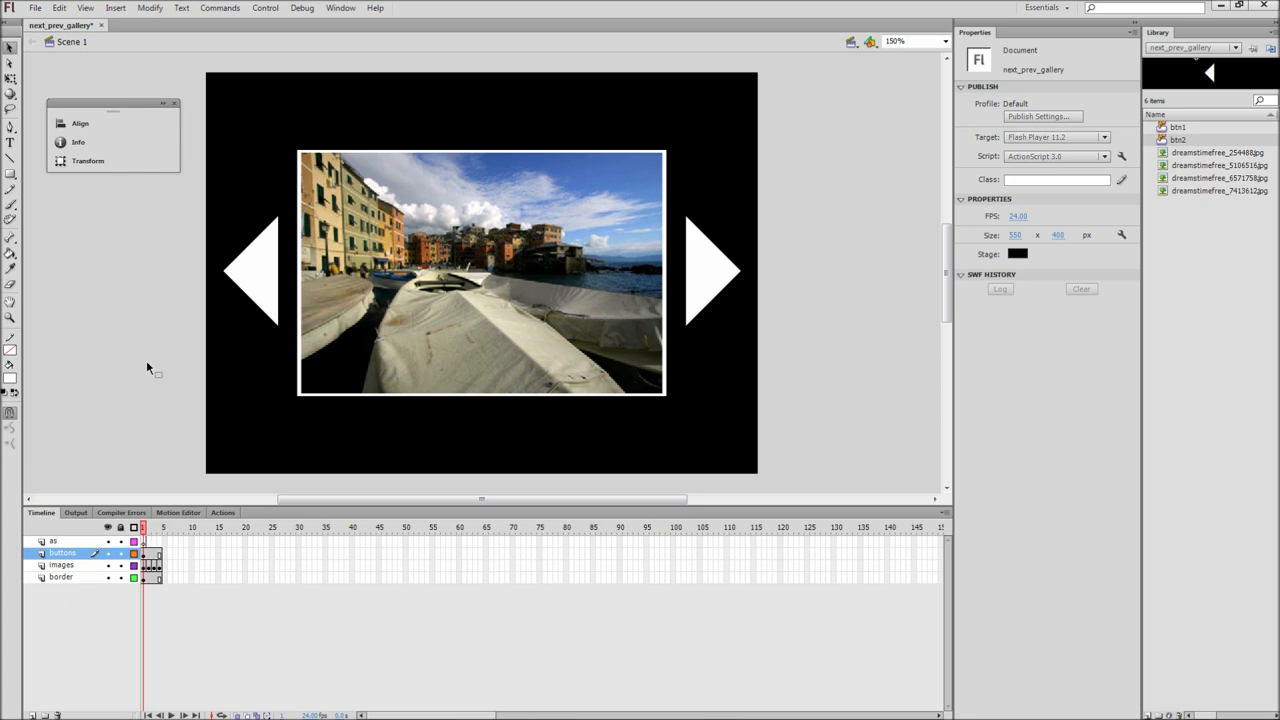
left_click(53, 541)
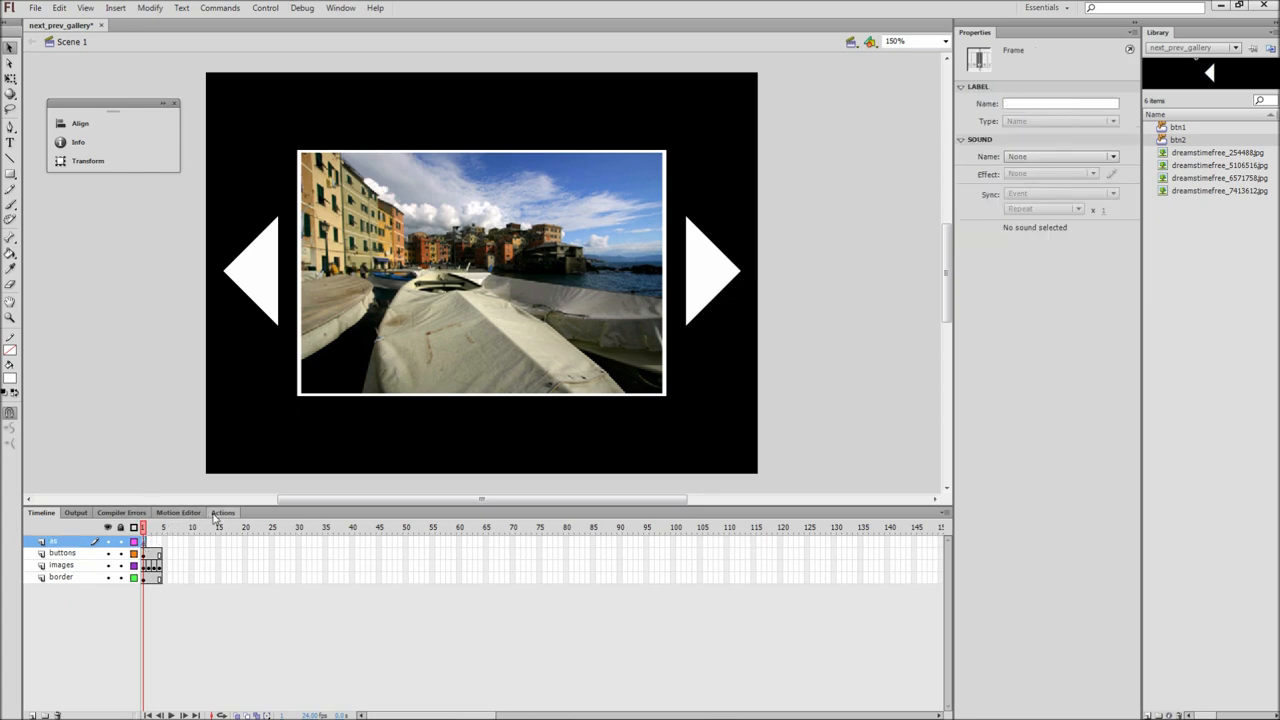
Open the Actions panel for the as frame and type stop();
left_click(223, 512)
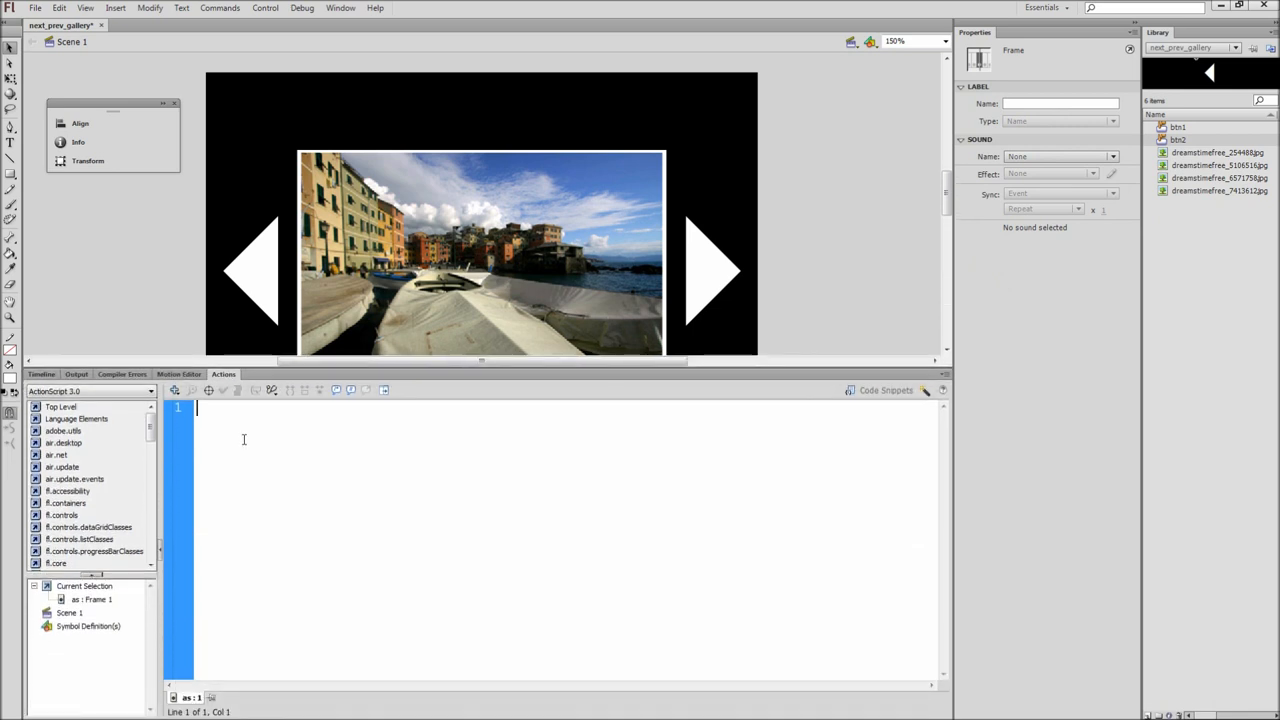
type("stop(")
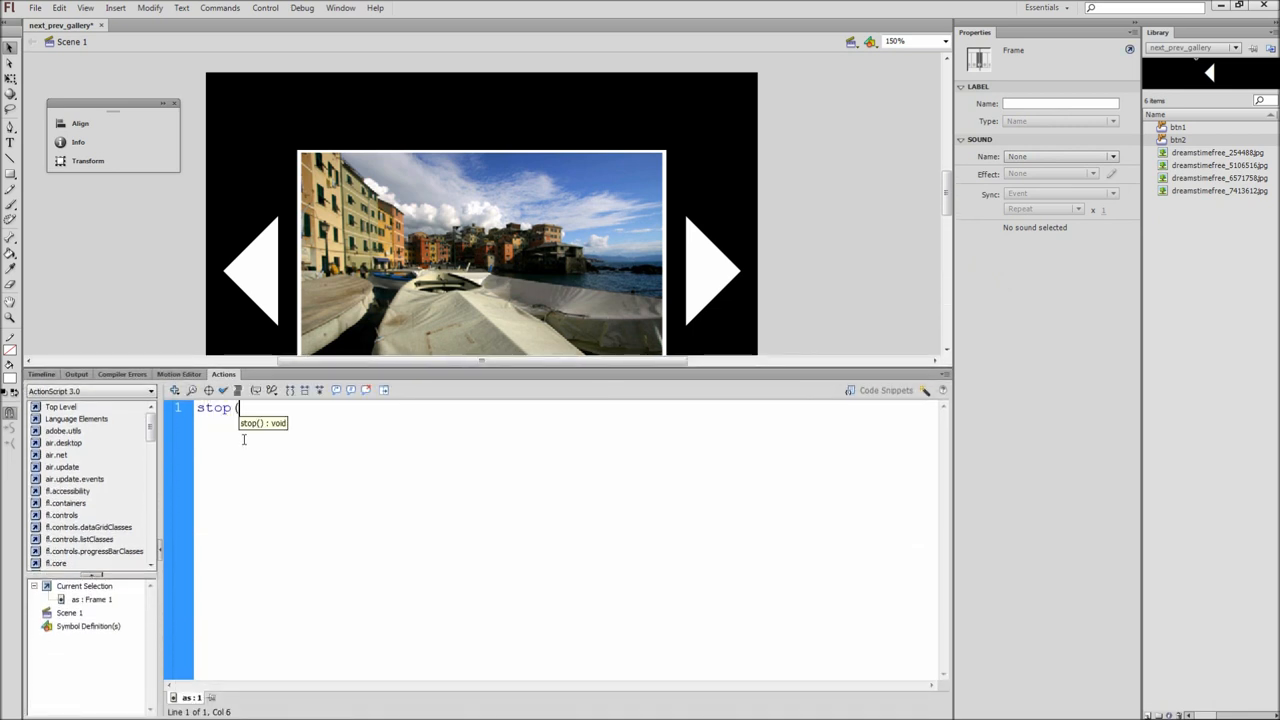
type(");")
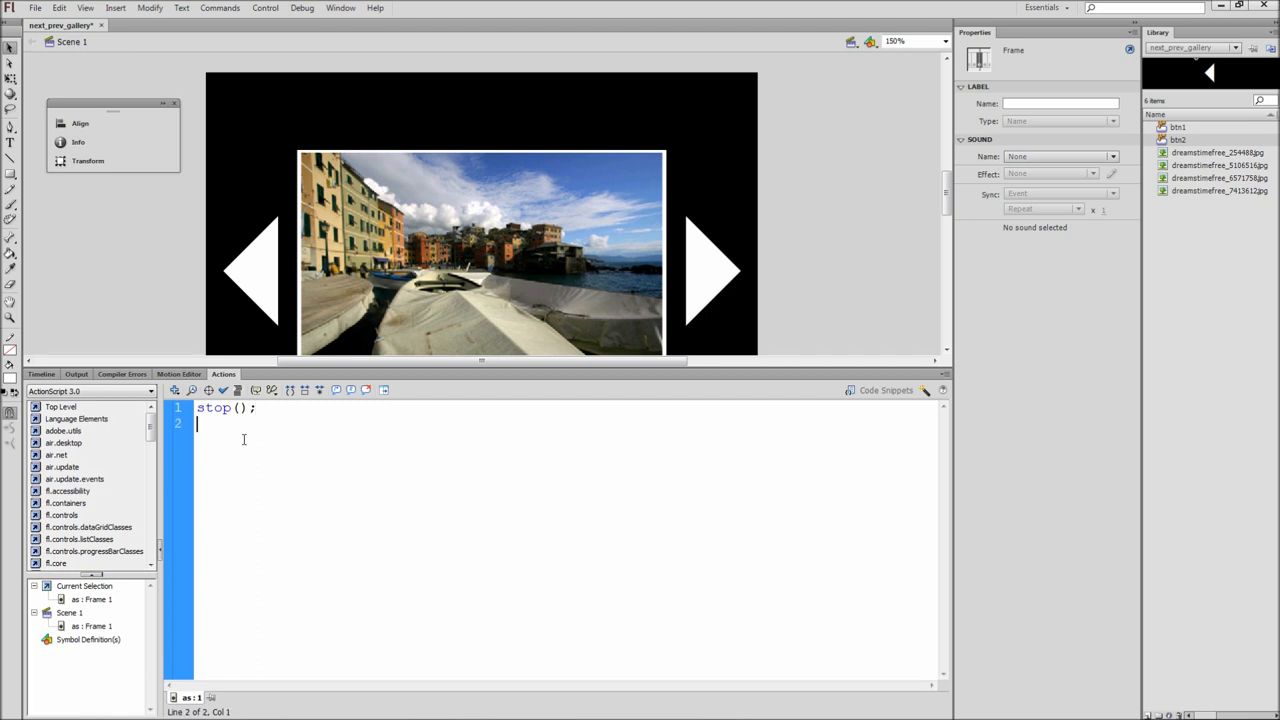
Add btn1.addEventListener(MouseEvent.CLICK, forward); and select that line for copying
type("btn1.addEventL")
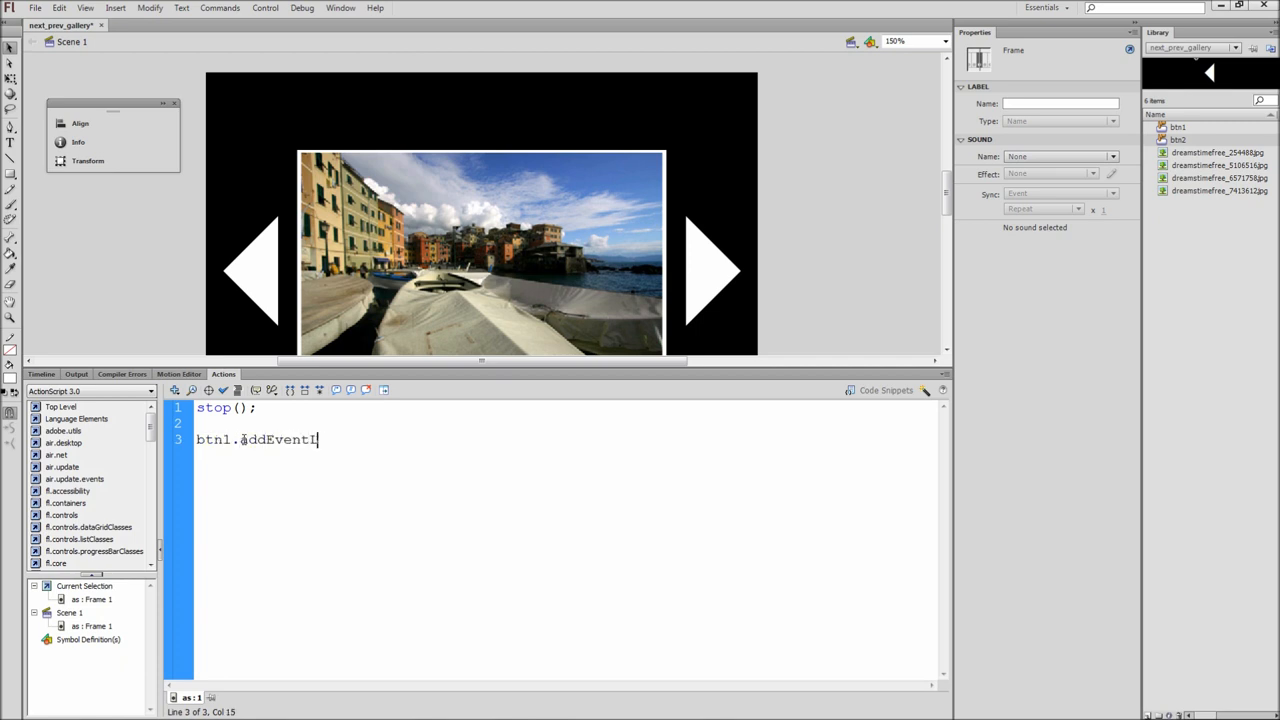
type("stener(")
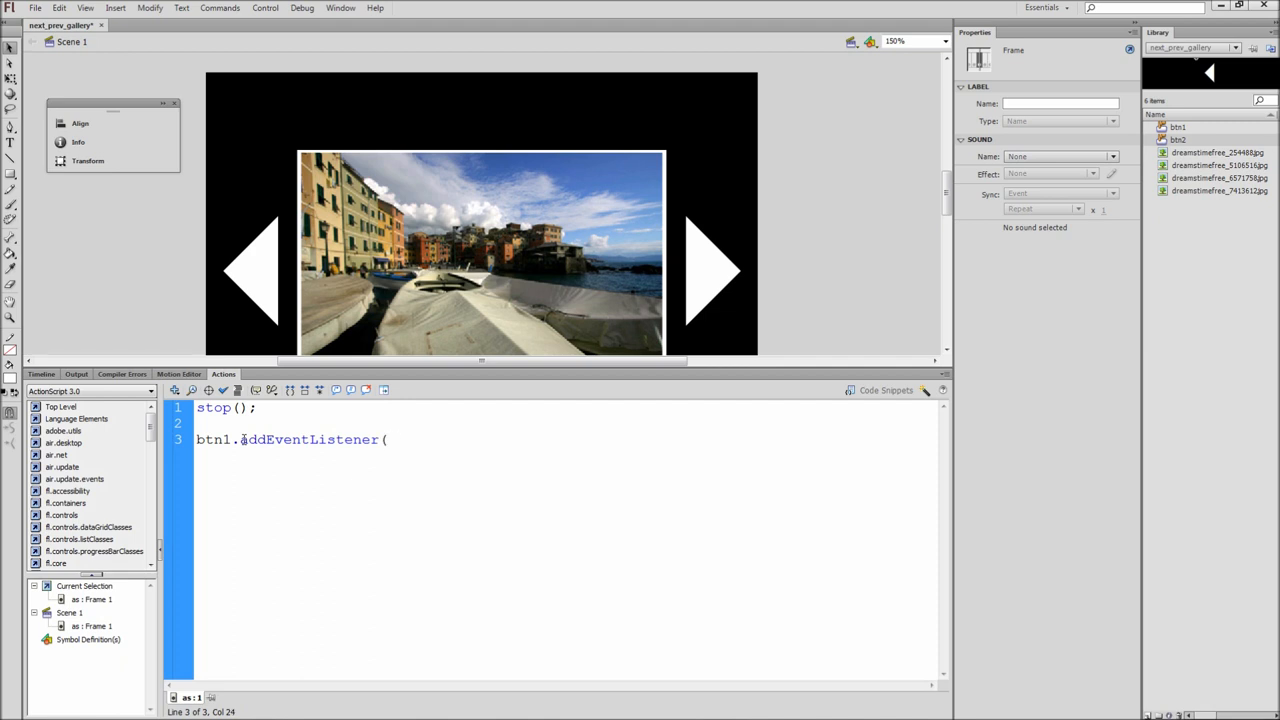
type(");")
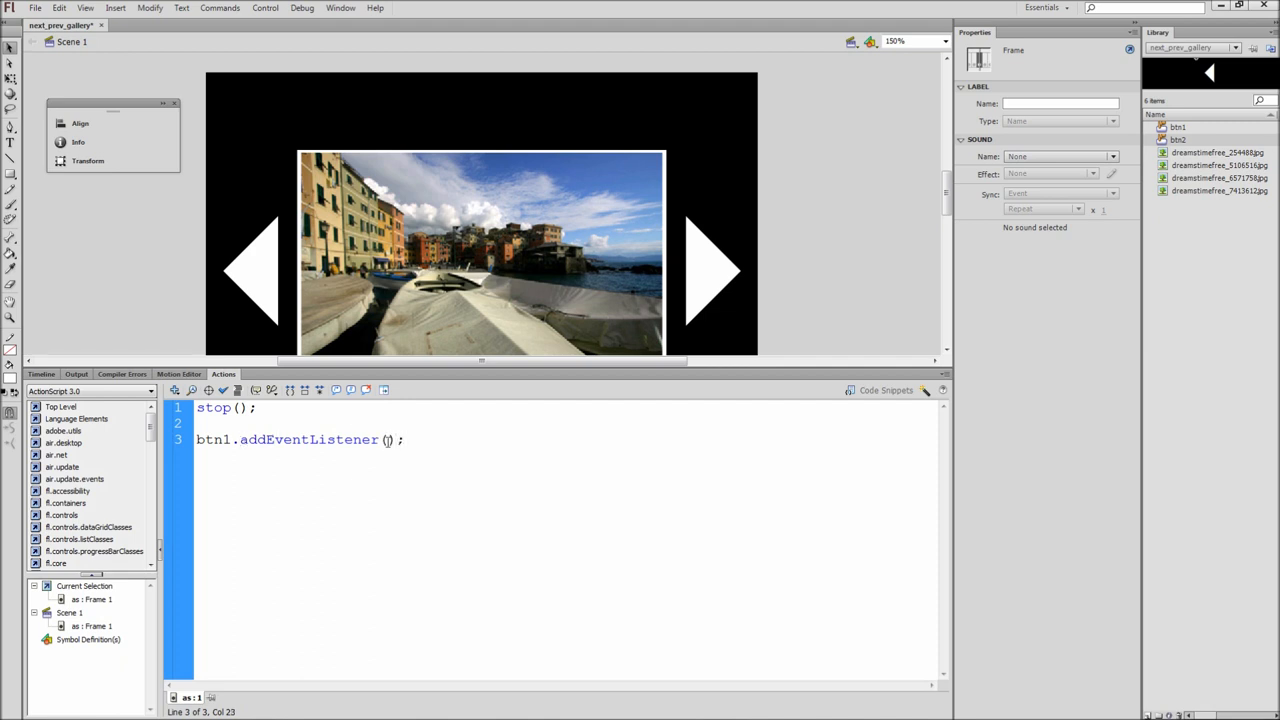
type("MouseE")
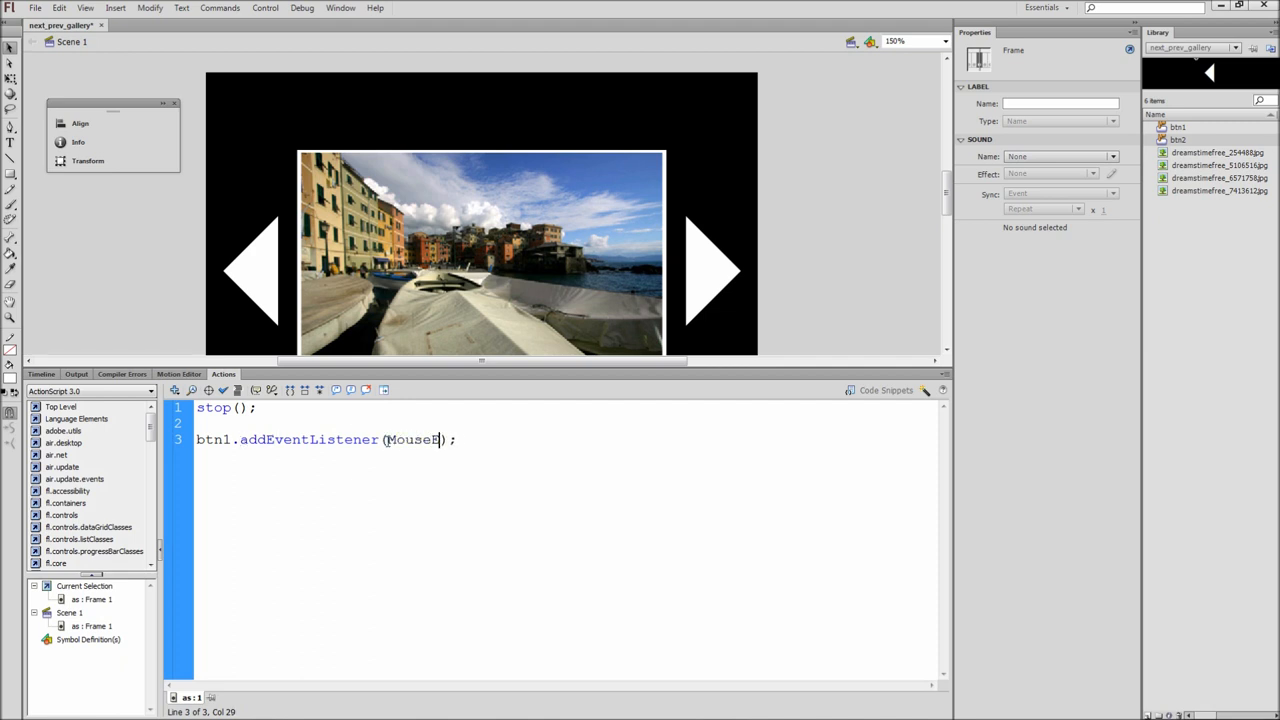
type("vent.C")
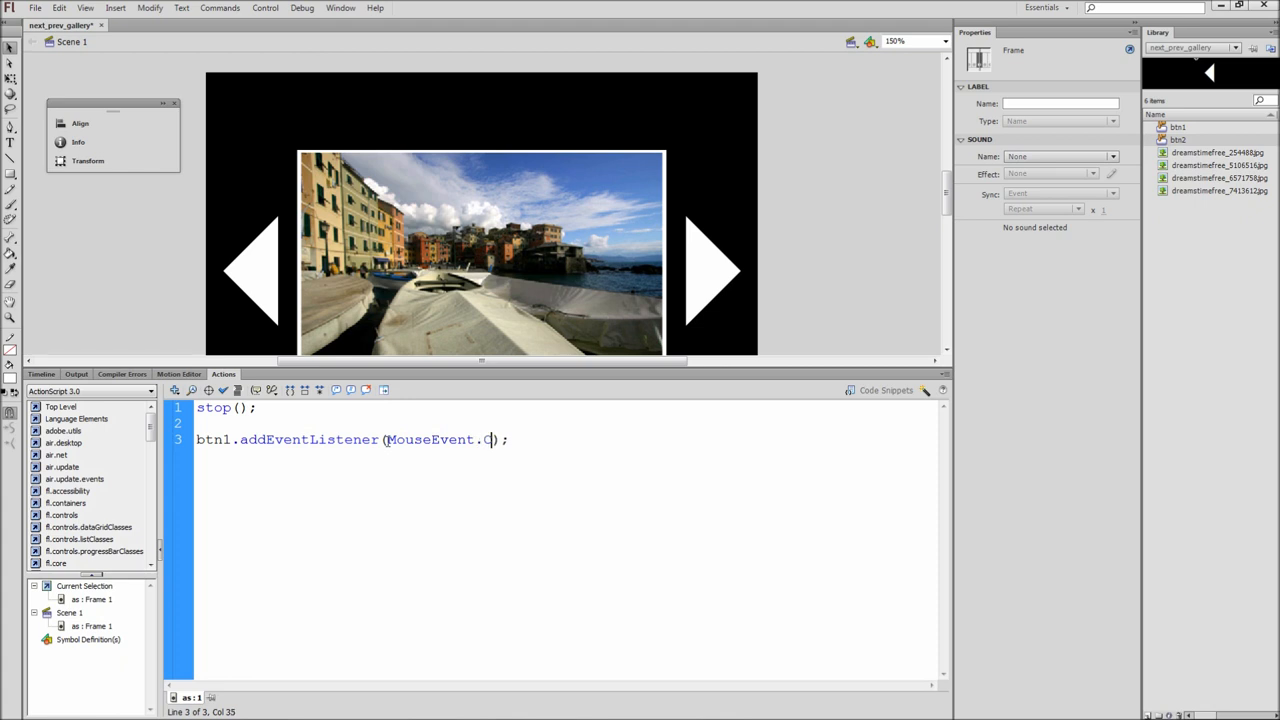
type("LICK,")
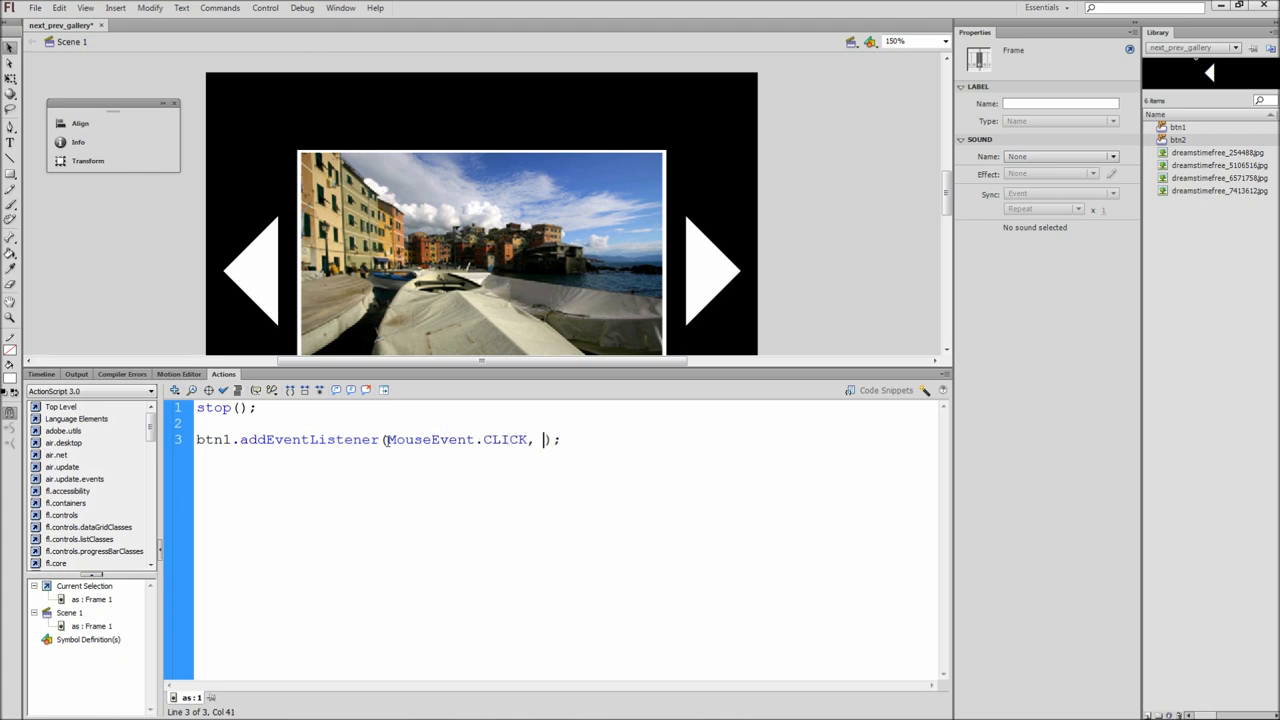
type("forward")
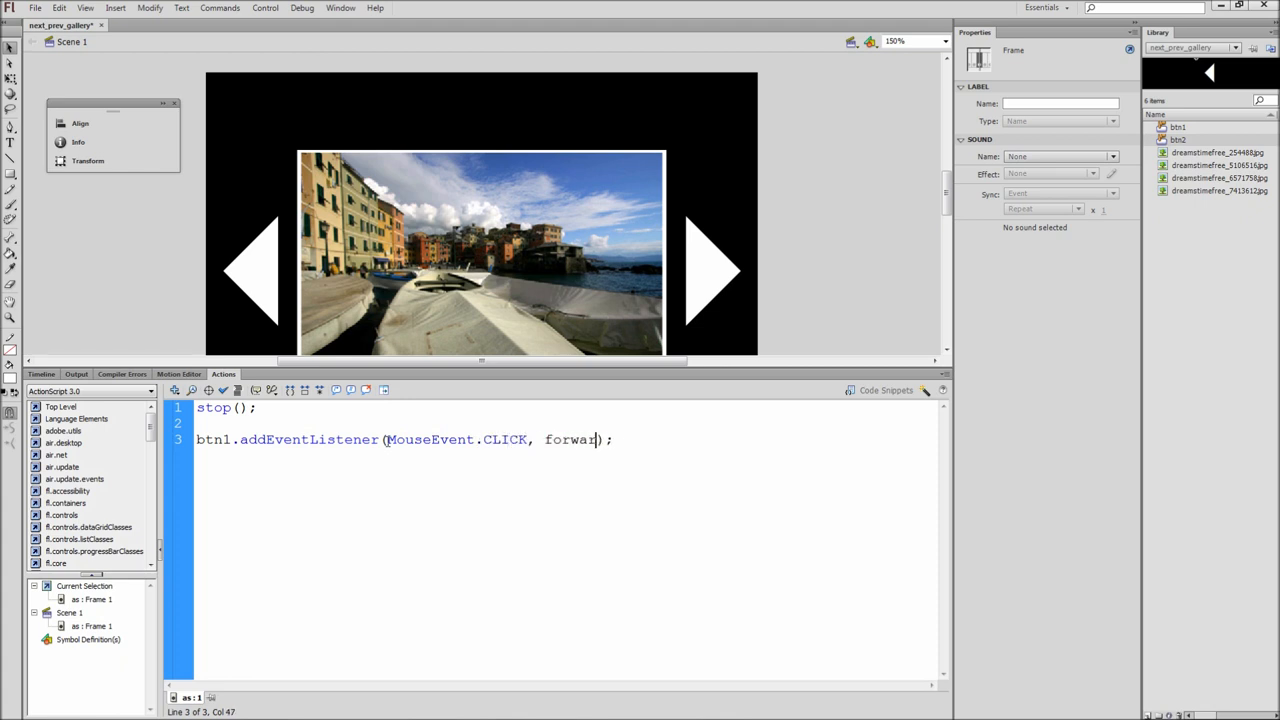
type("d")
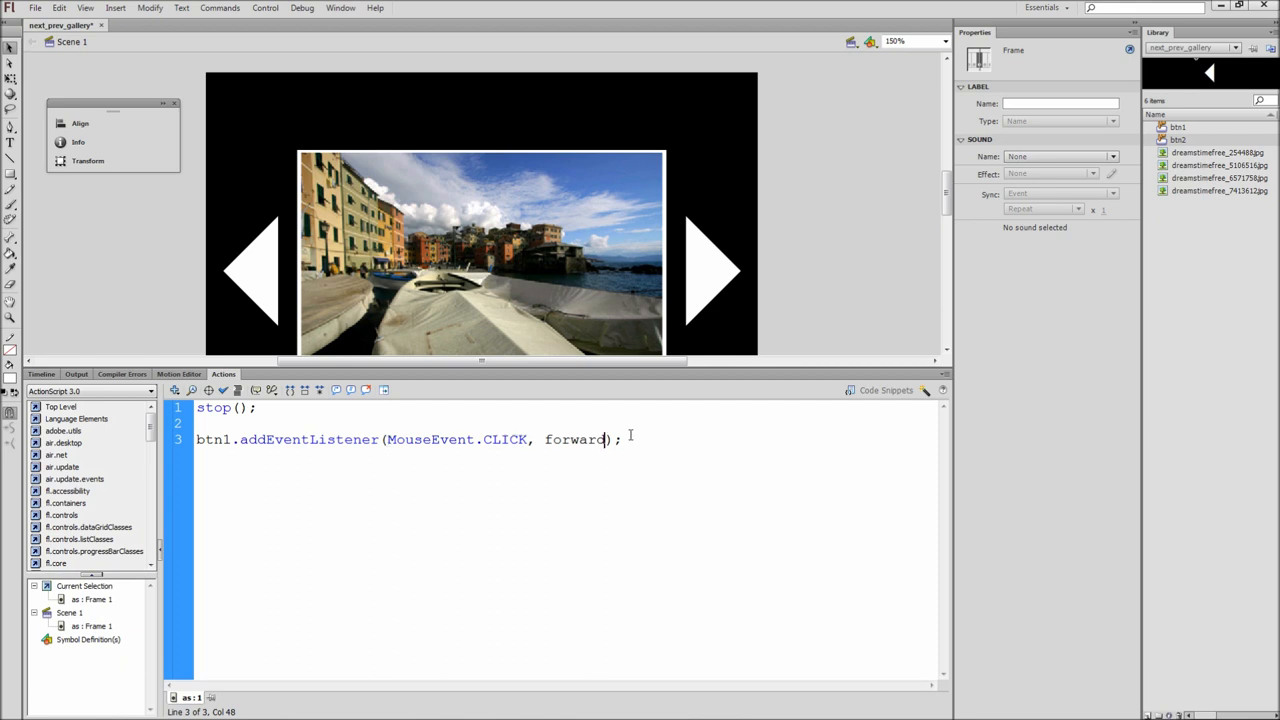
triple_click(400, 439)
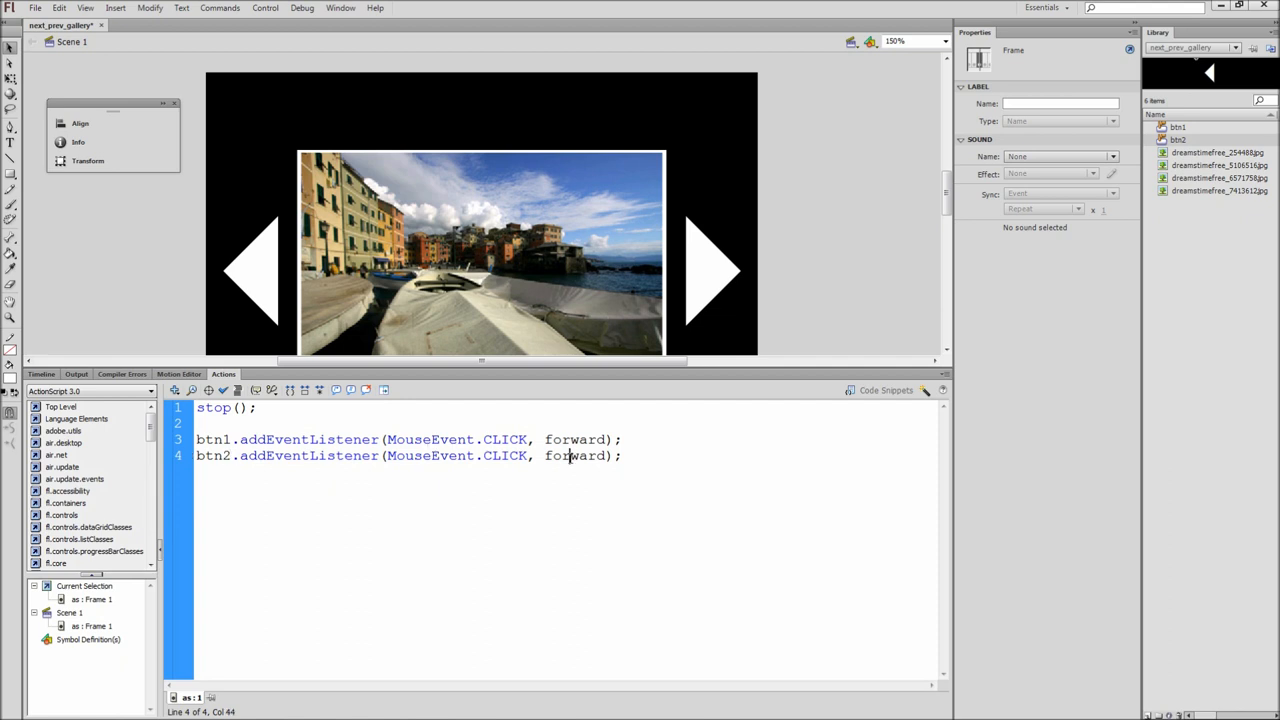
Change btn2's handler to backwards and begin function forward(event:MouseEvent){ }
type("backw")
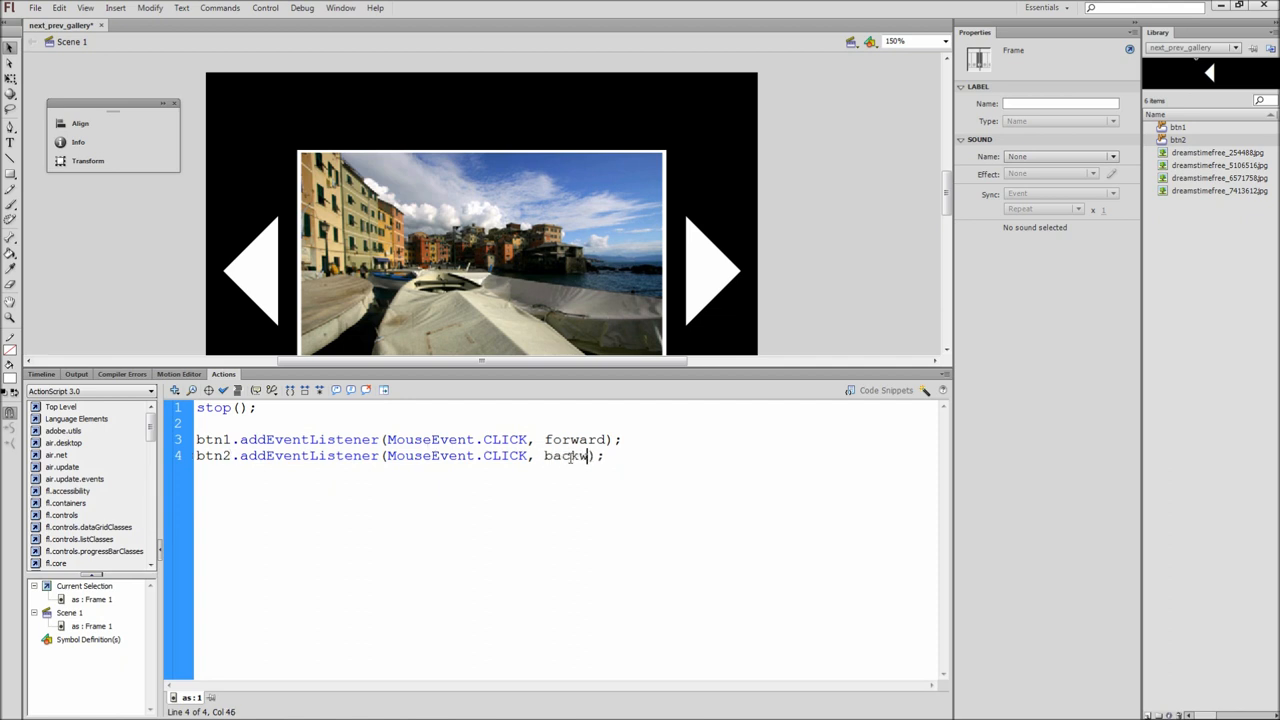
type("ards);")
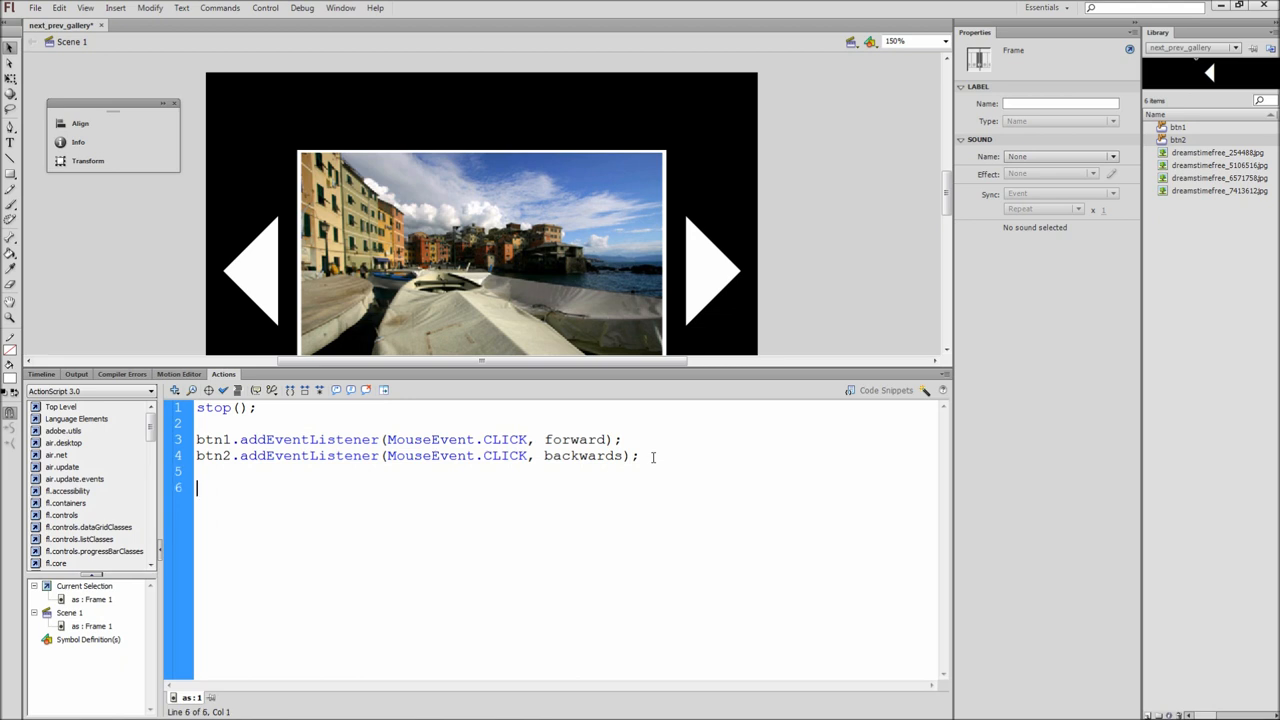
type("function")
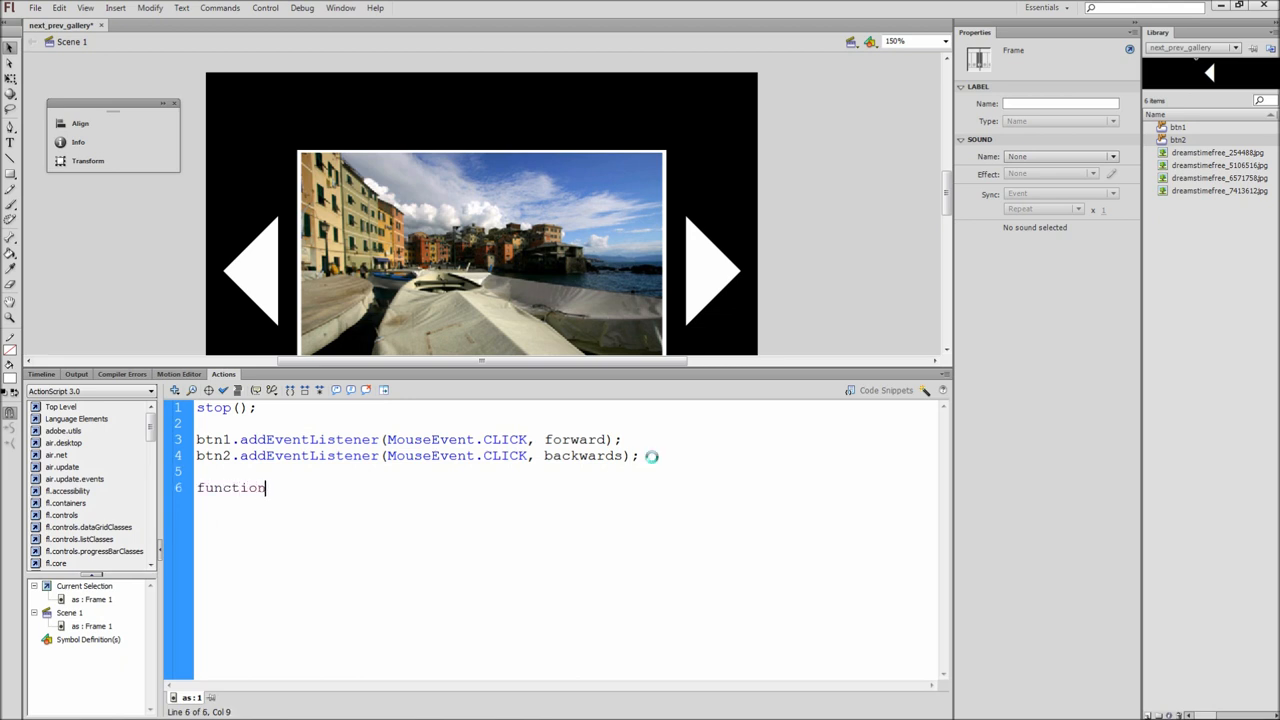
type("forward()")
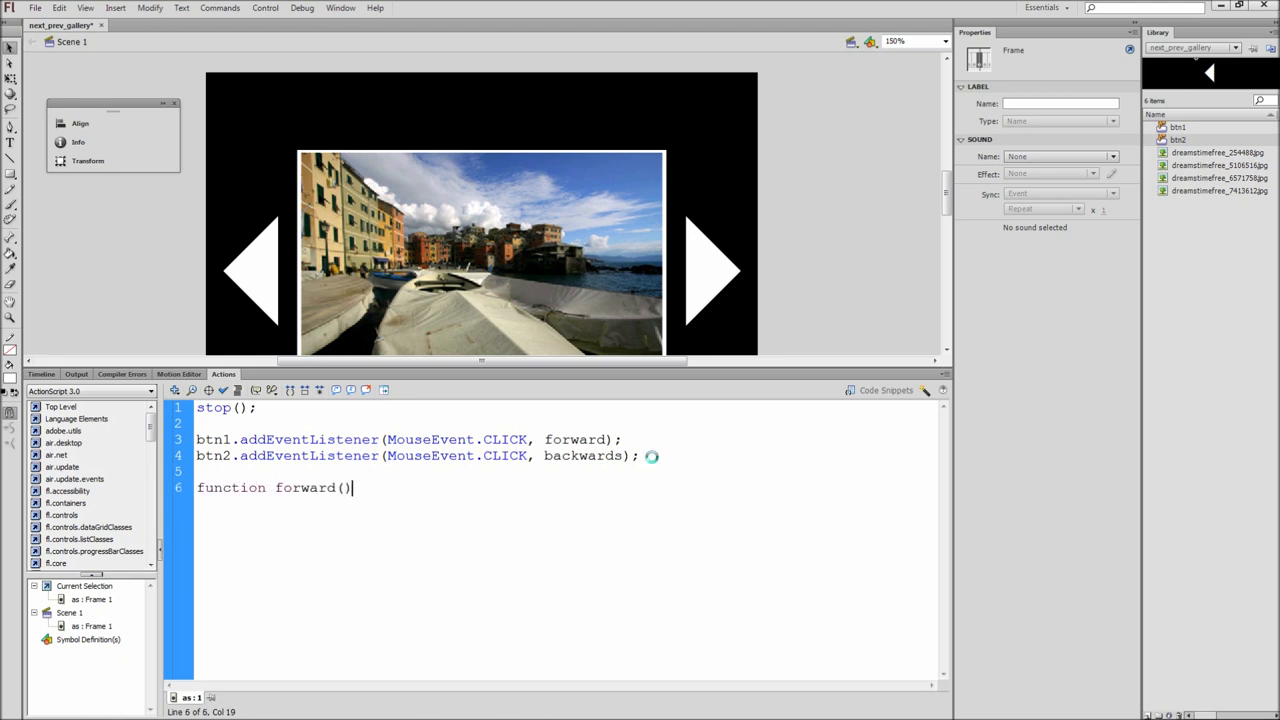
type("{")
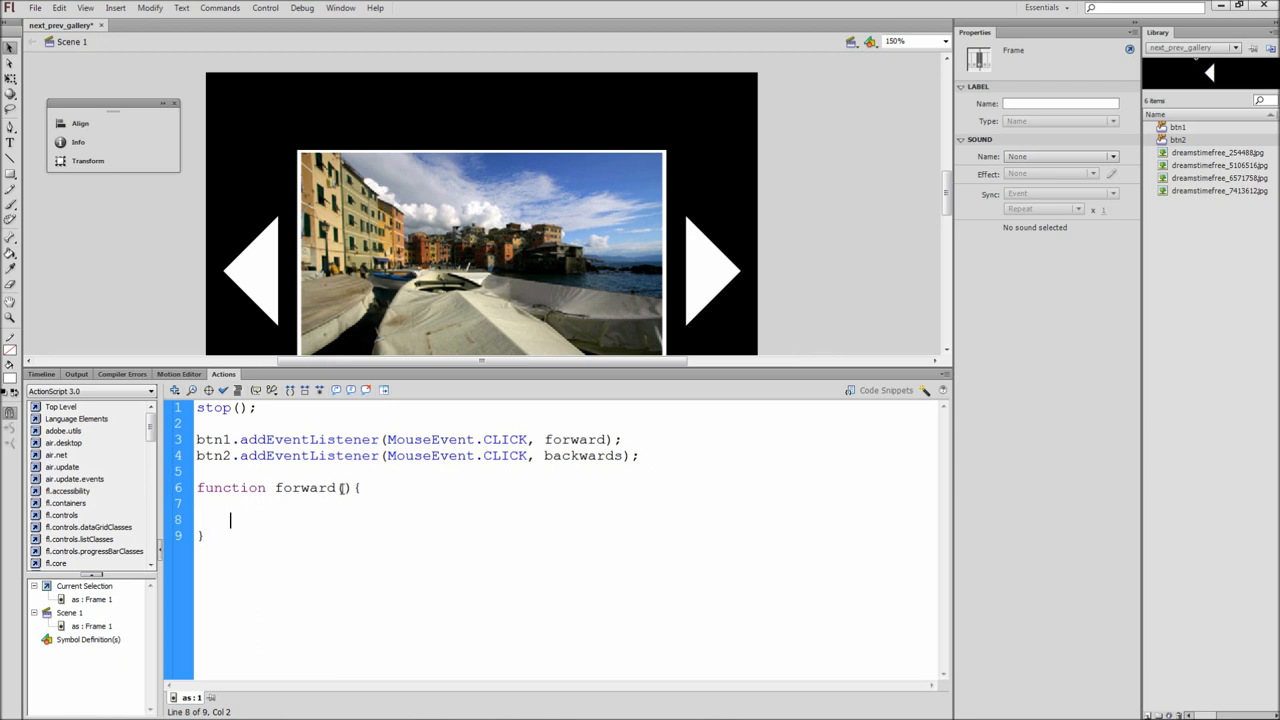
type("event")
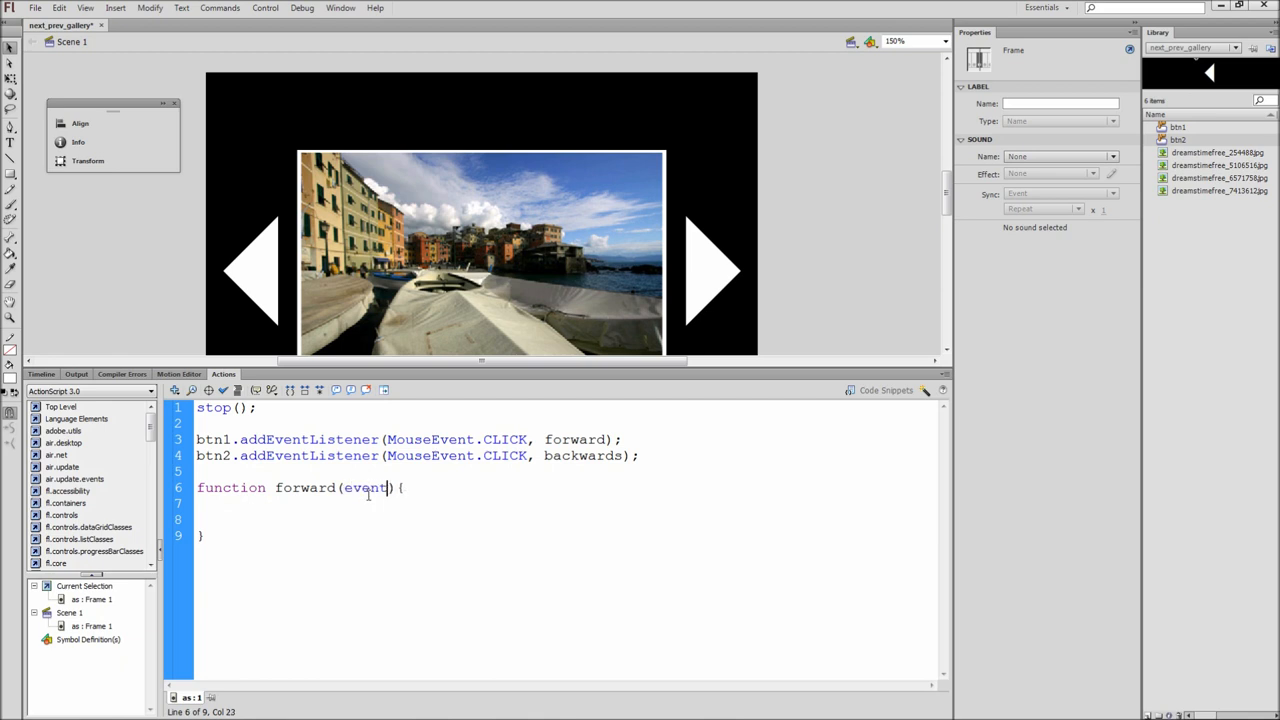
type(":Mouse")
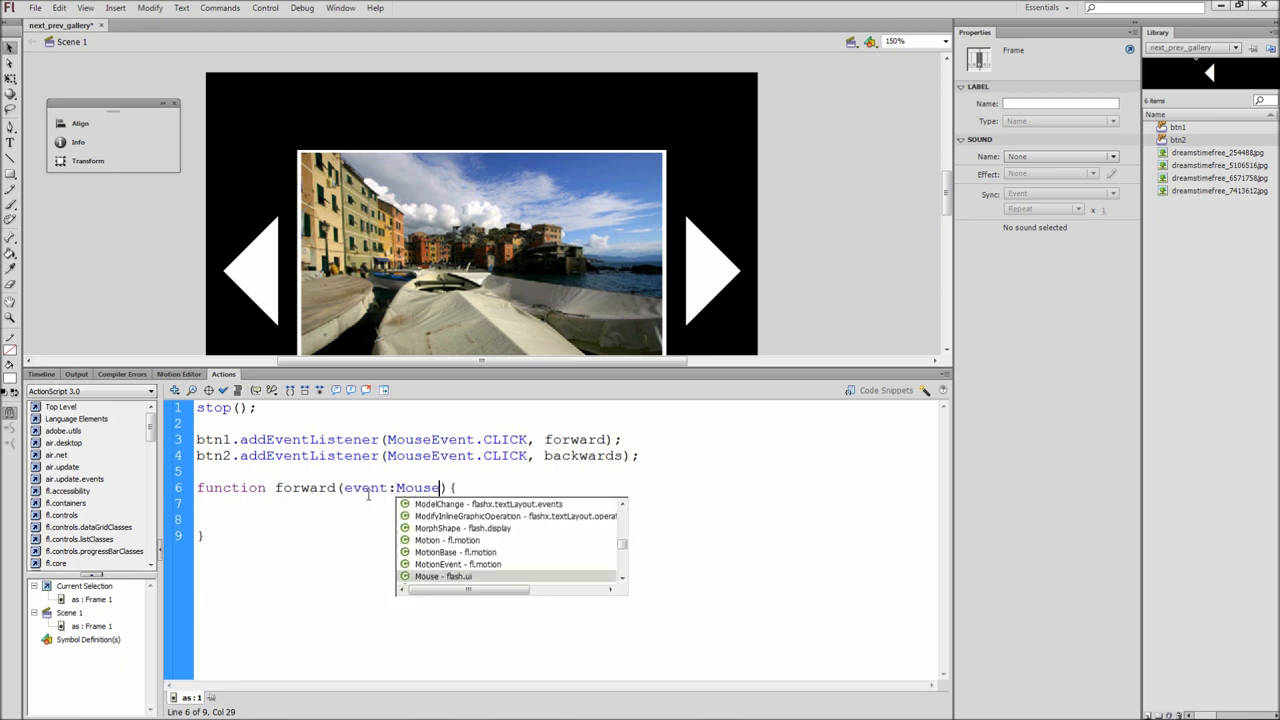
type("Event")
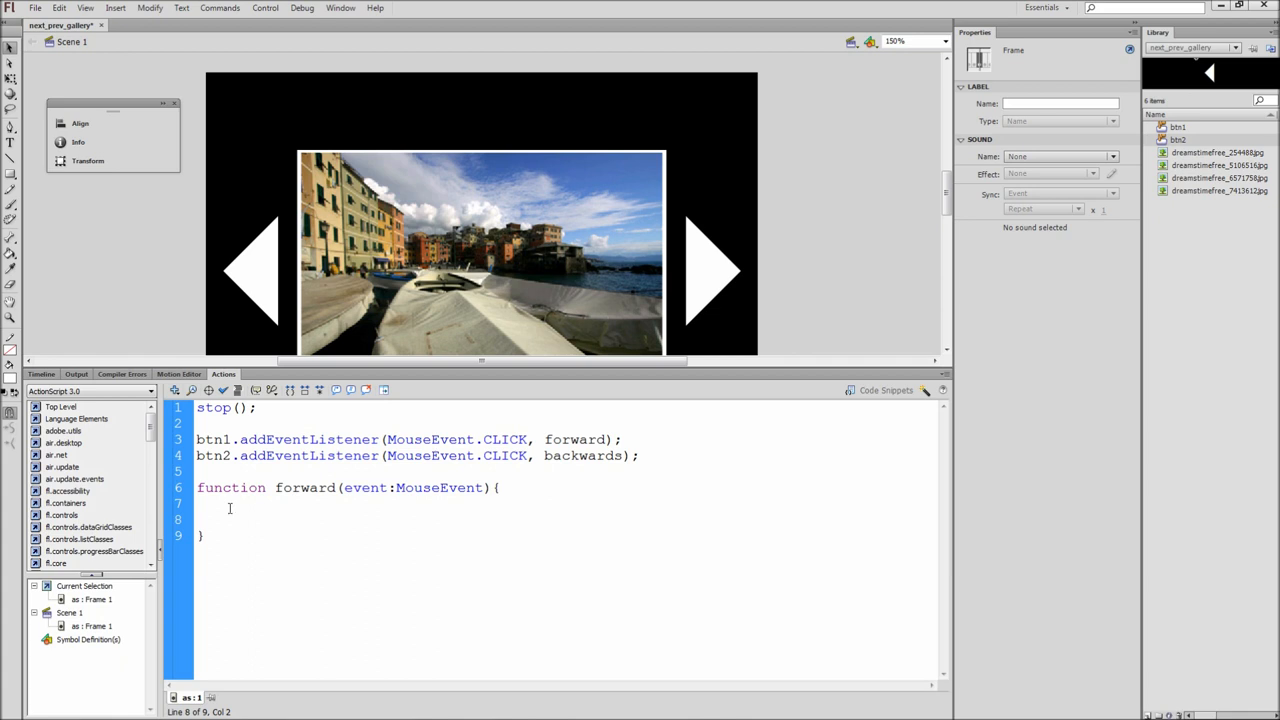
Write forward's body: if currentFrame == totalFrames gotoAndStop(1), else nextFrame()
type("if(){")
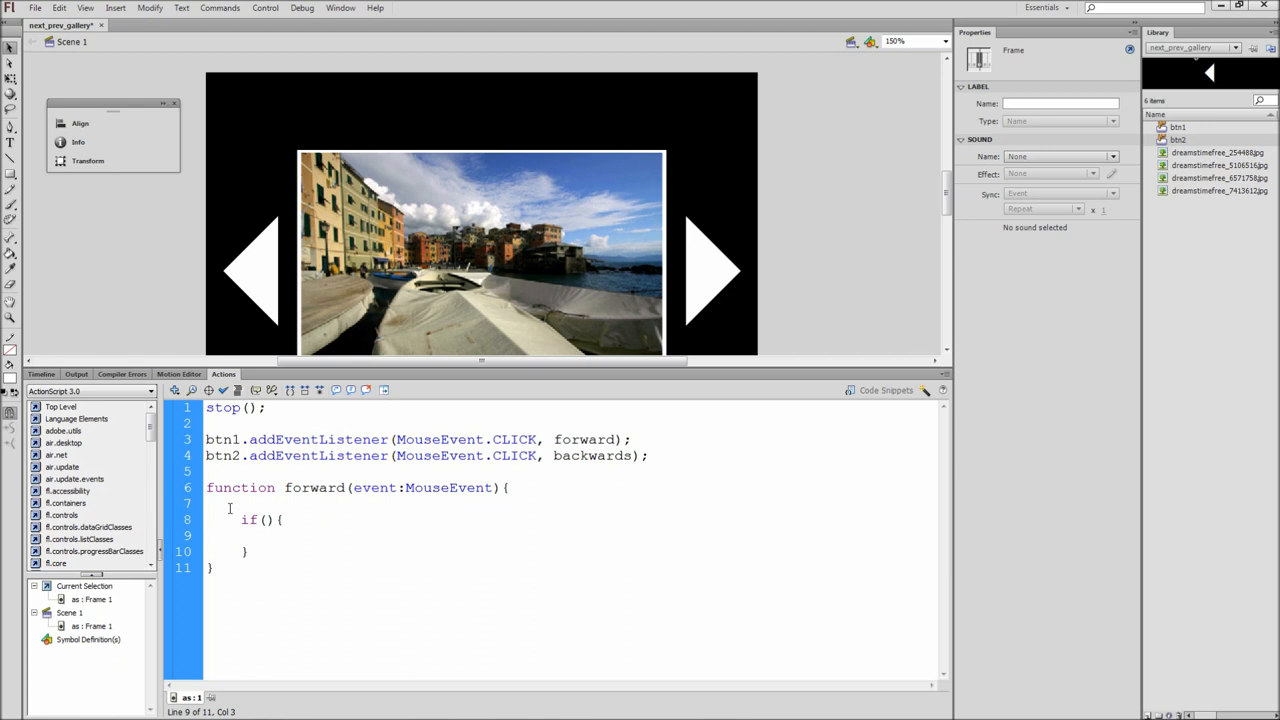
type("this.currentFrame")
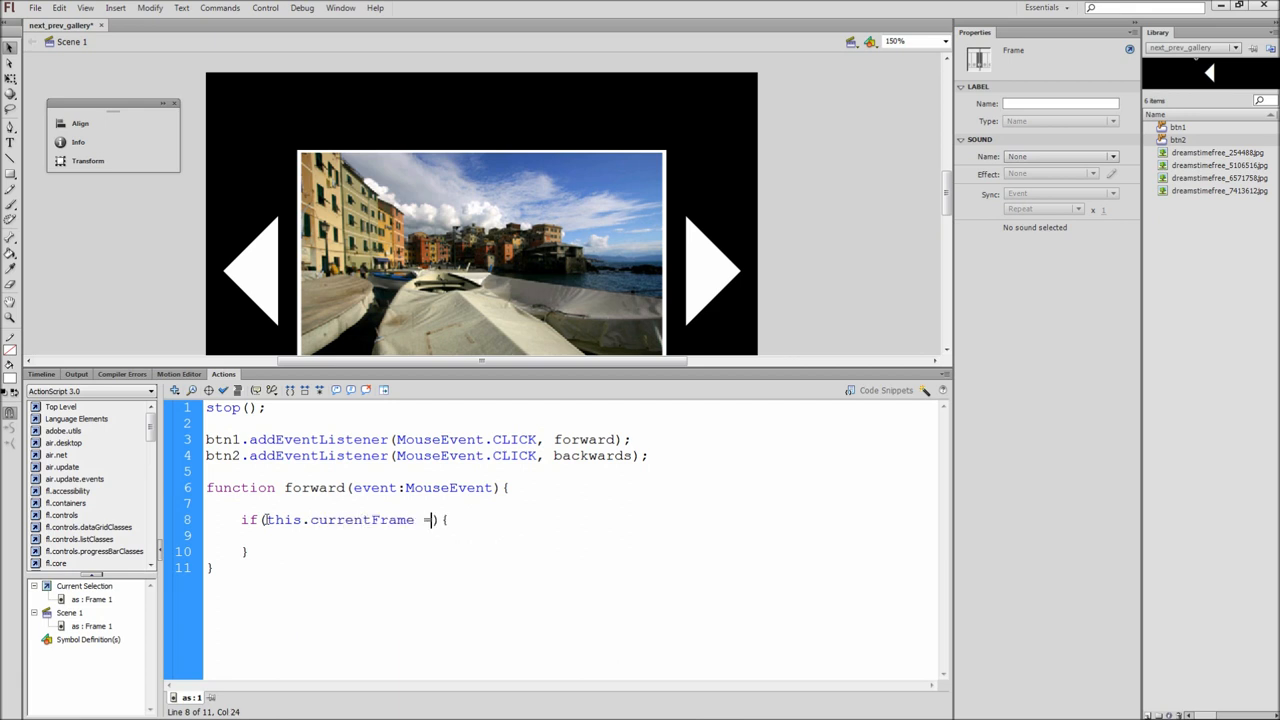
type("= this.totalFrames")
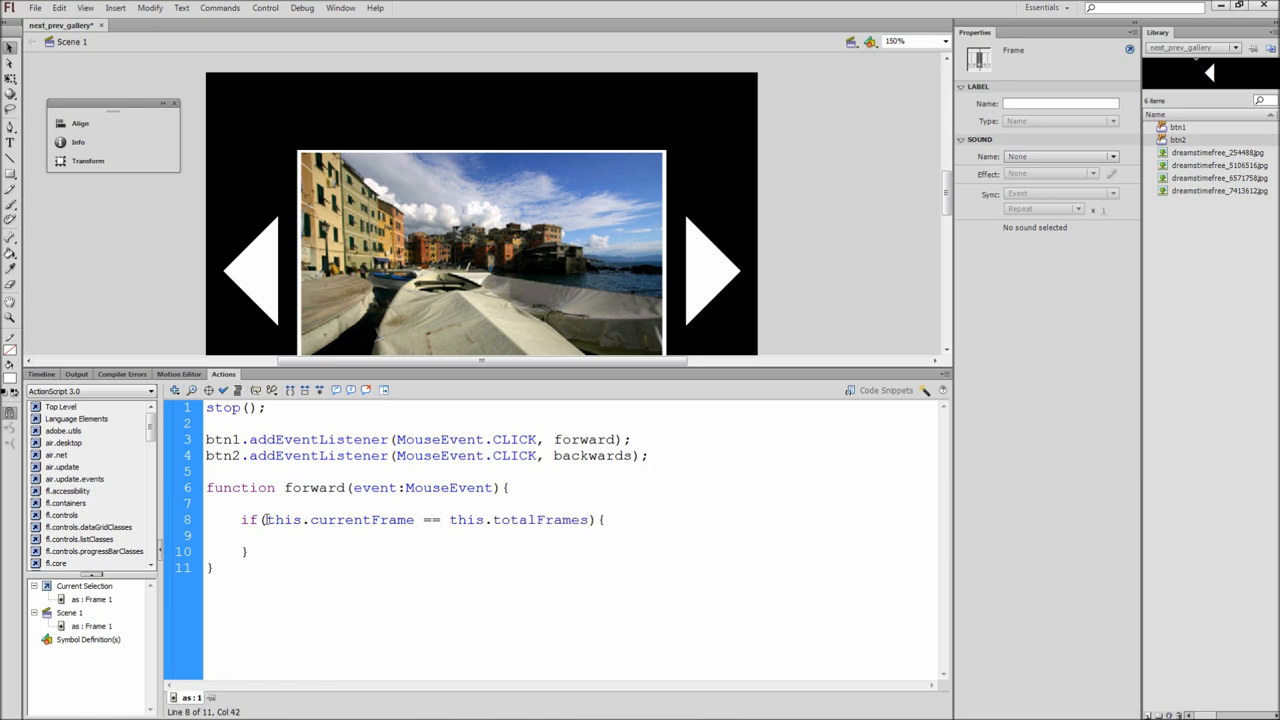
type("gotoAn")
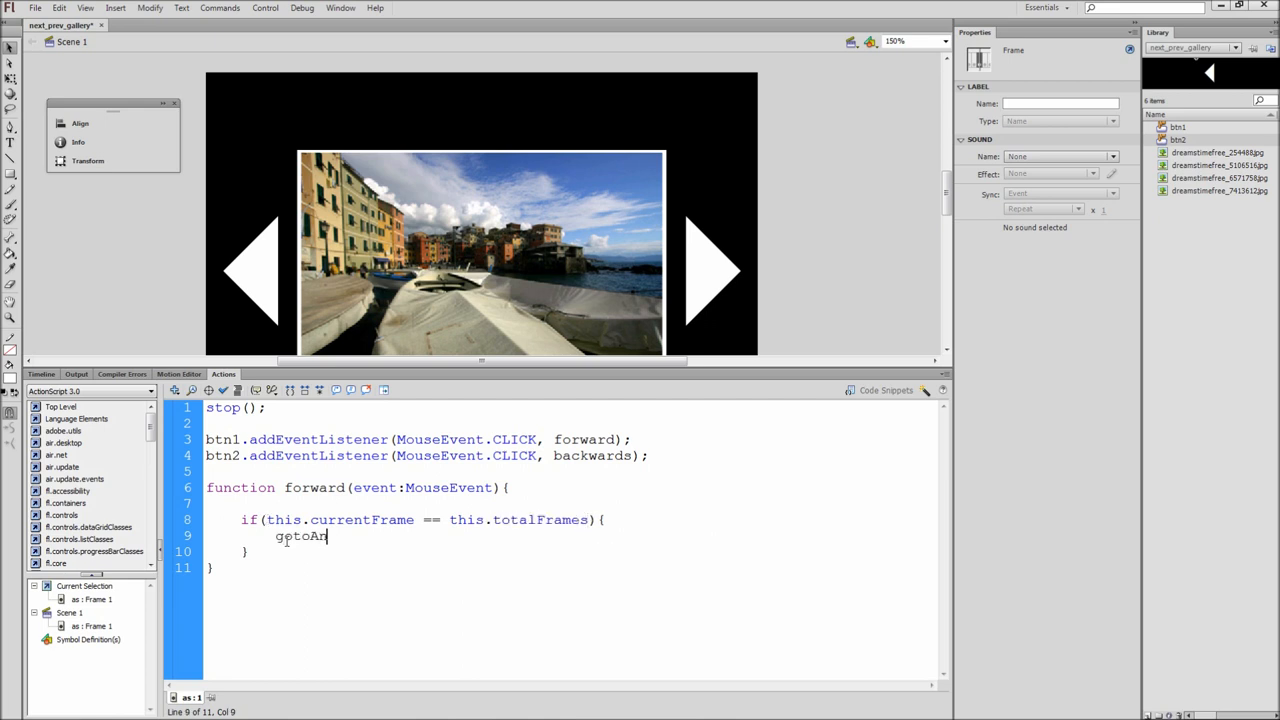
type("dStop(")
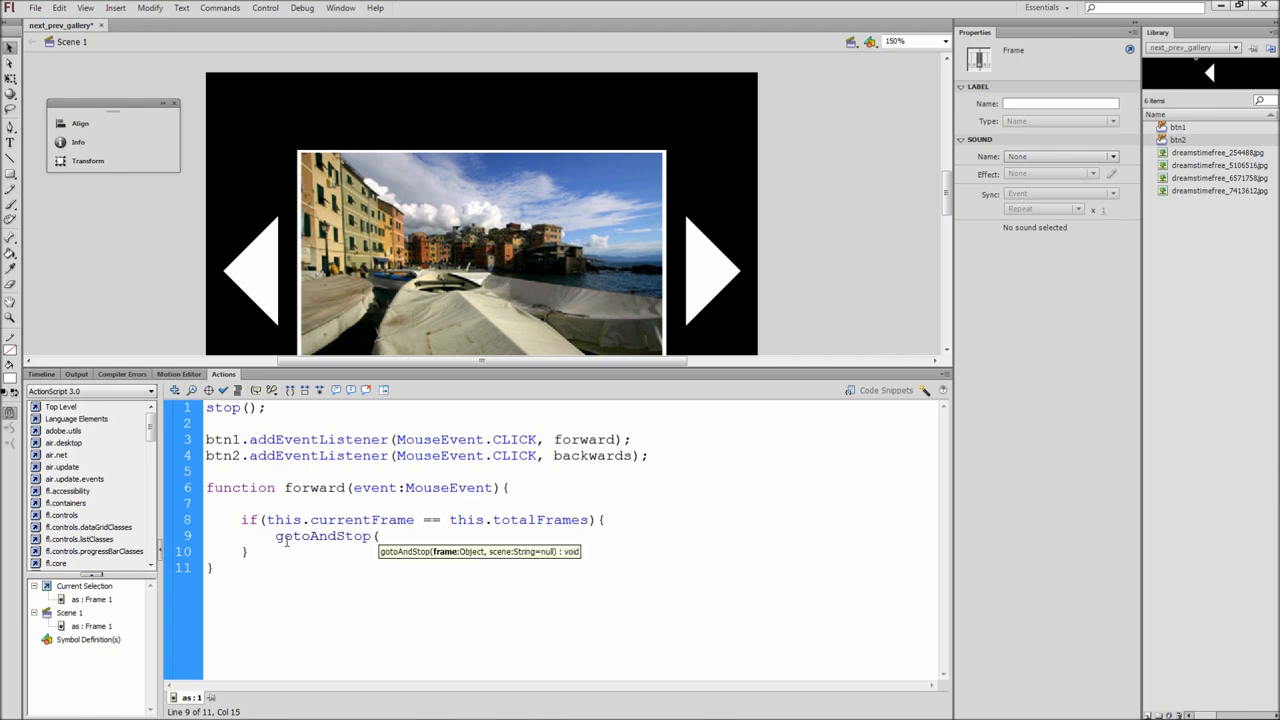
type("1);")
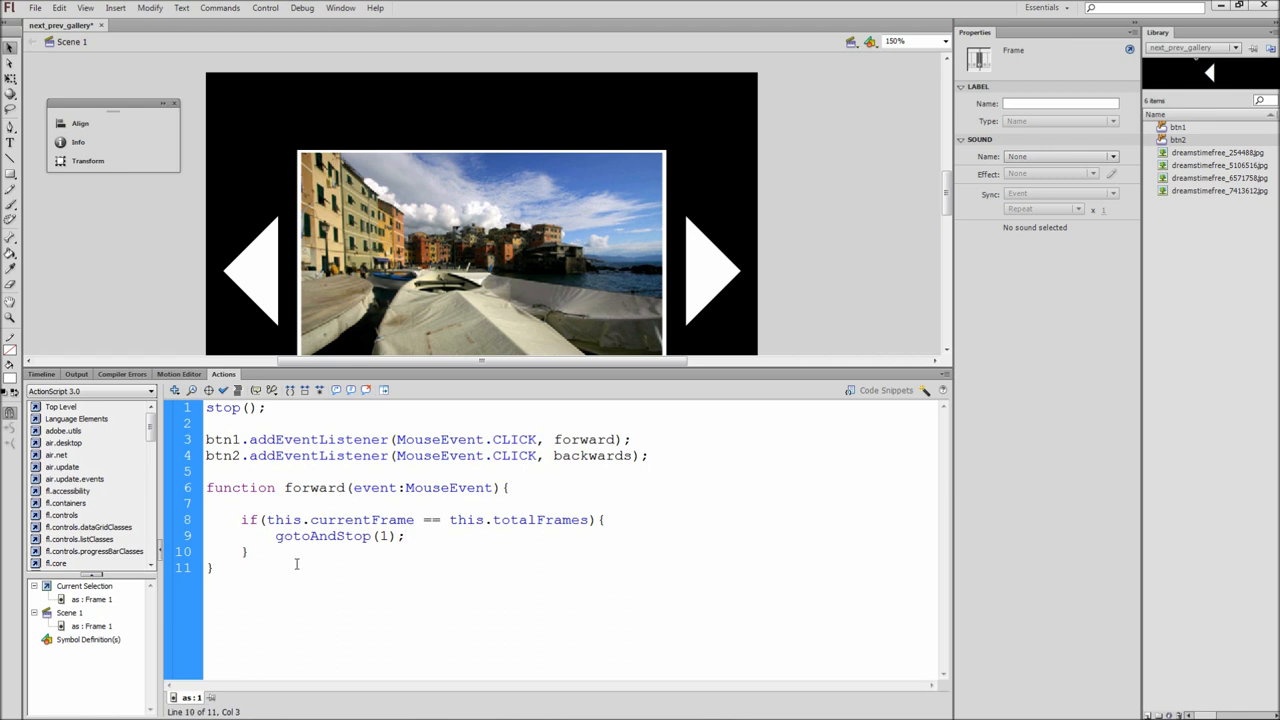
type("else{")
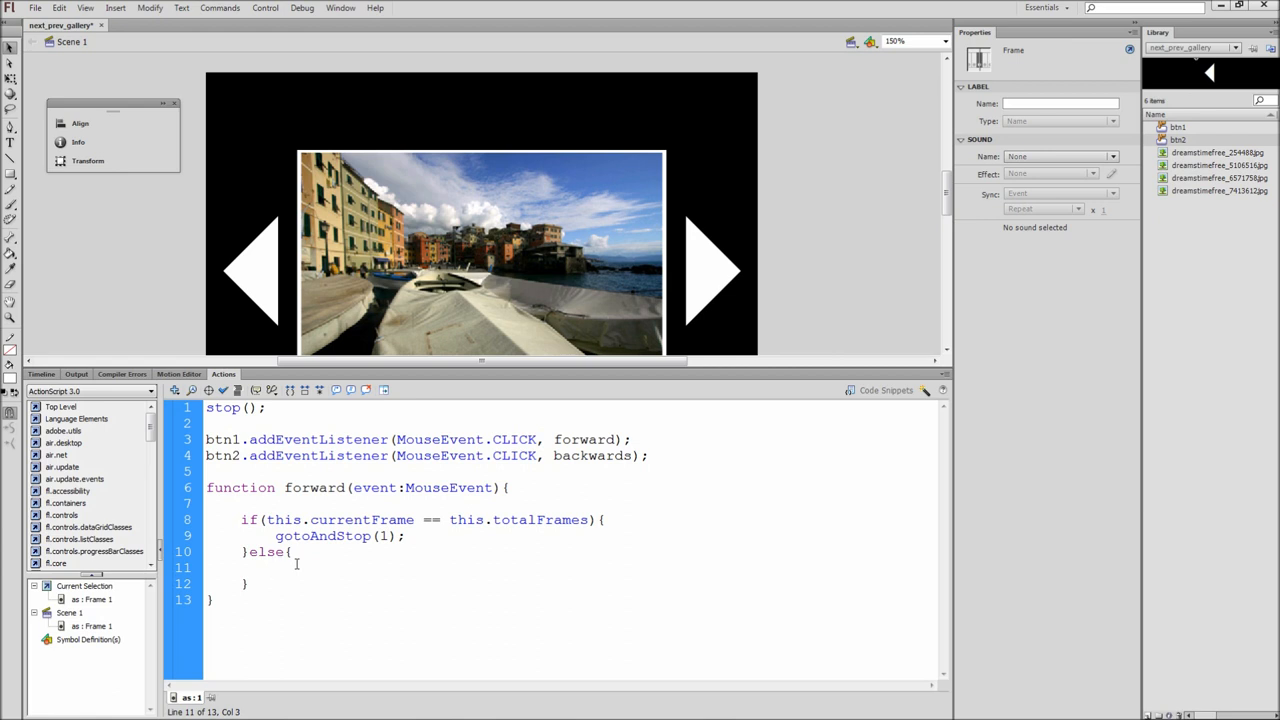
type("nextFr")
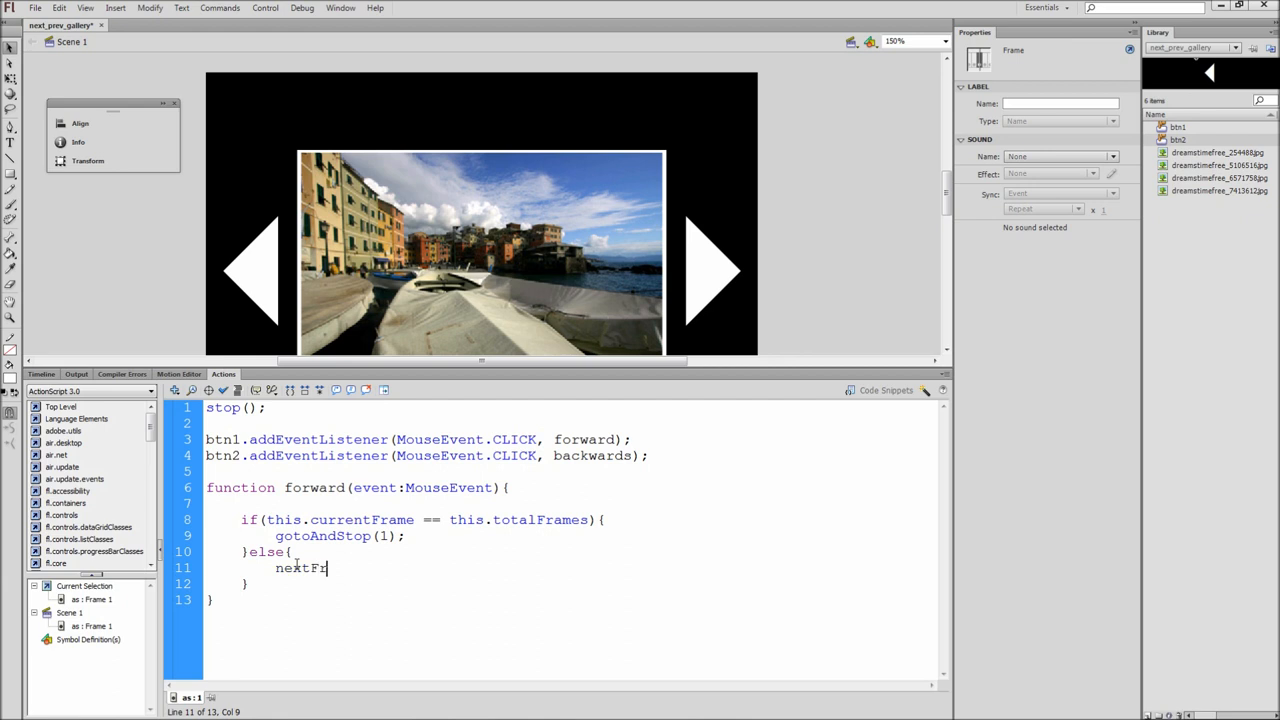
type("ame()")
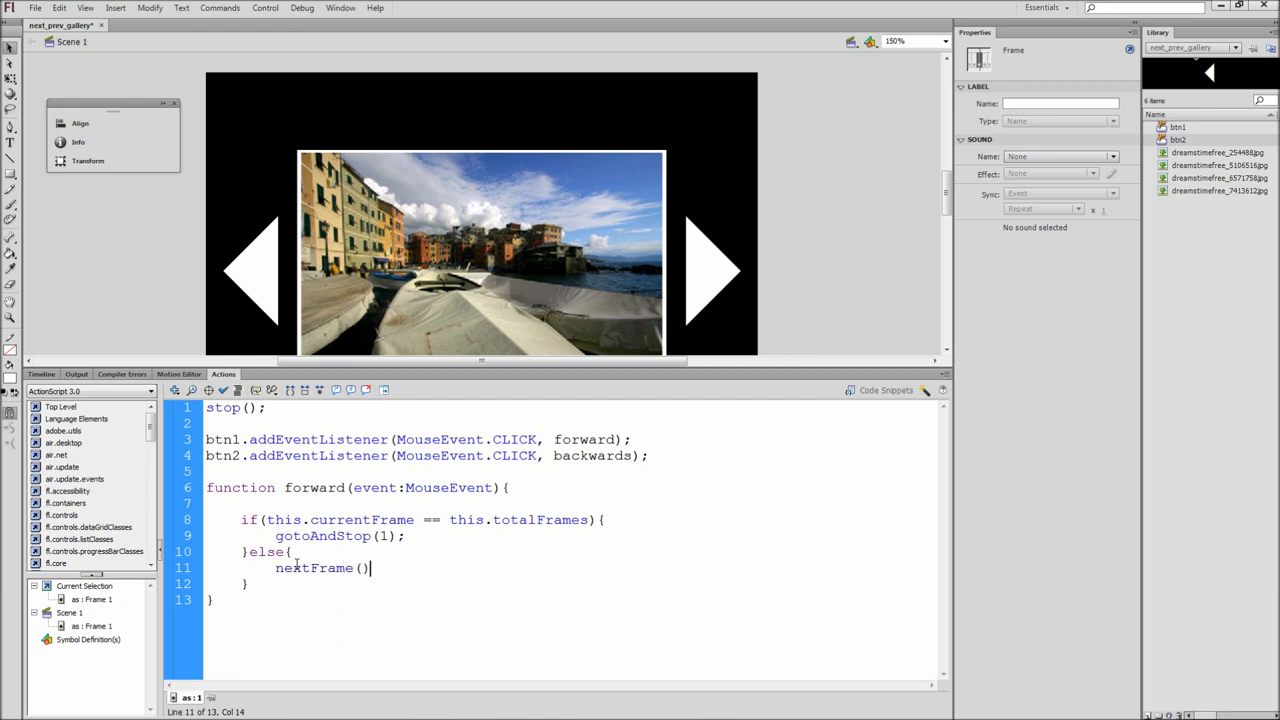
type(";")
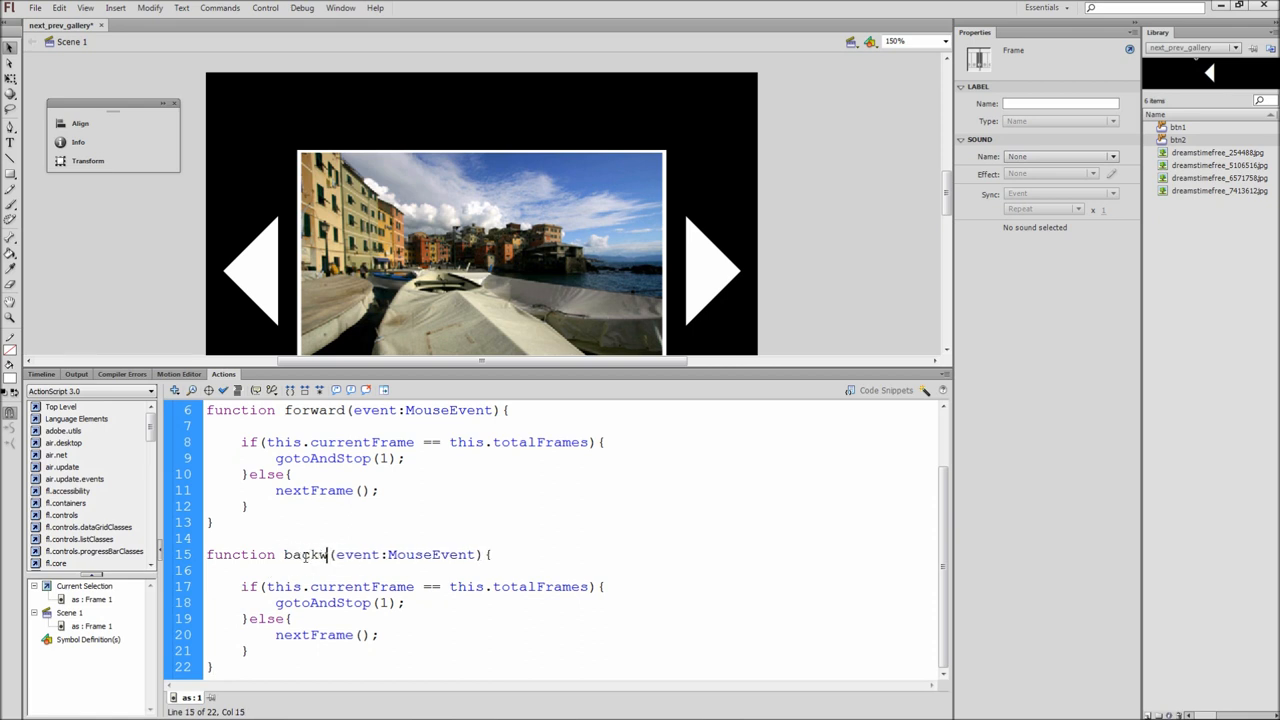
Edit the copied function into backwards, checking frame 1 and using prevFrame(), then test the movie
double_click(465, 586)
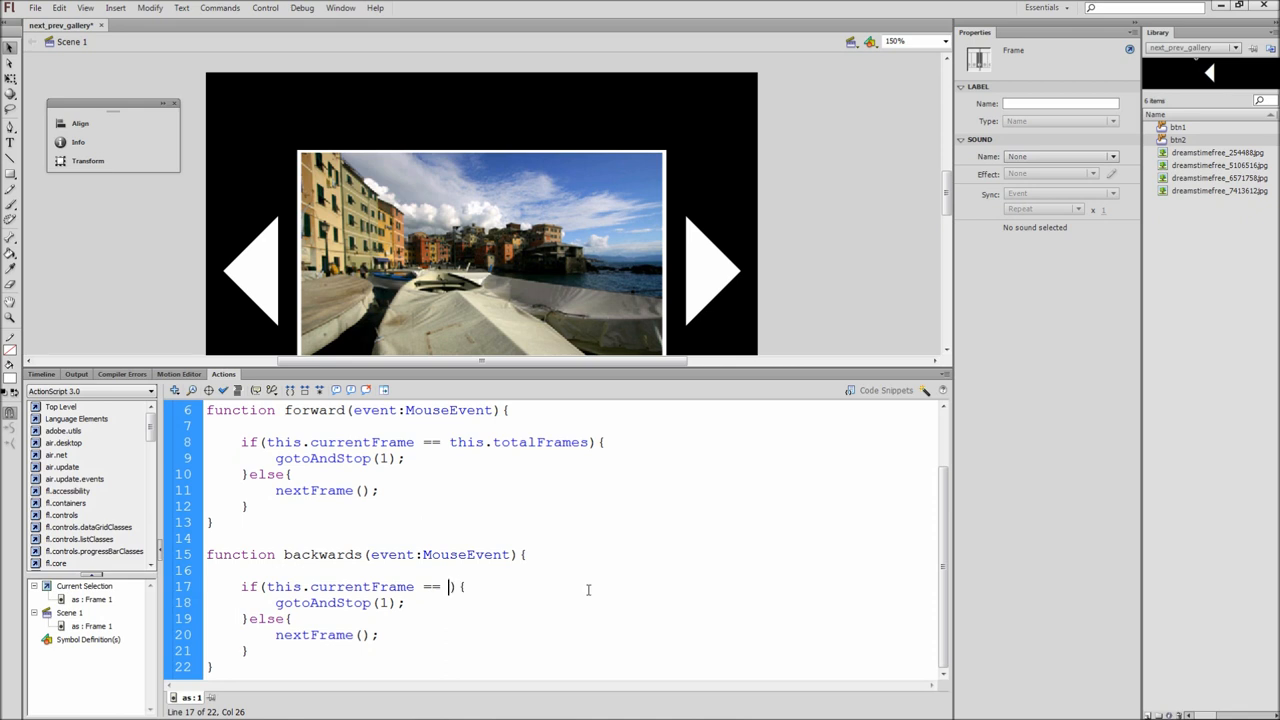
type("1")
left_click(572, 603)
type("this.totalFrames")
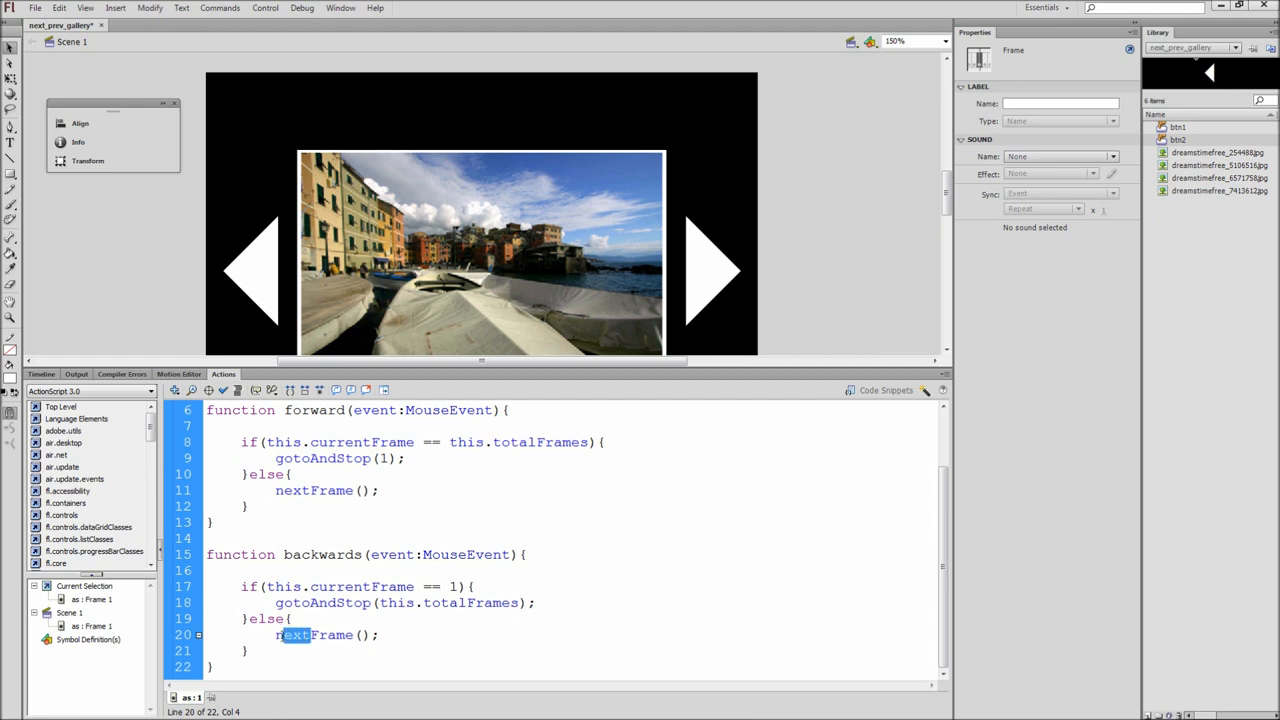
type("prev")
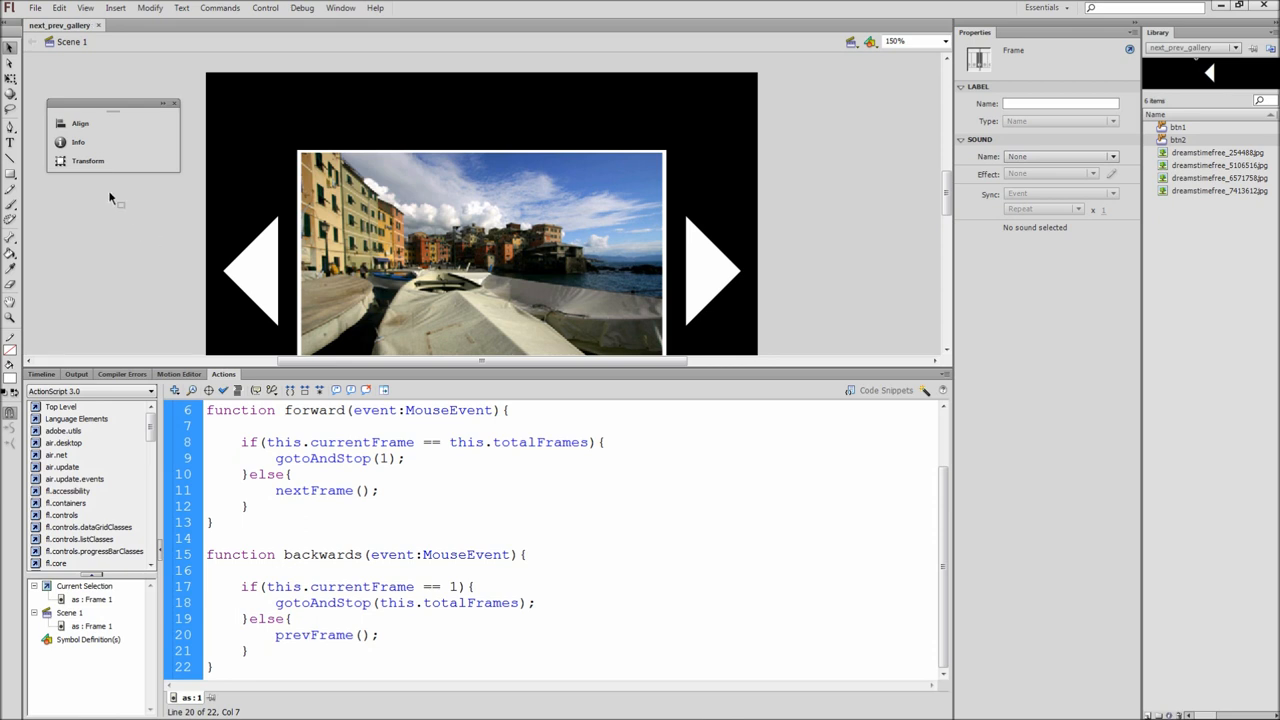
left_click(265, 8)
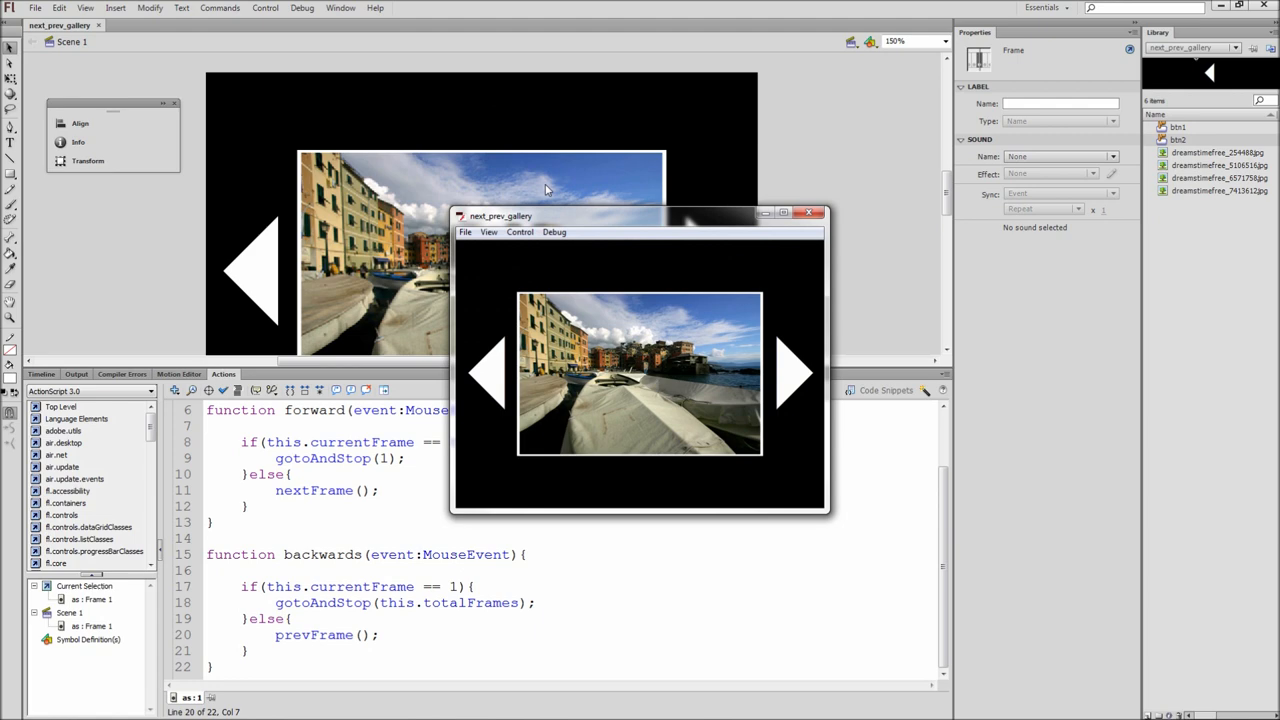
Advance the gallery twice with the arrow button, then step back one photo
left_click(793, 372)
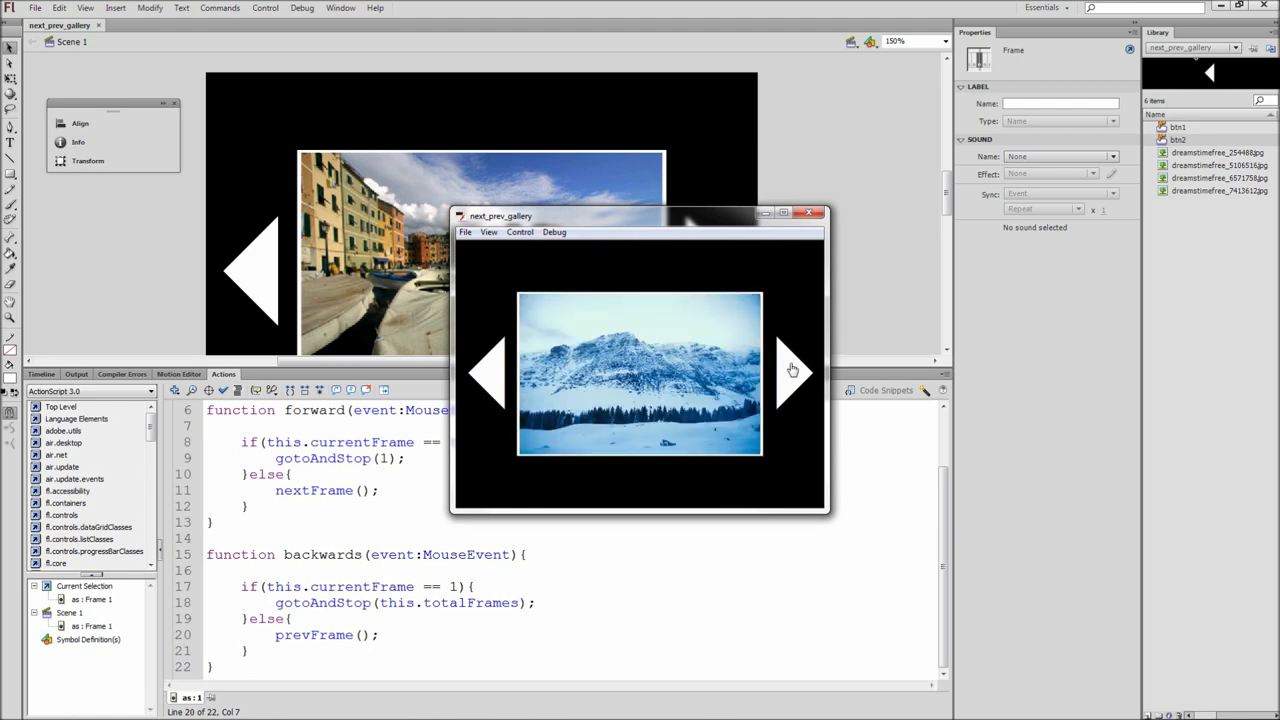
left_click(793, 372)
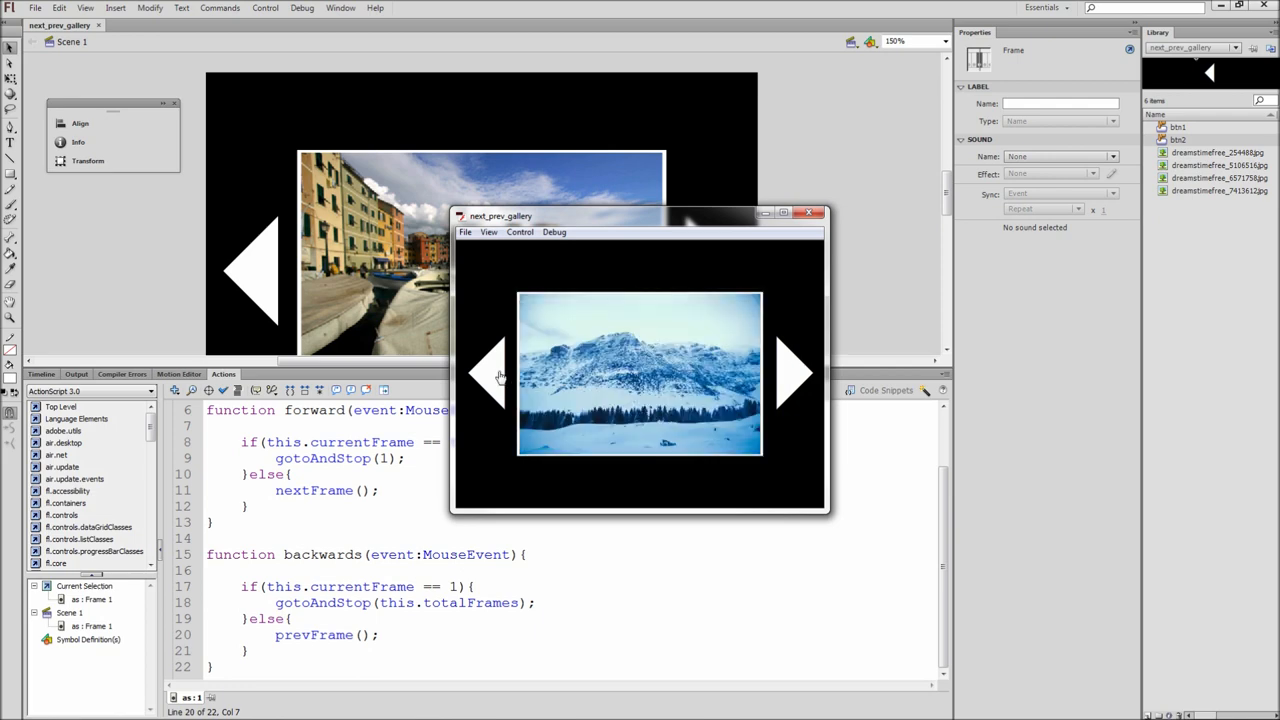
left_click(795, 373)
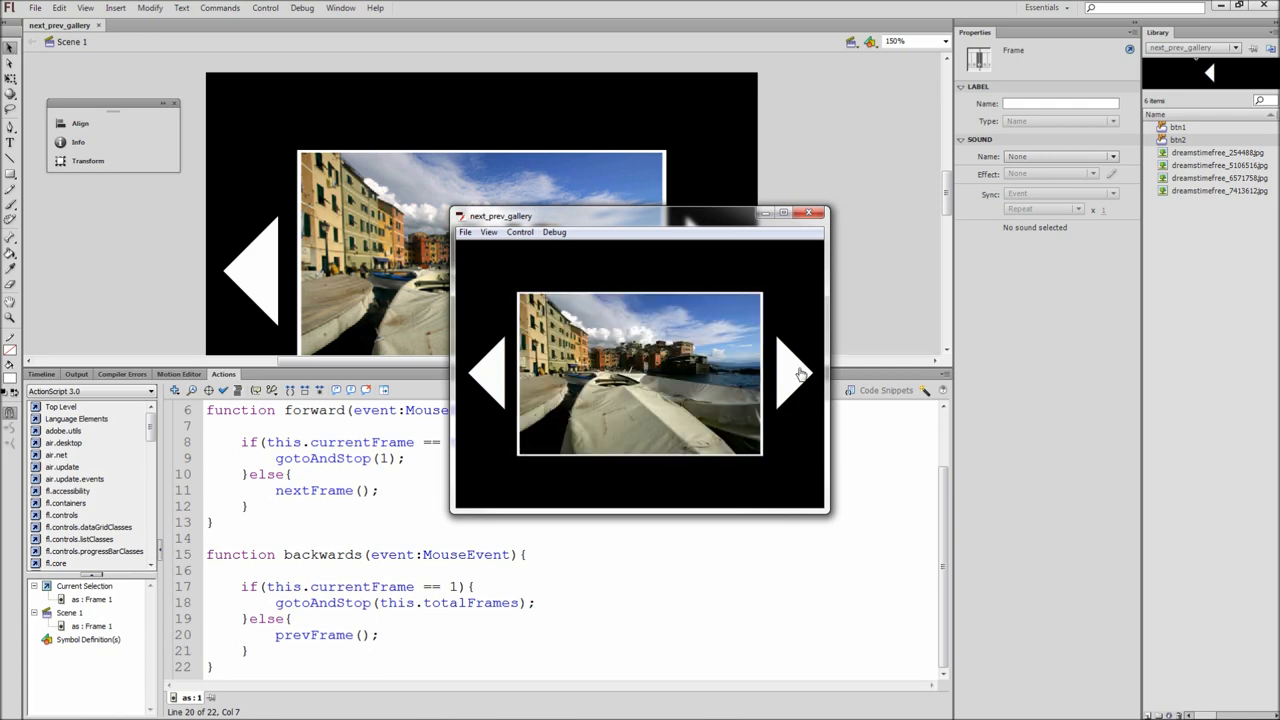